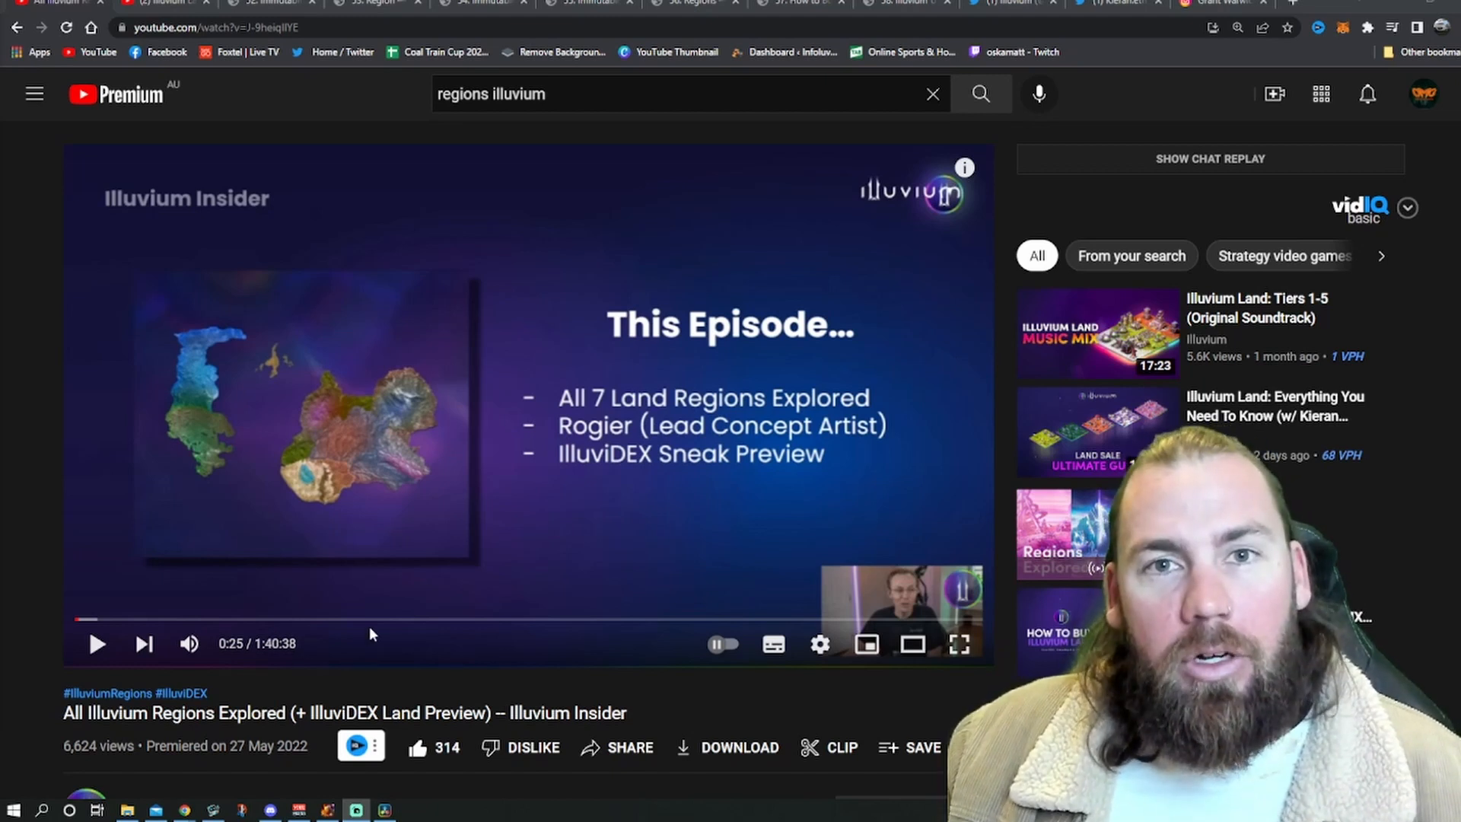
pyautogui.moveTo(354, 364)
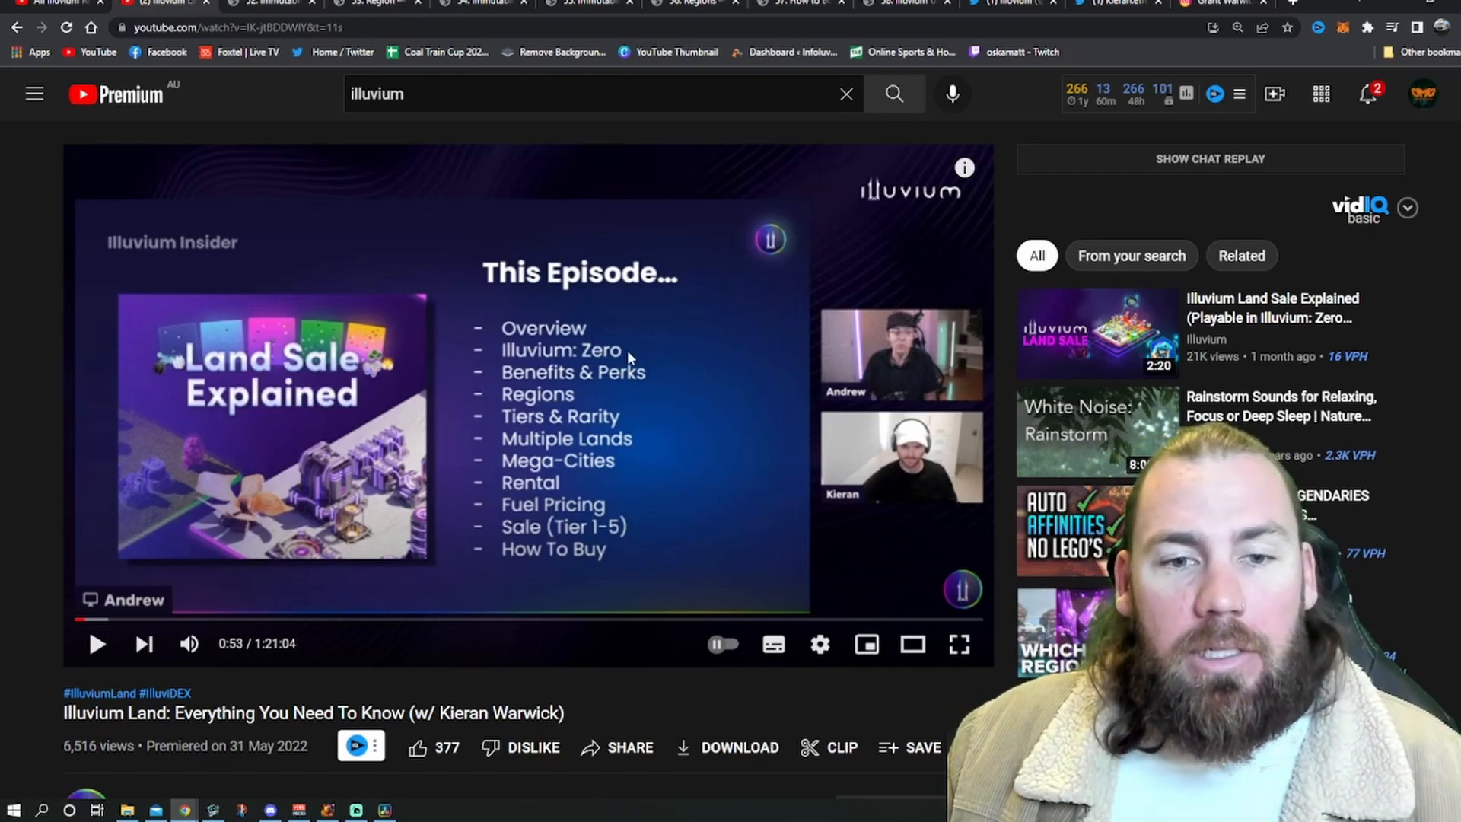
pyautogui.moveTo(671, 421)
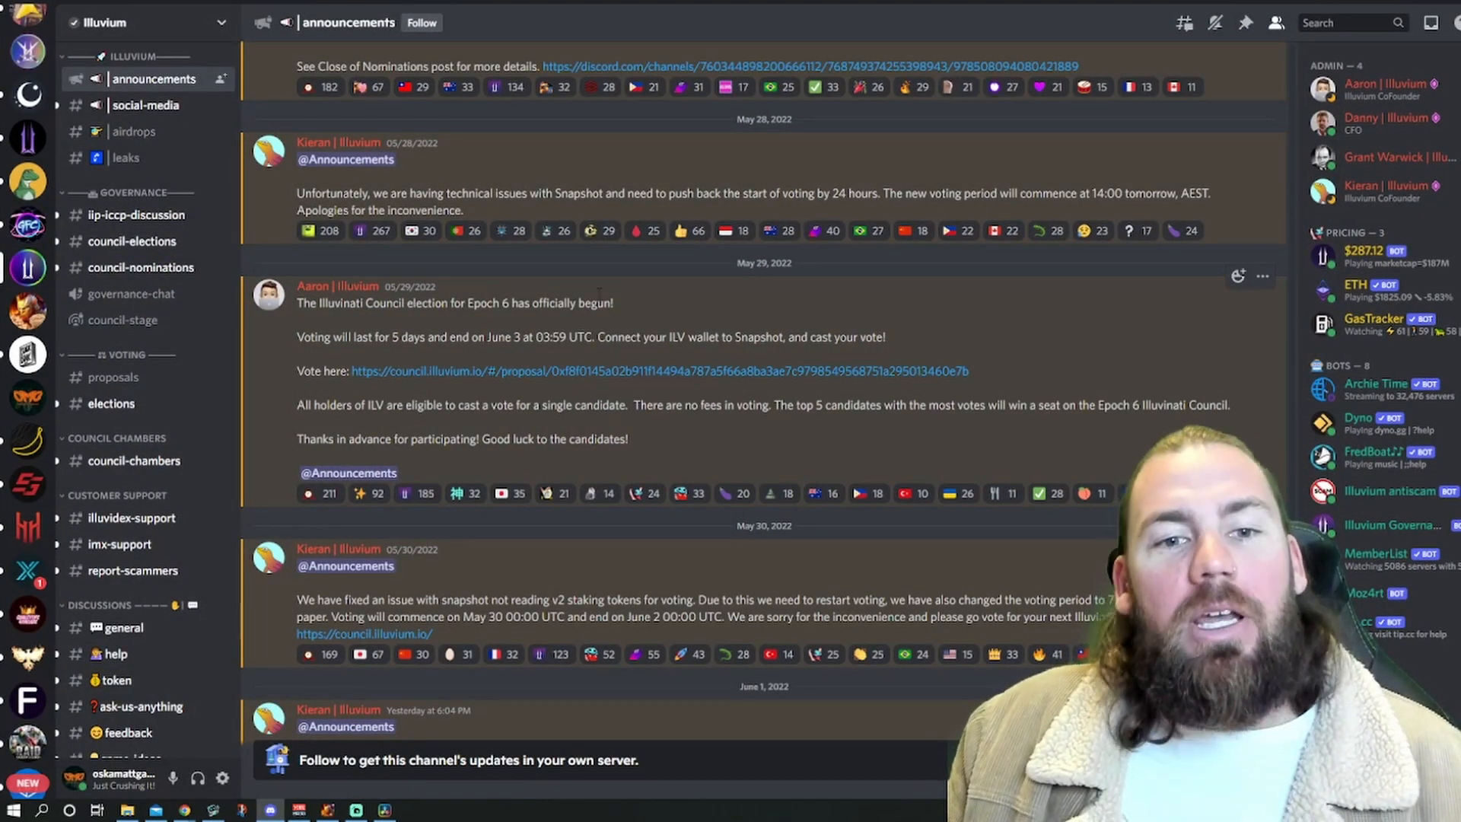
# Scroll down the #announcements channel past the voting updates to the council results and IMX support posts.
pyautogui.scroll(-3)
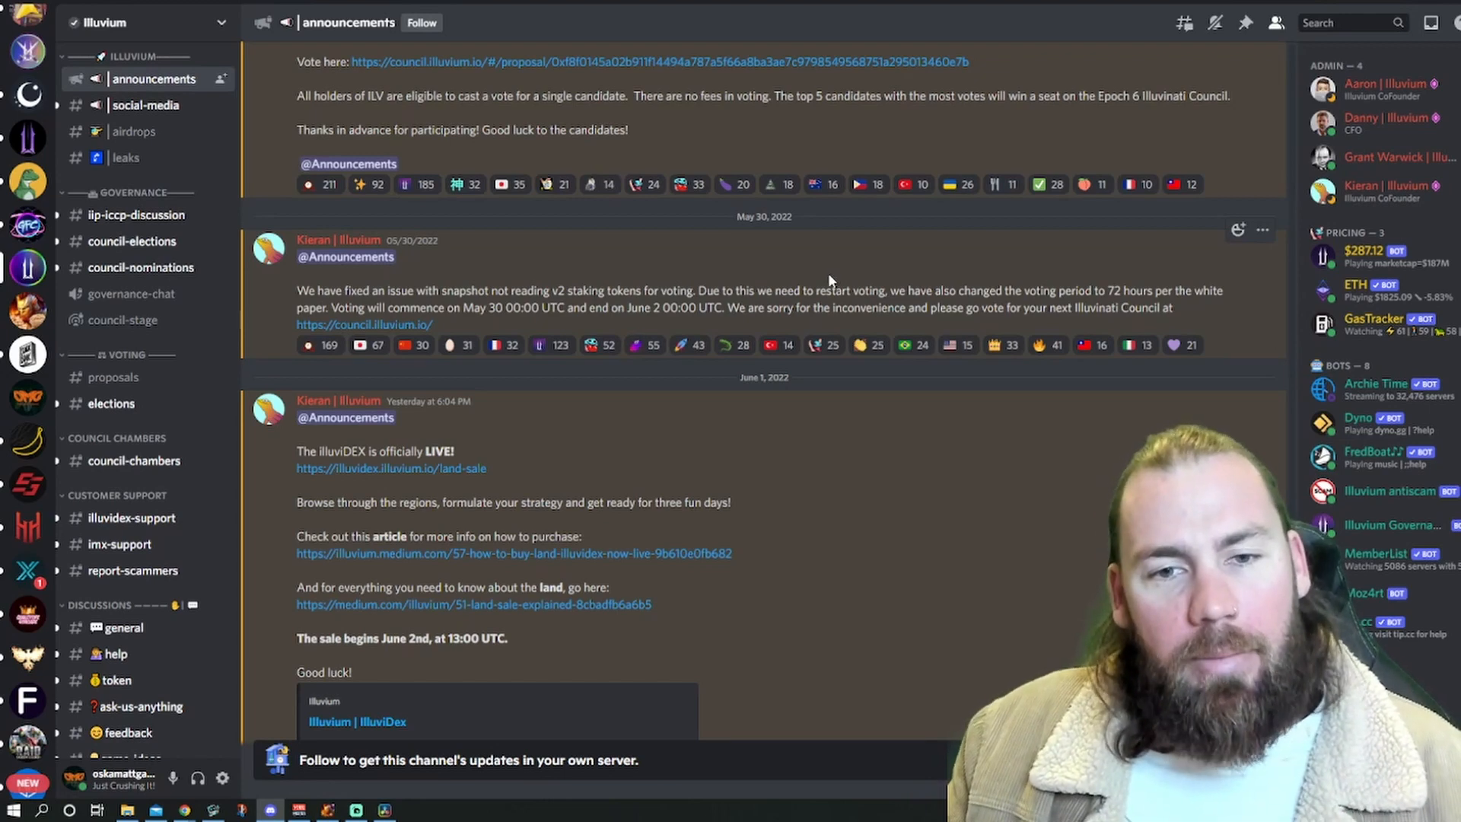
pyautogui.scroll(-3)
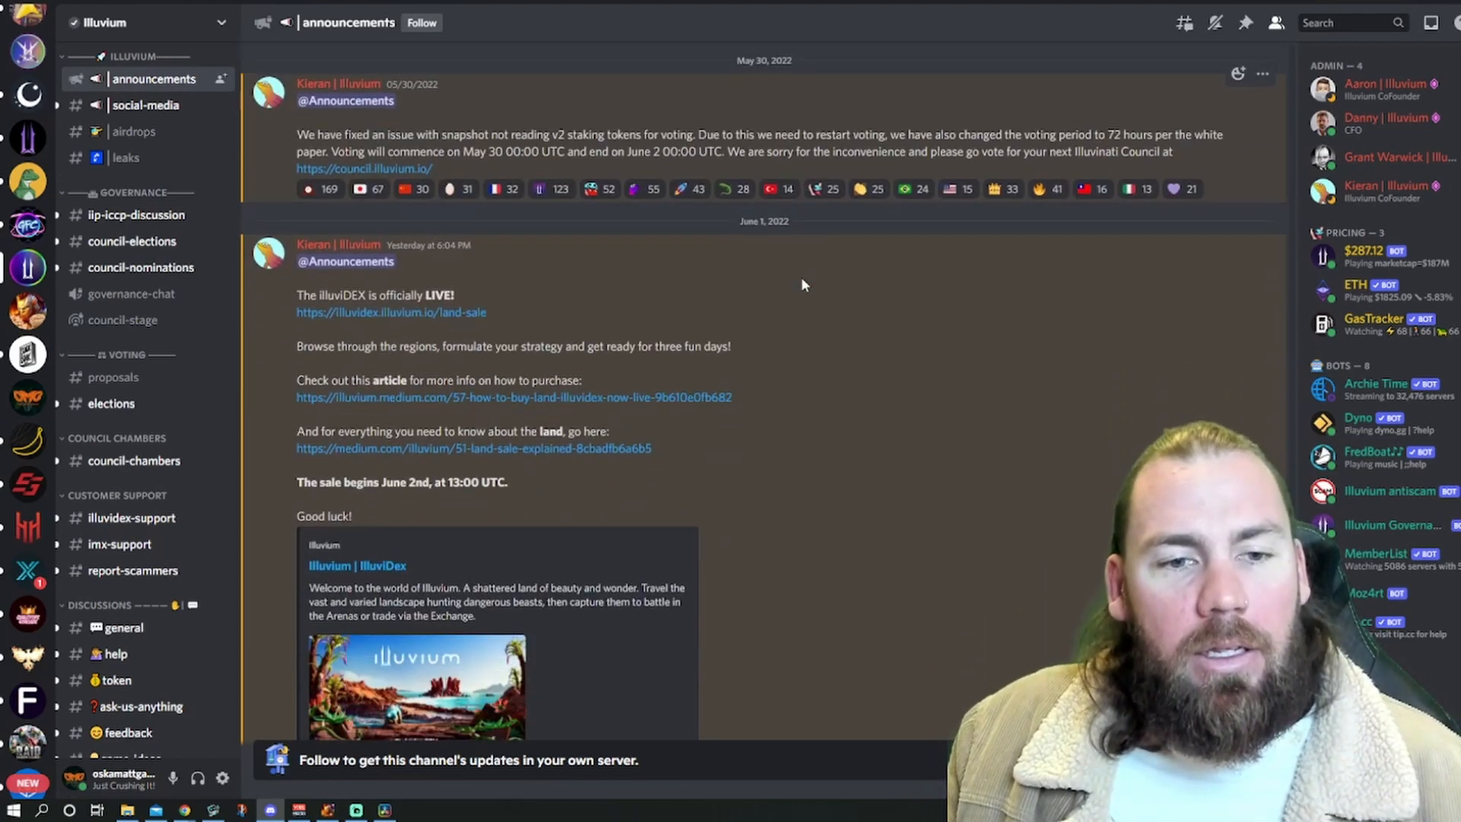
pyautogui.scroll(-3)
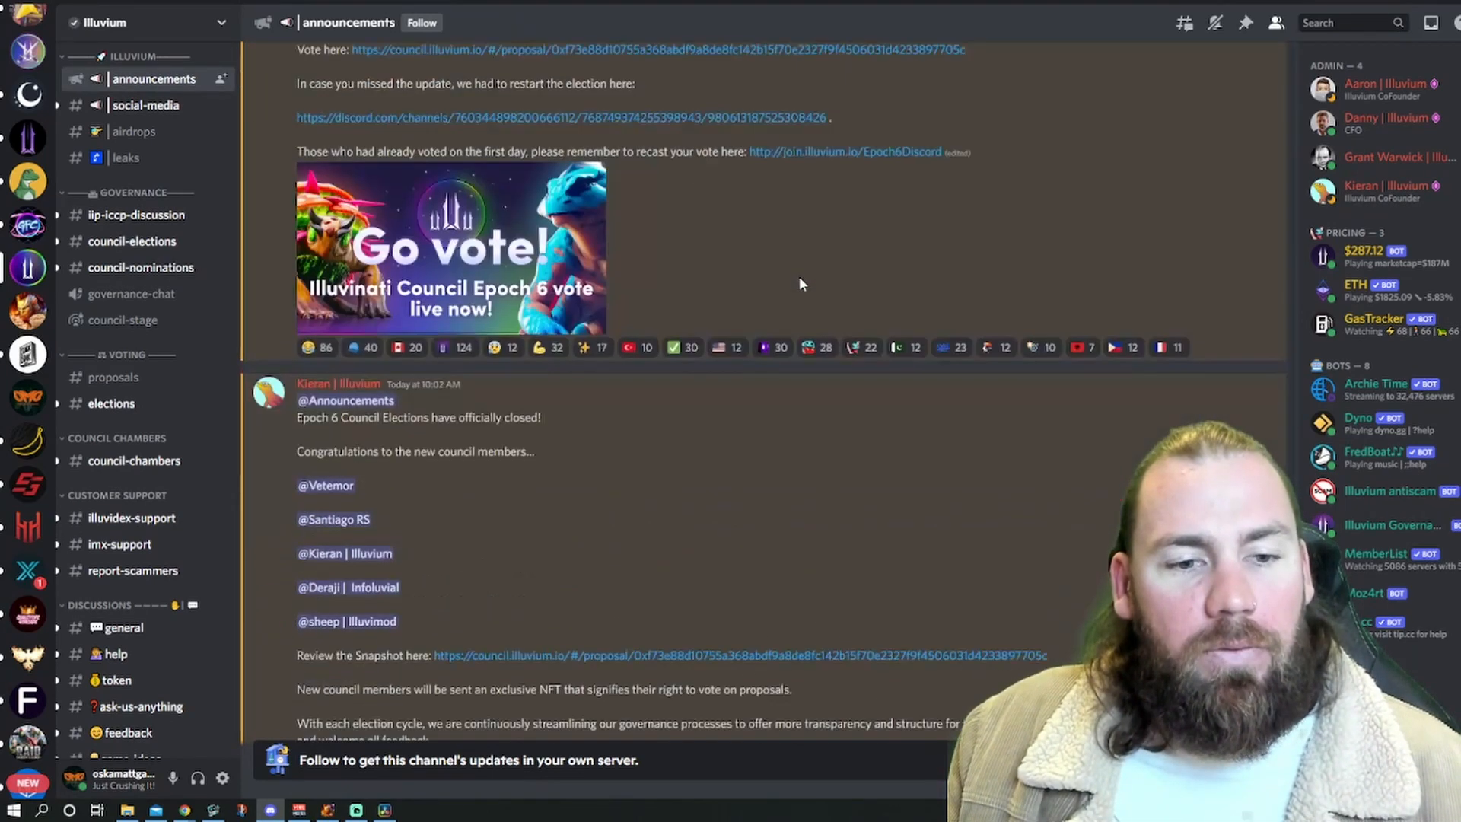
pyautogui.scroll(-3)
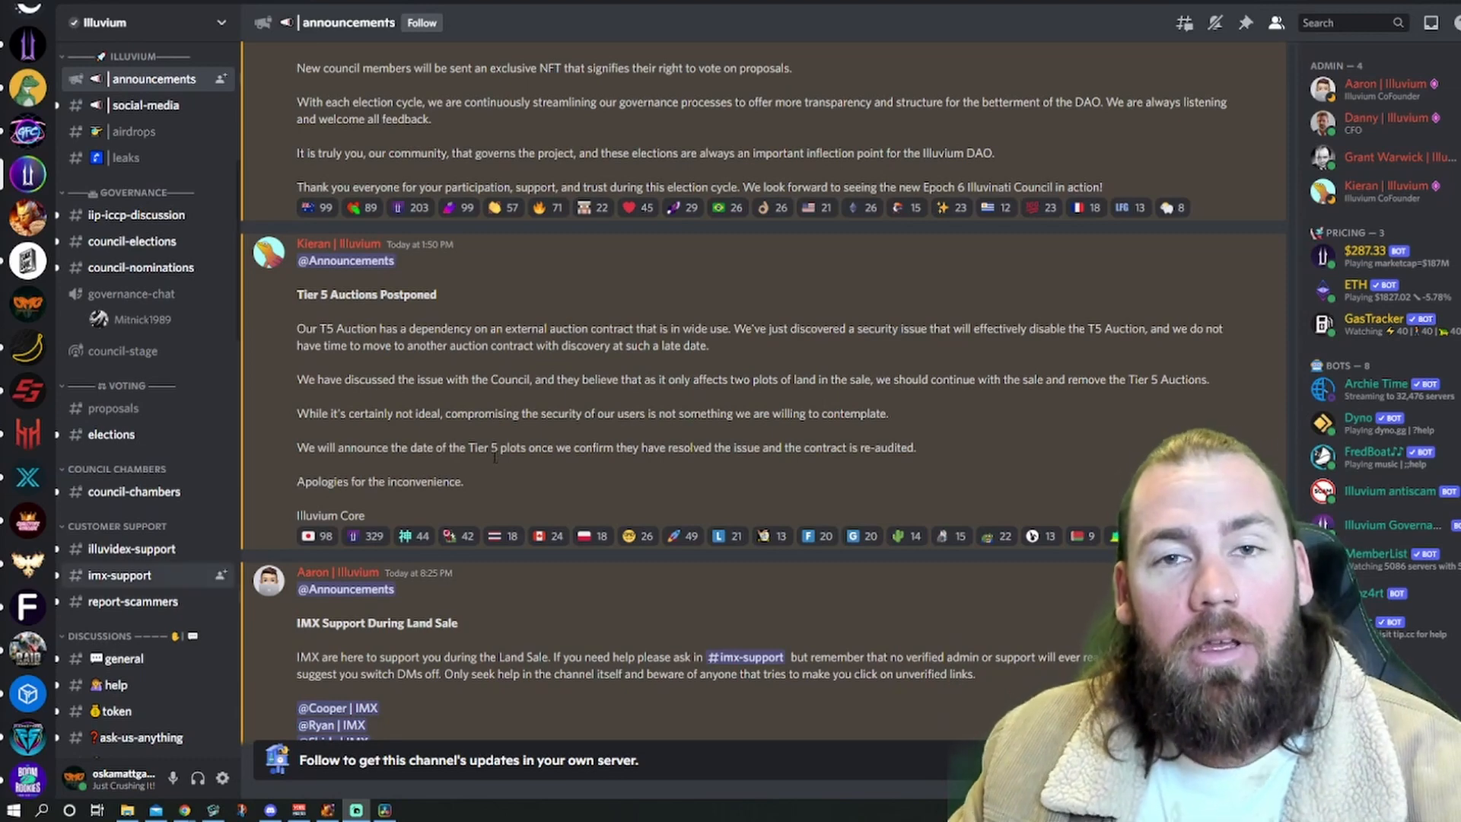
# Read the Tier 5 Auctions Postponed and IMX Support posts, then switch to the #leaks channel.
pyautogui.scroll(-3)
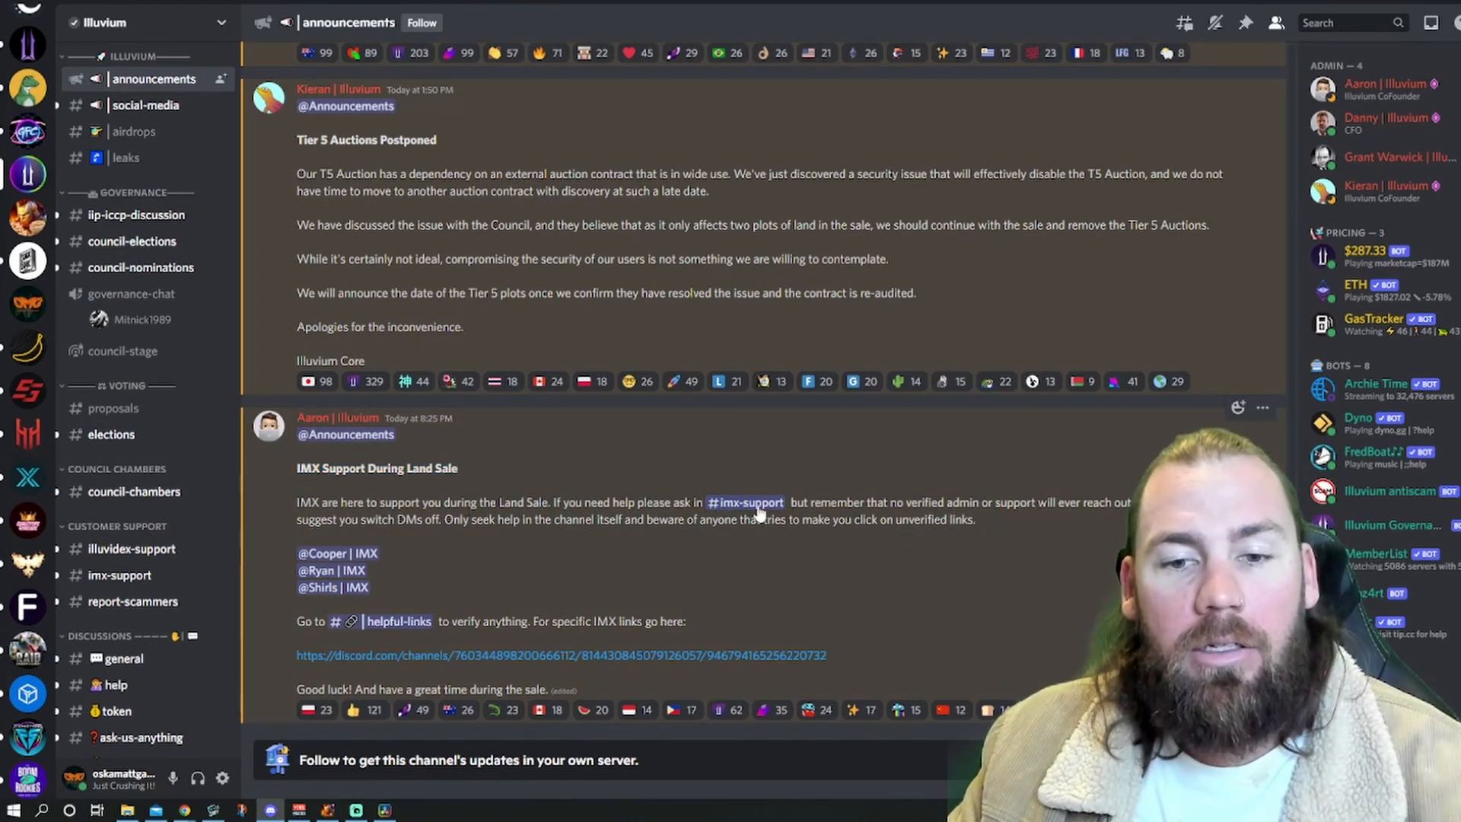
pyautogui.moveTo(848, 574)
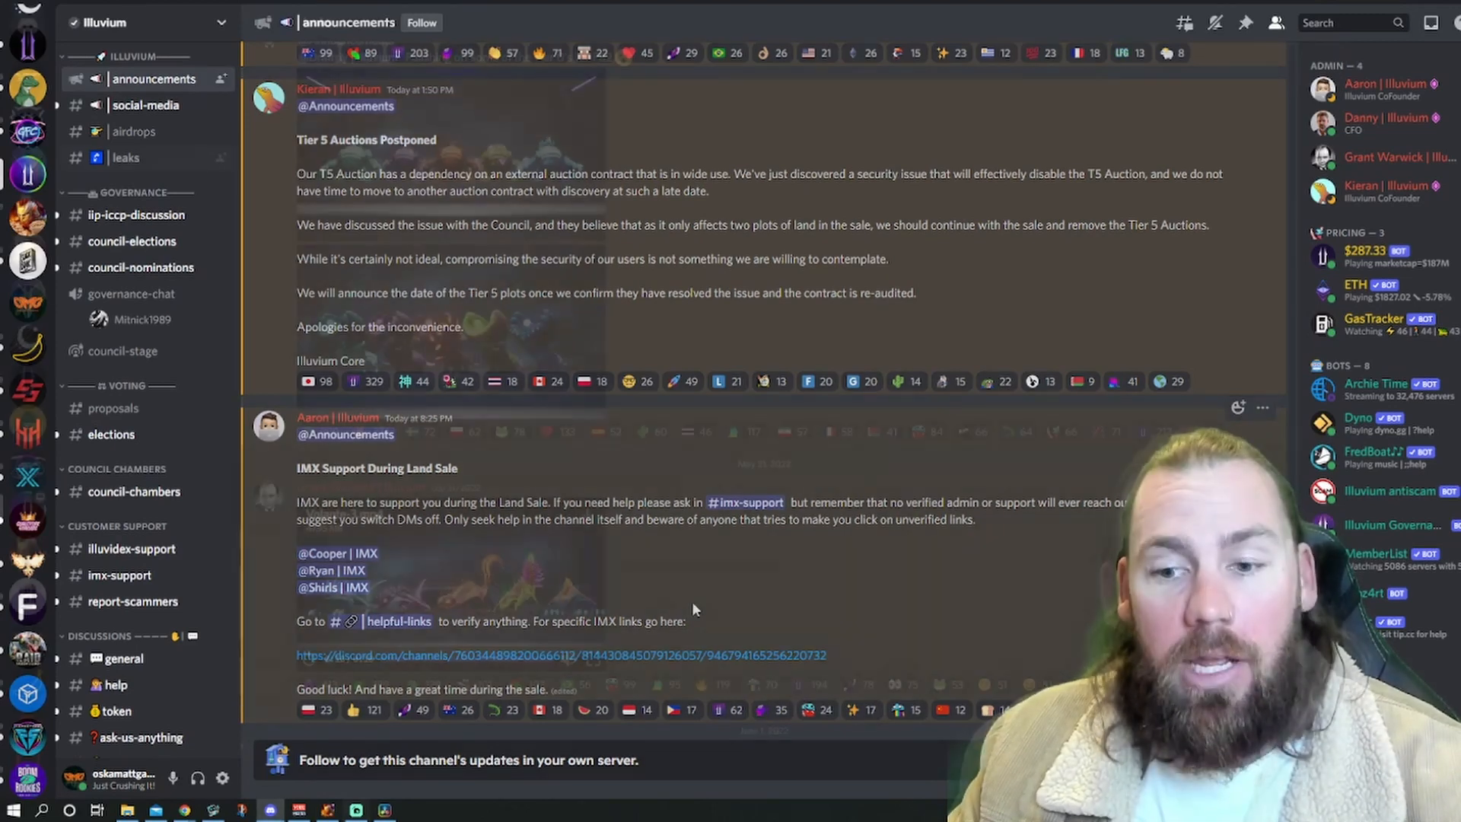
pyautogui.click(124, 157)
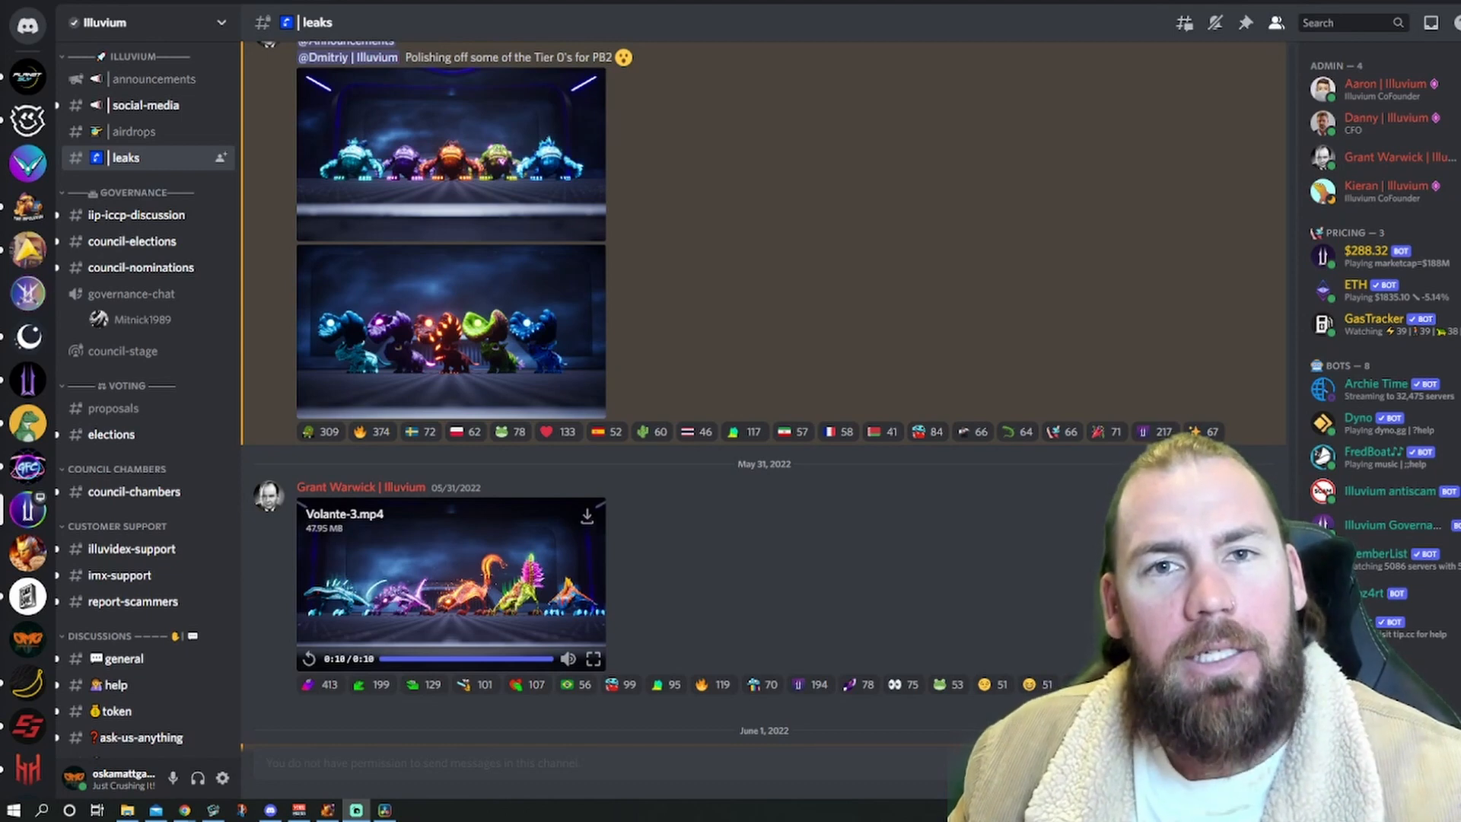
pyautogui.moveTo(630, 185)
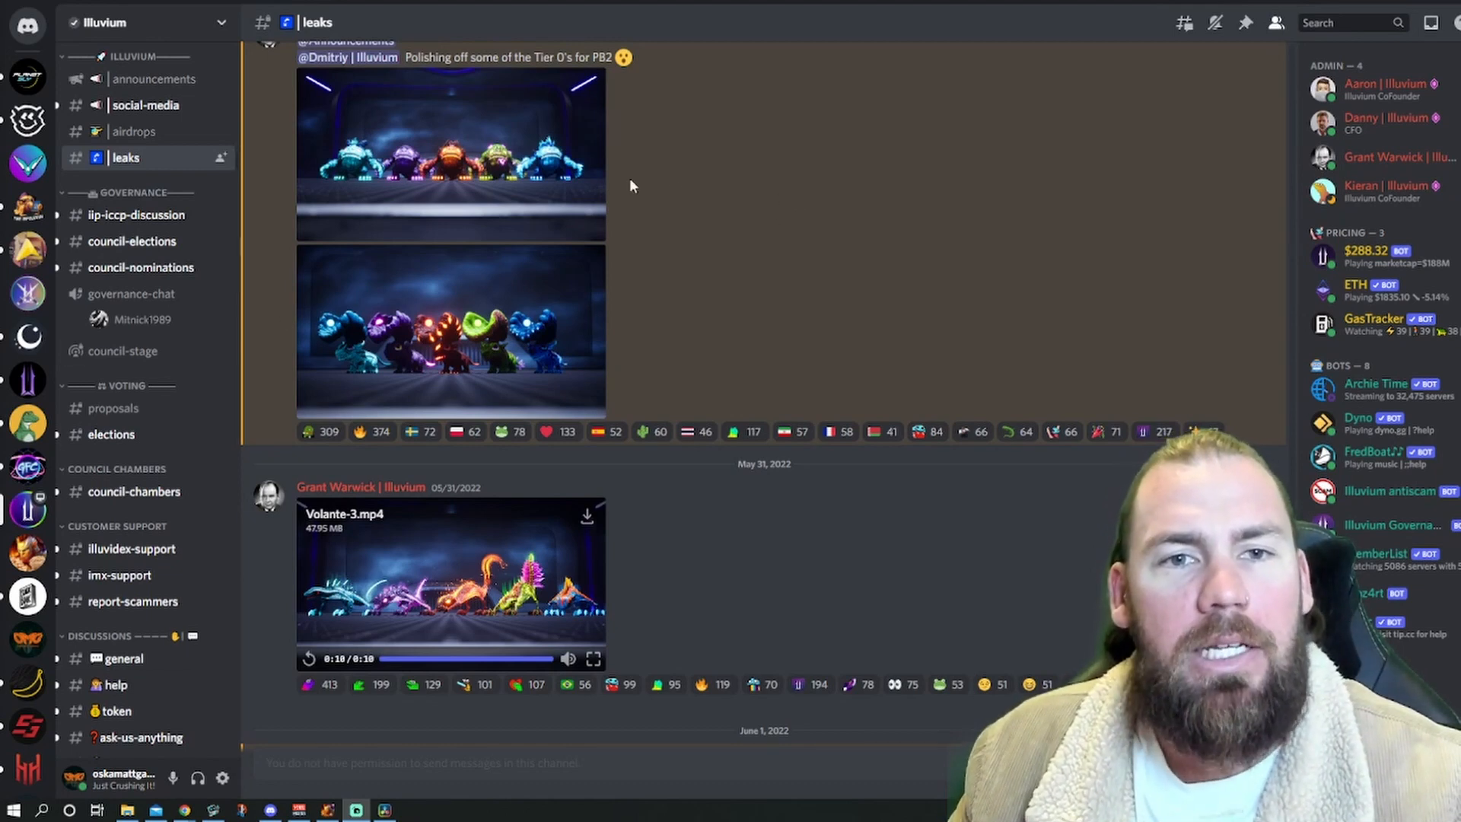
pyautogui.moveTo(658, 468)
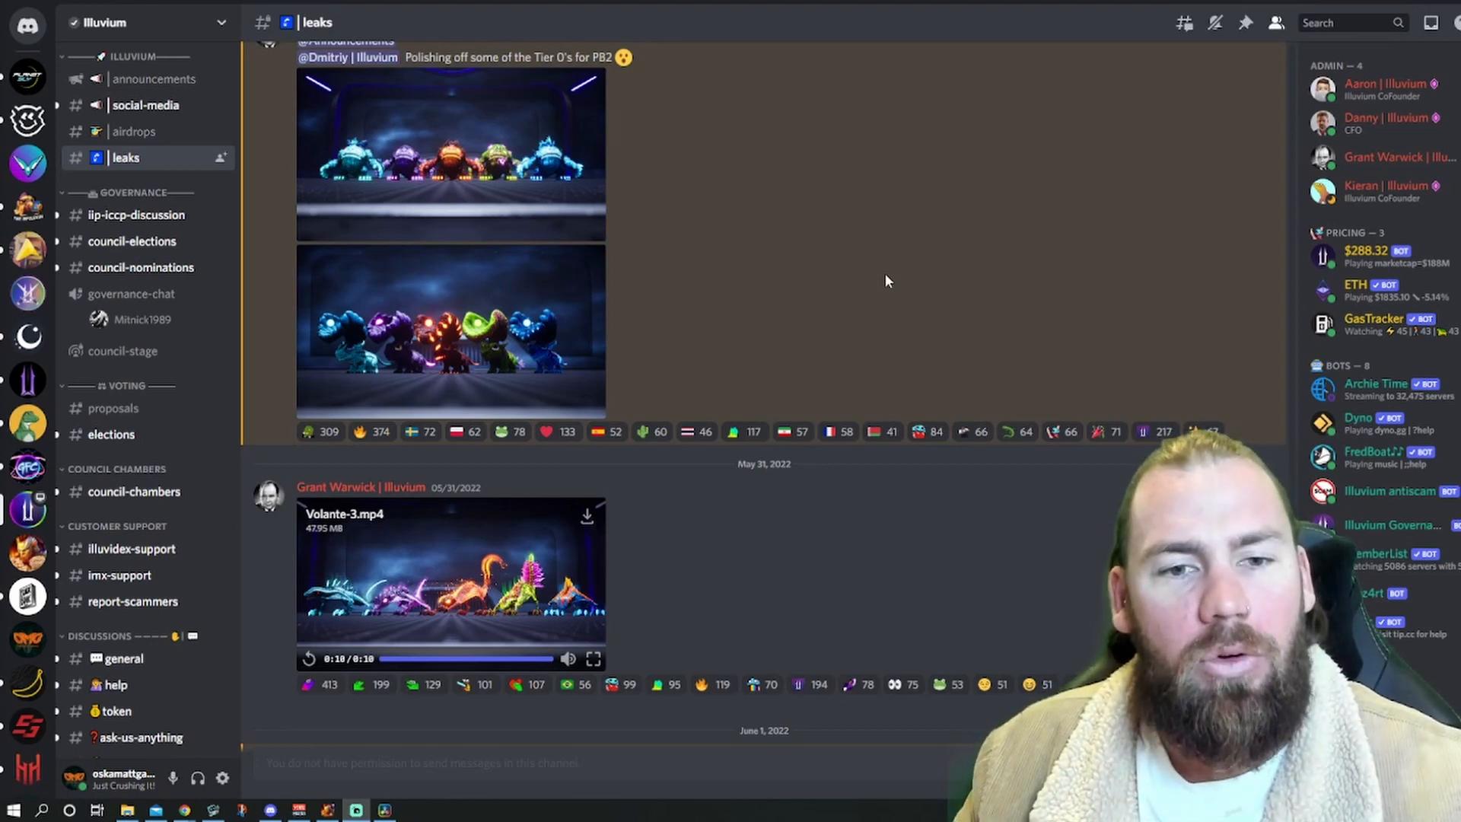
# Scroll through the #leaks channel's Tier 0 creature images and Volante video clip.
pyautogui.scroll(-3)
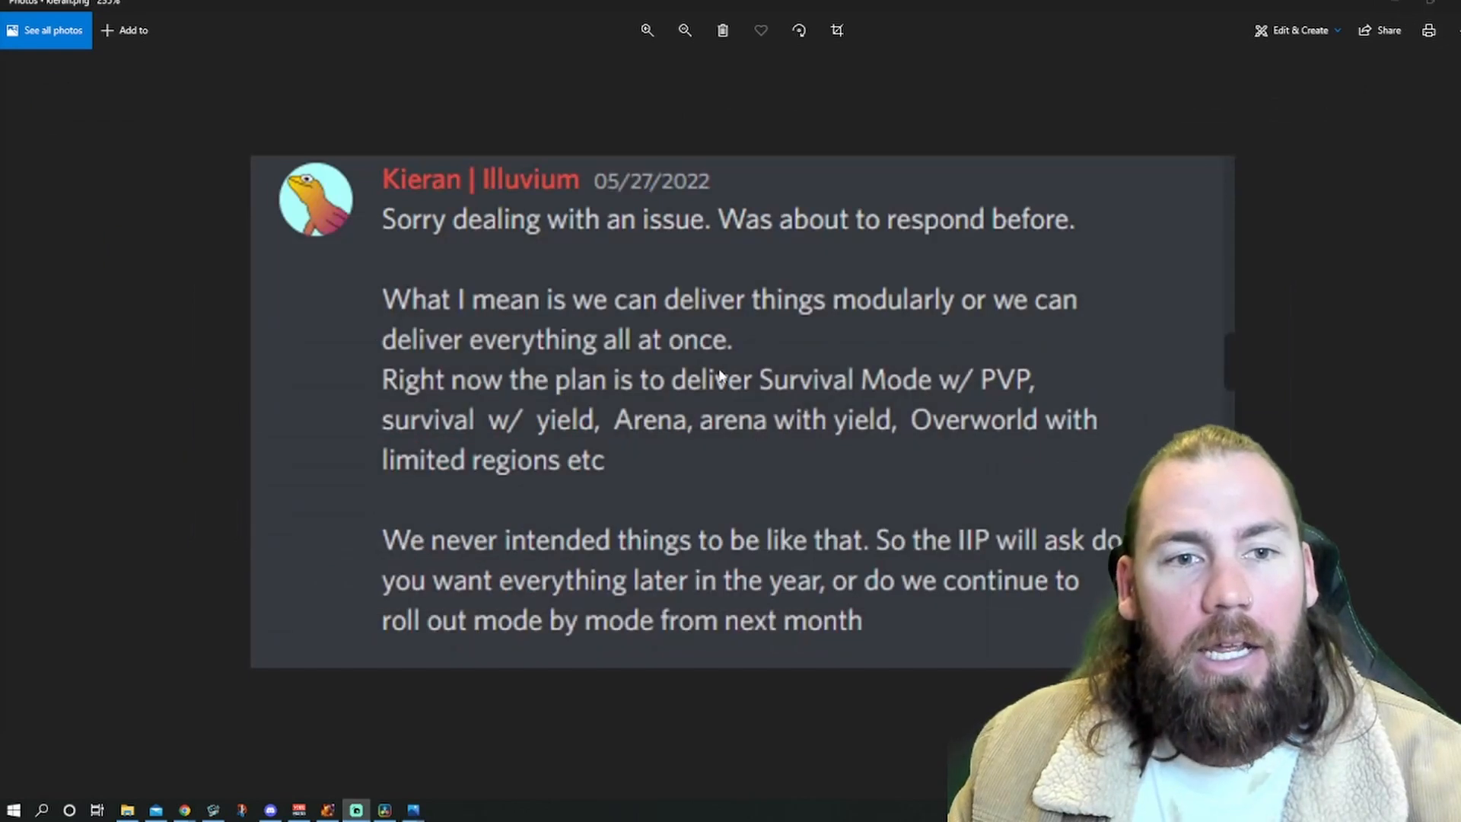
pyautogui.moveTo(484, 220)
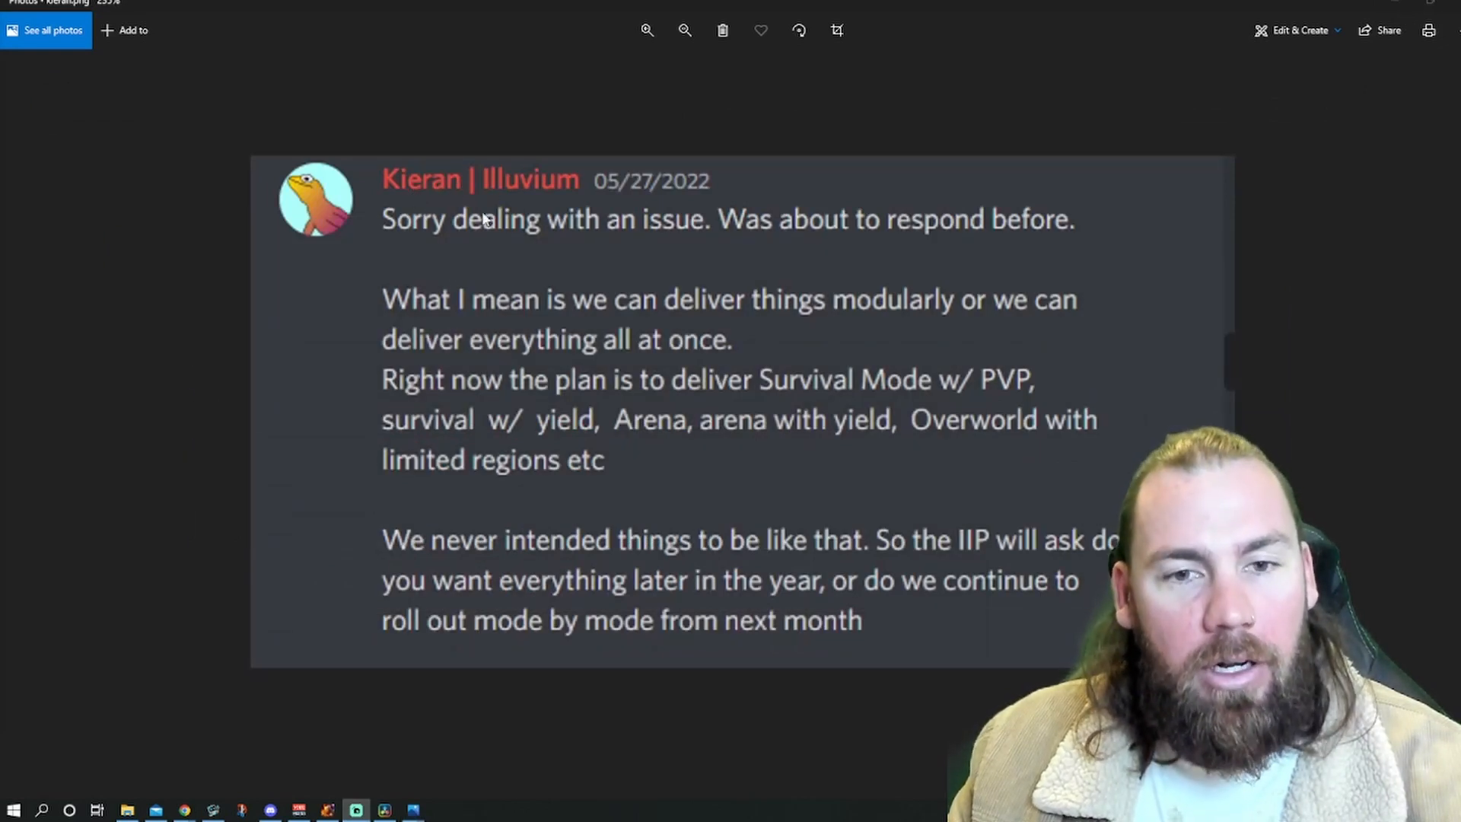
pyautogui.moveTo(753, 347)
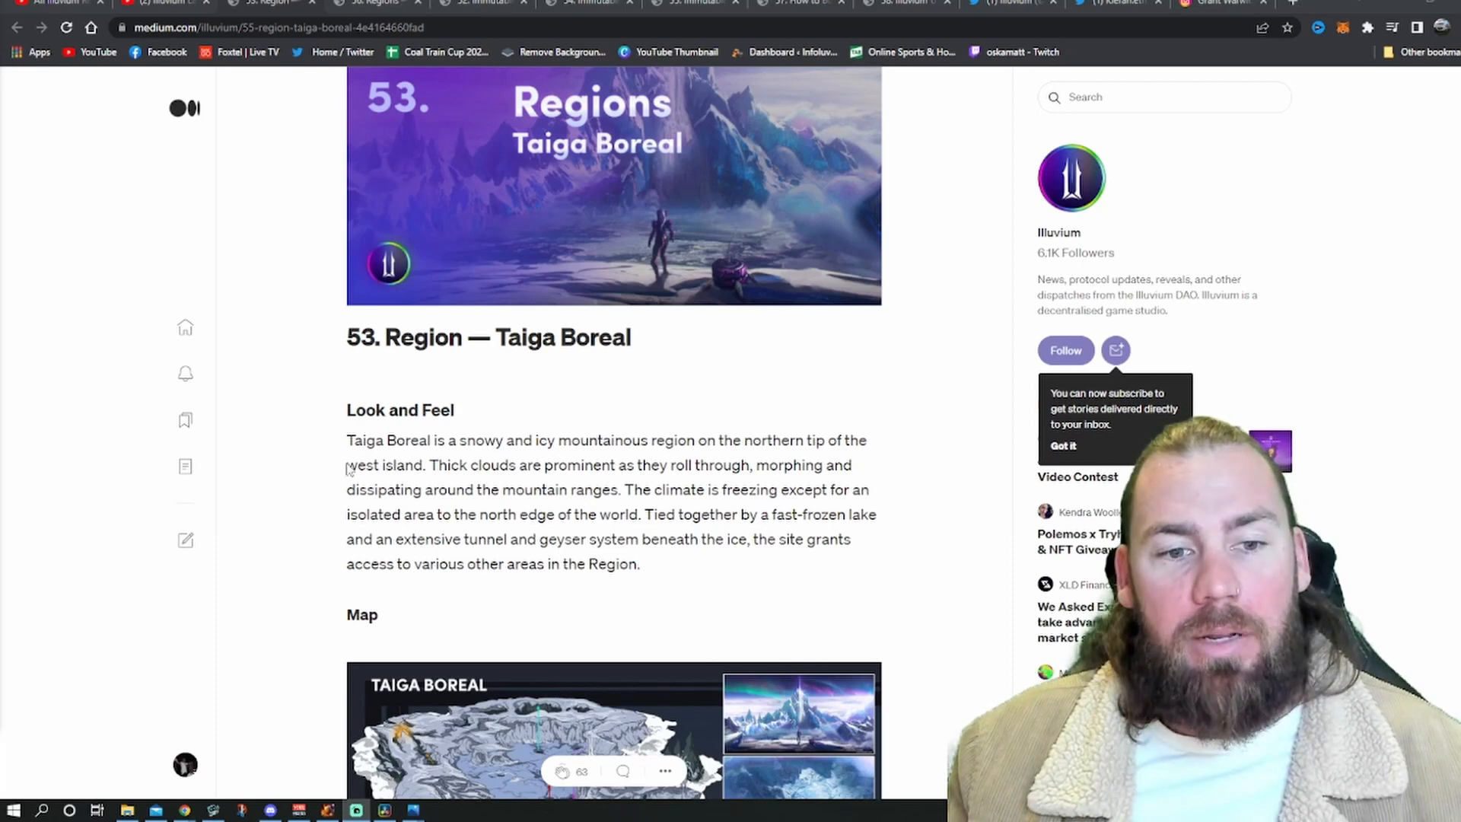
# Scroll through the Taiga Boreal article past its map and Observatory section to Three Brothers and The Fall.
pyautogui.scroll(-3)
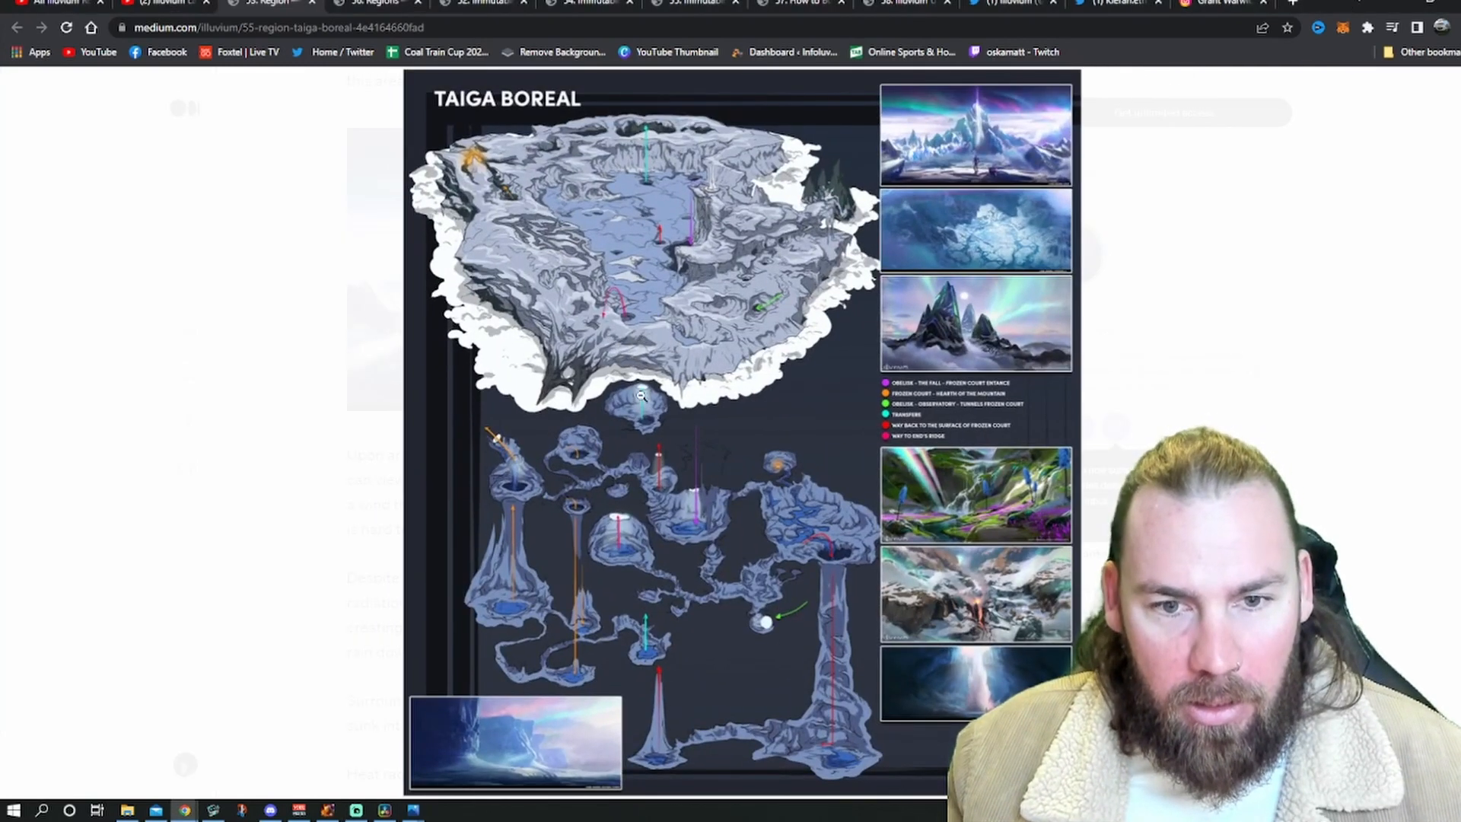
pyautogui.moveTo(846, 700)
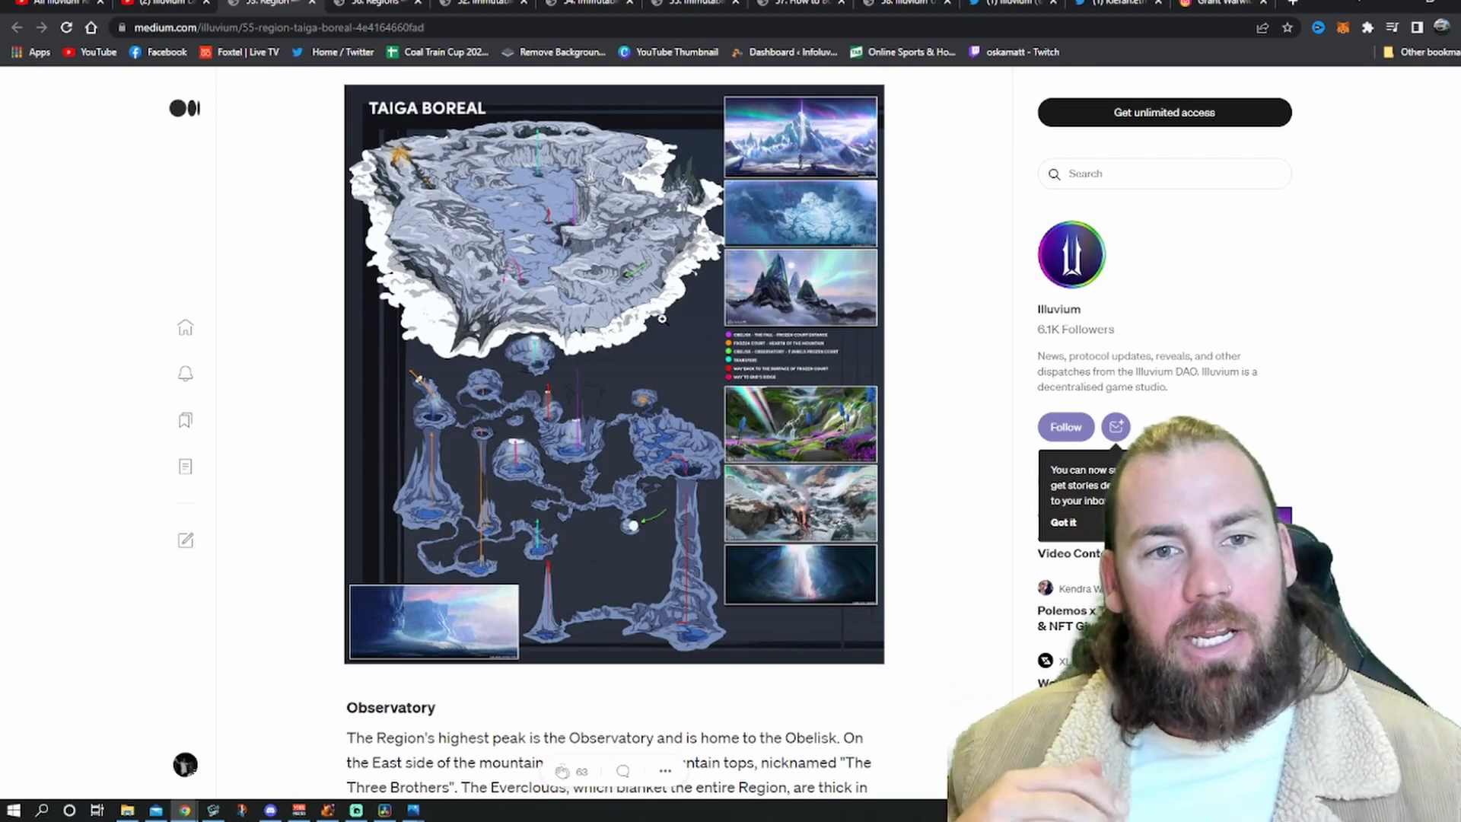
pyautogui.scroll(-3)
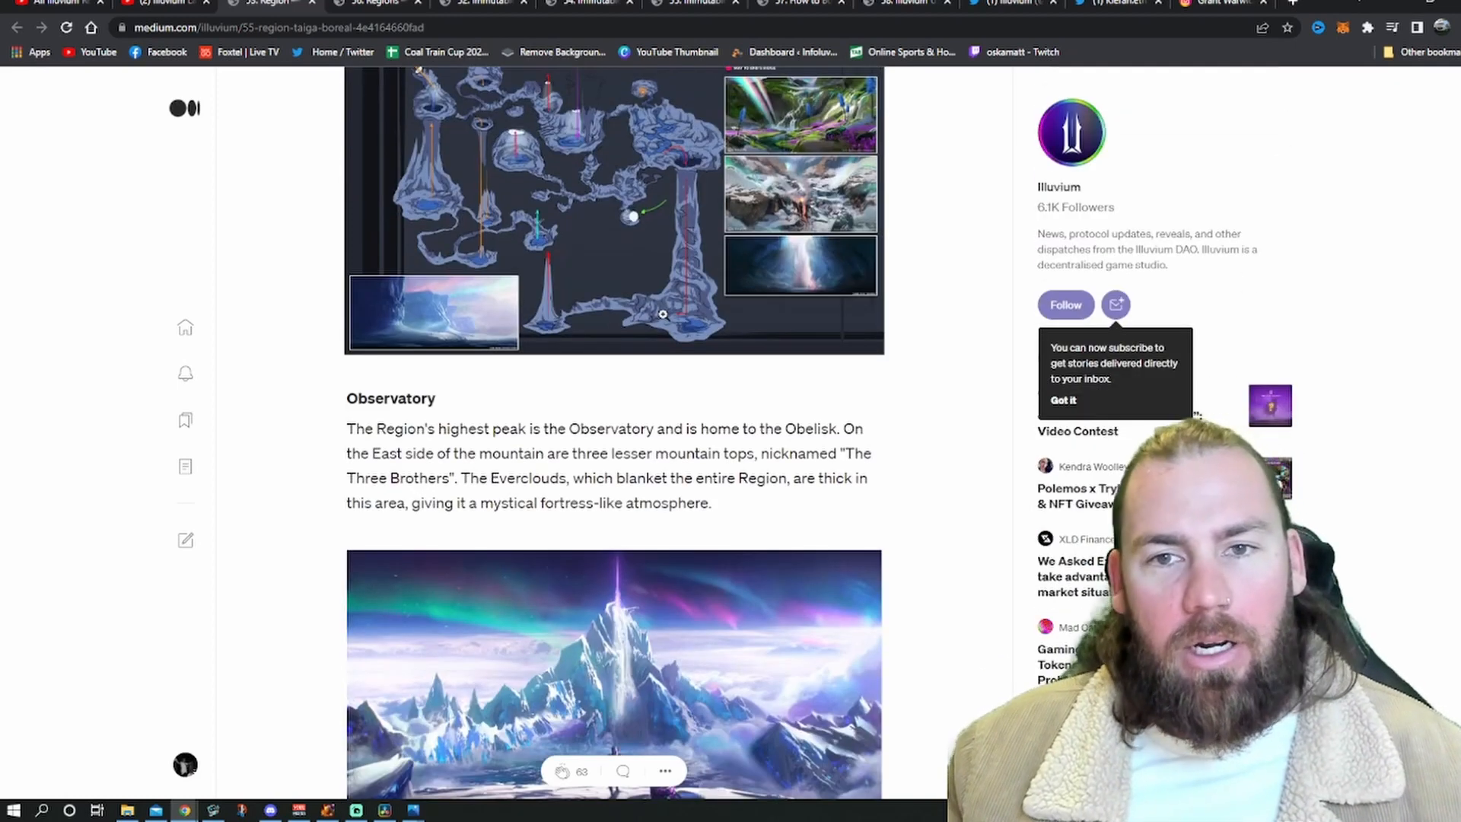
pyautogui.scroll(-3)
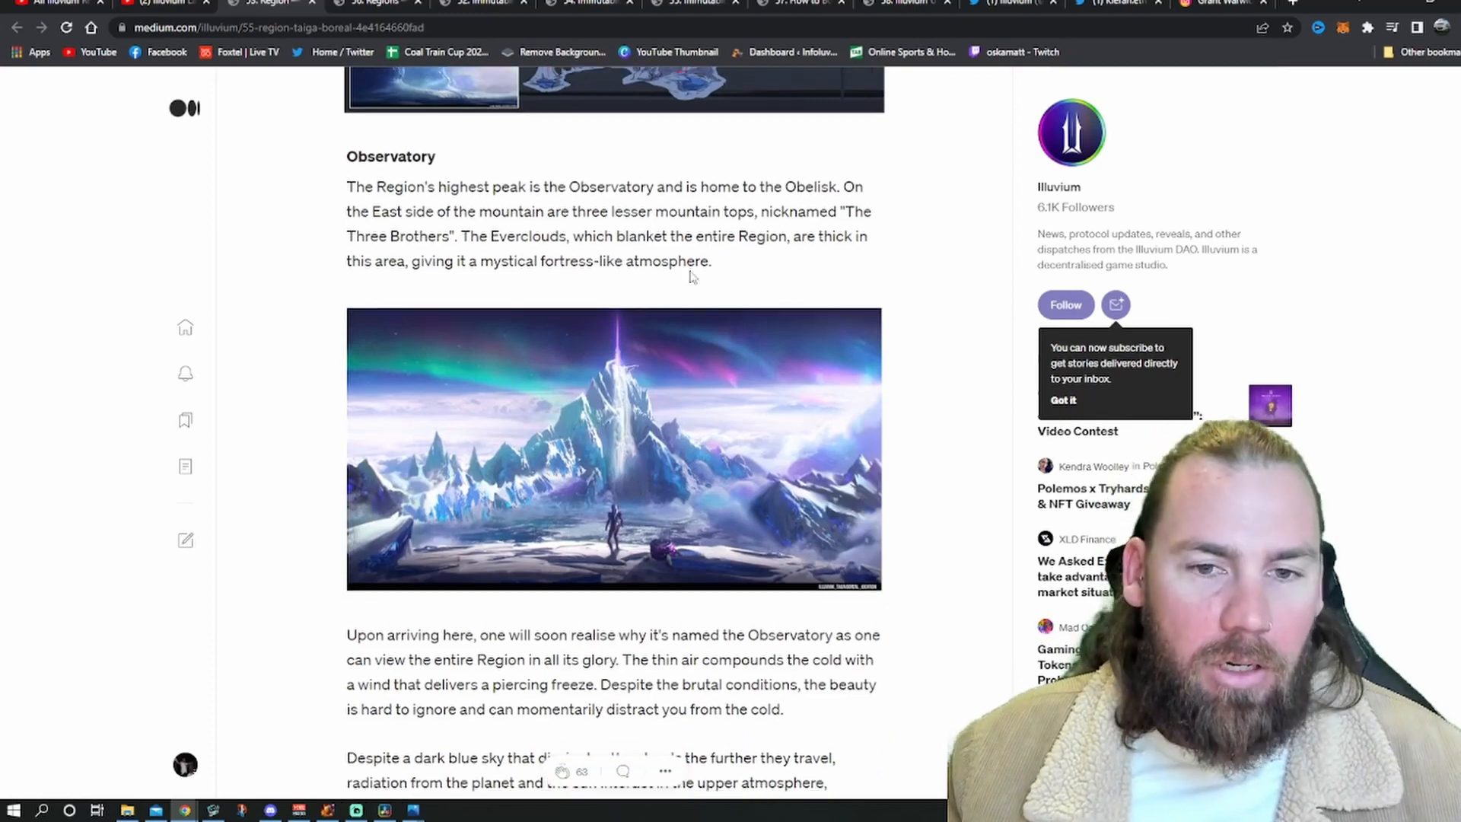
pyautogui.scroll(-3)
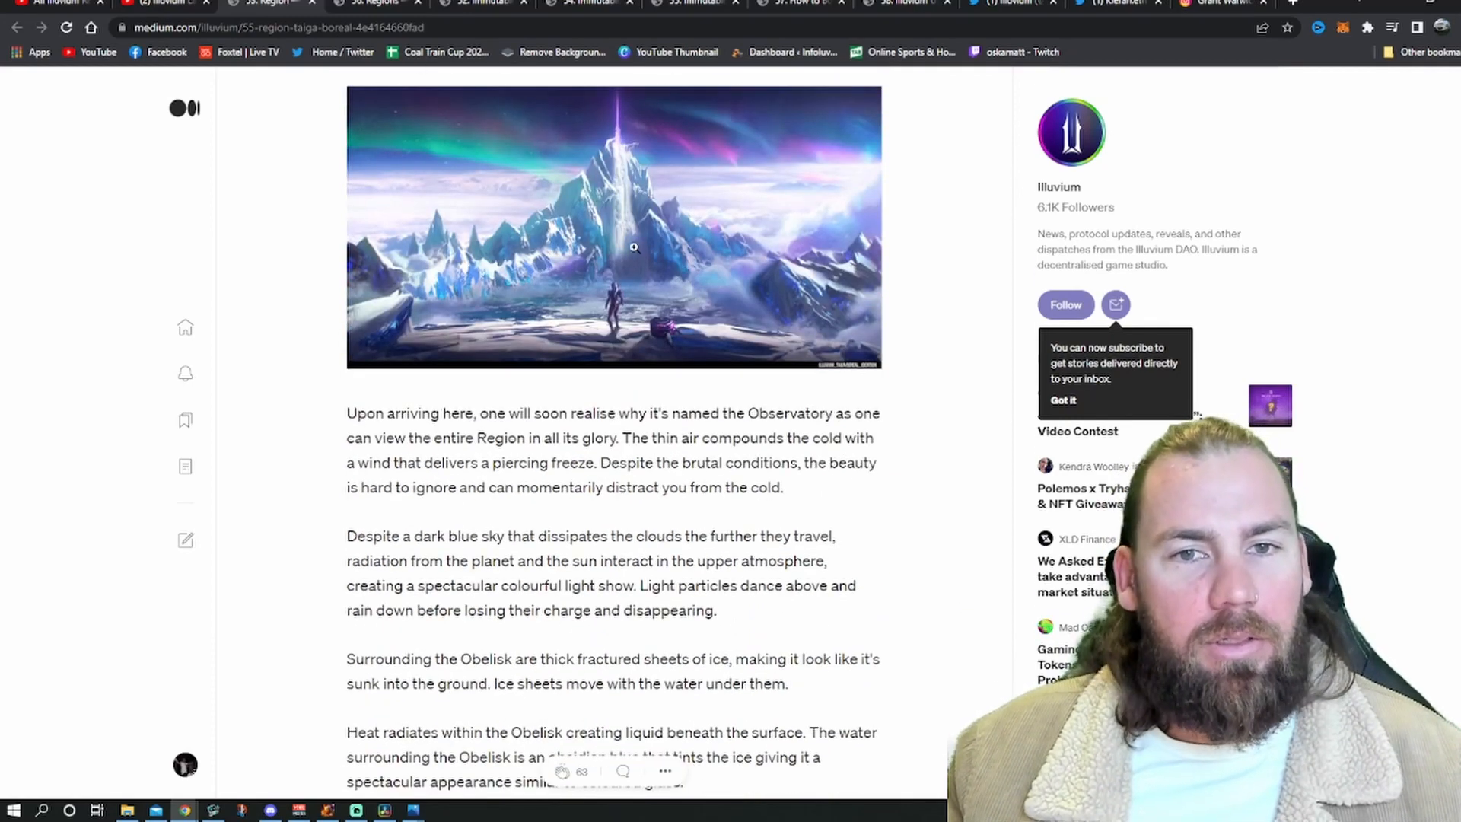
pyautogui.scroll(-3)
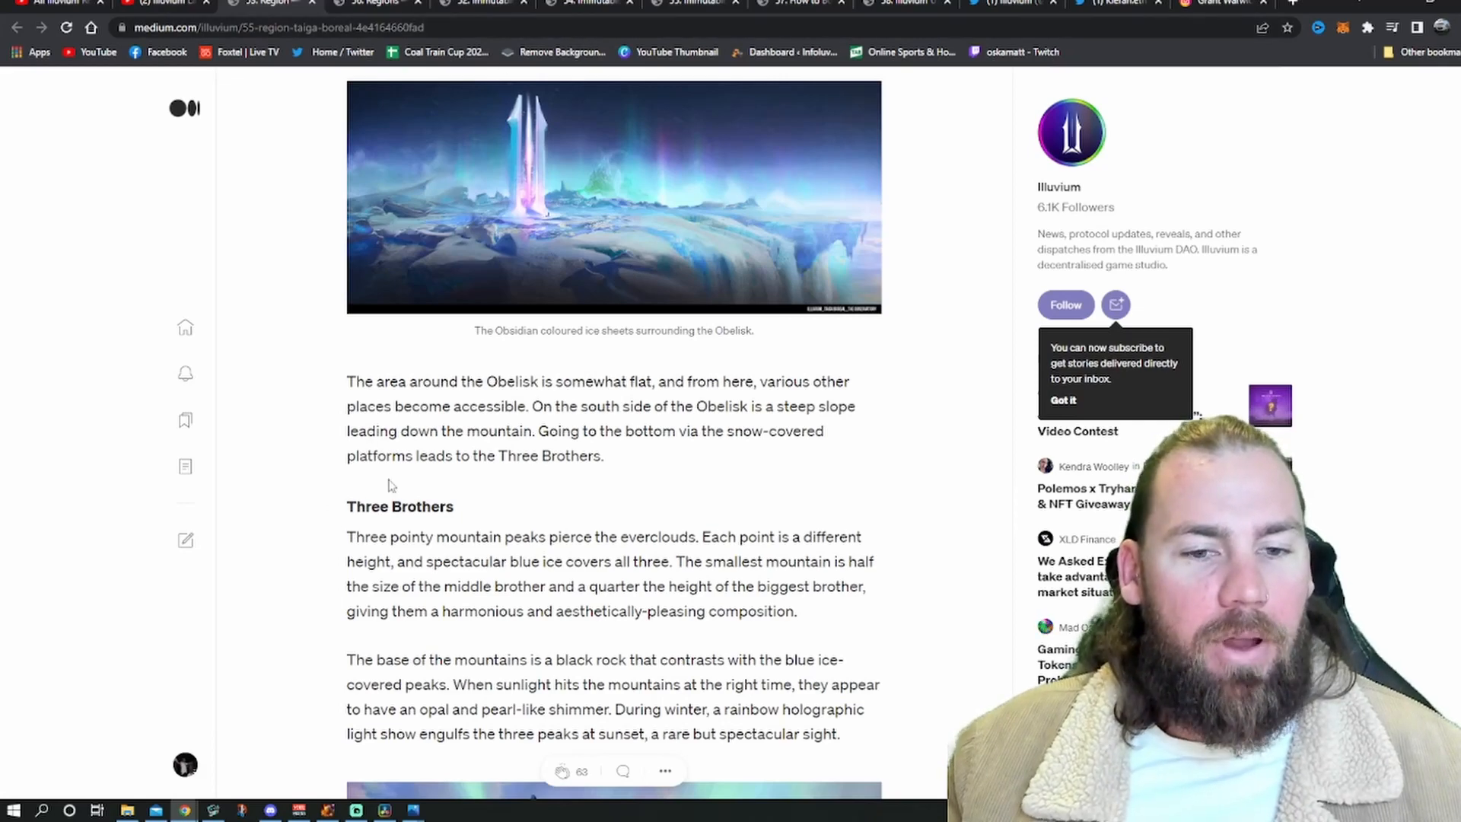
pyautogui.scroll(-3)
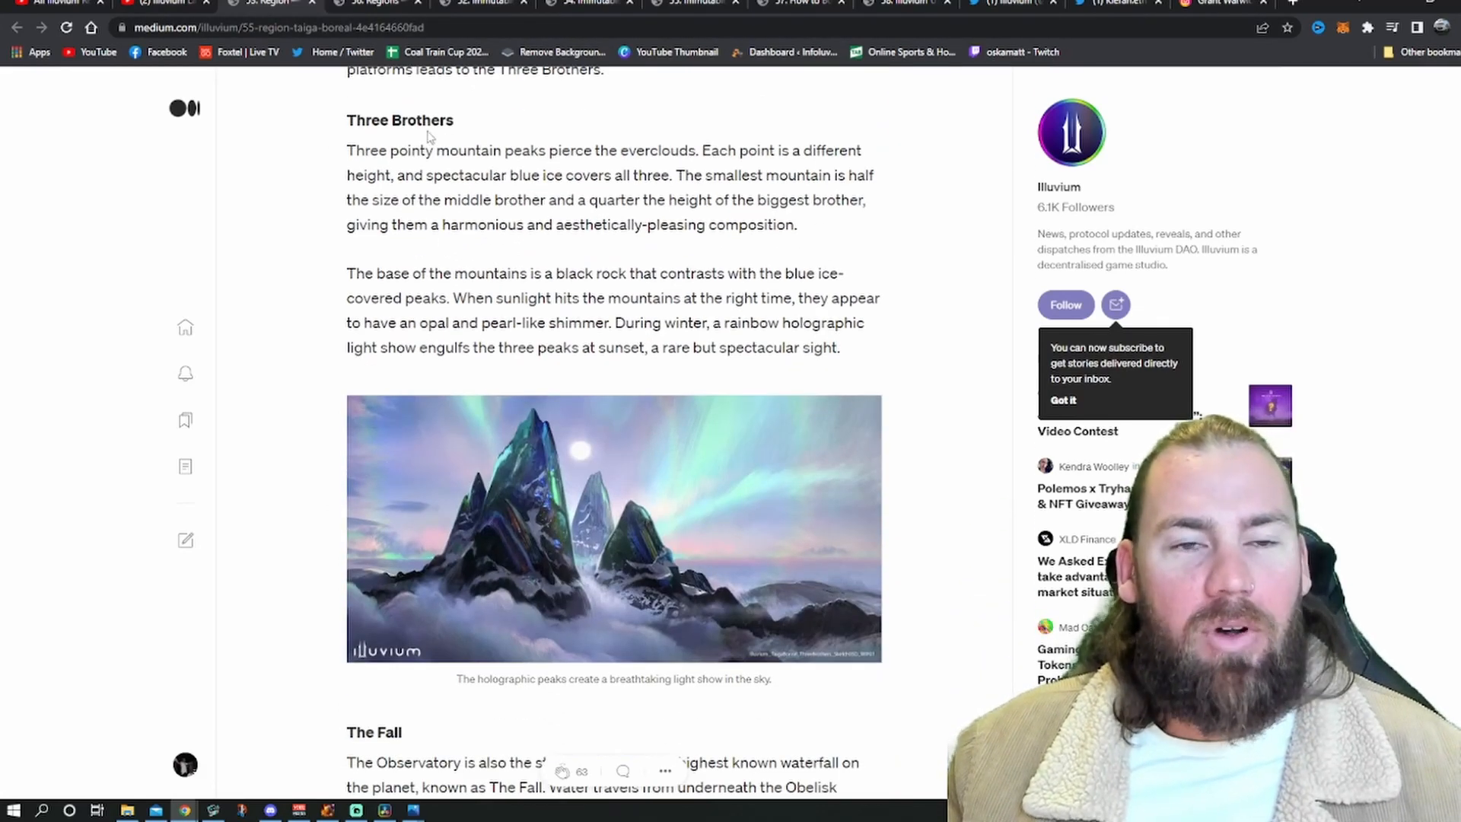
pyautogui.moveTo(475, 193)
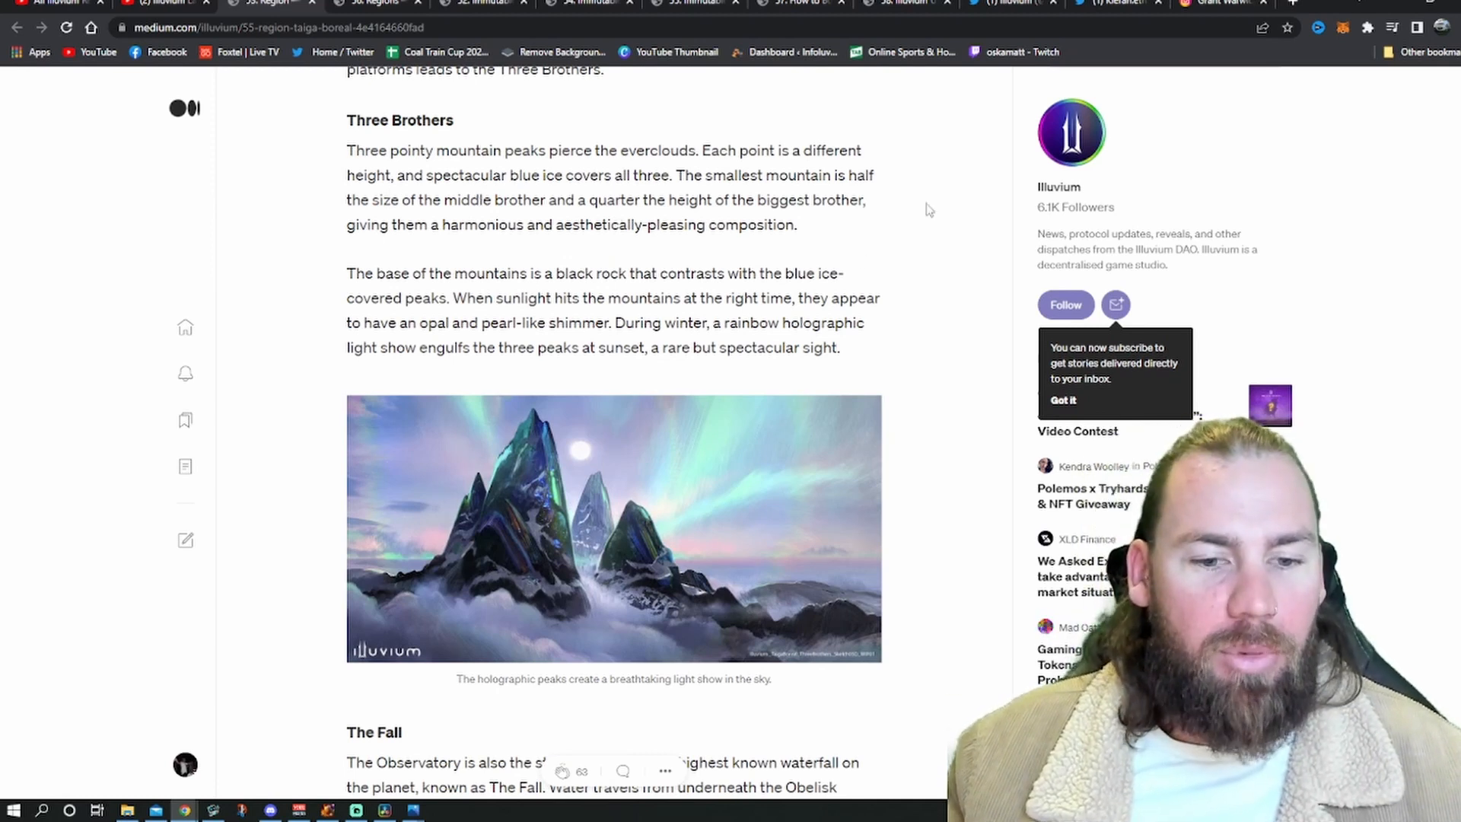
pyautogui.moveTo(629, 209)
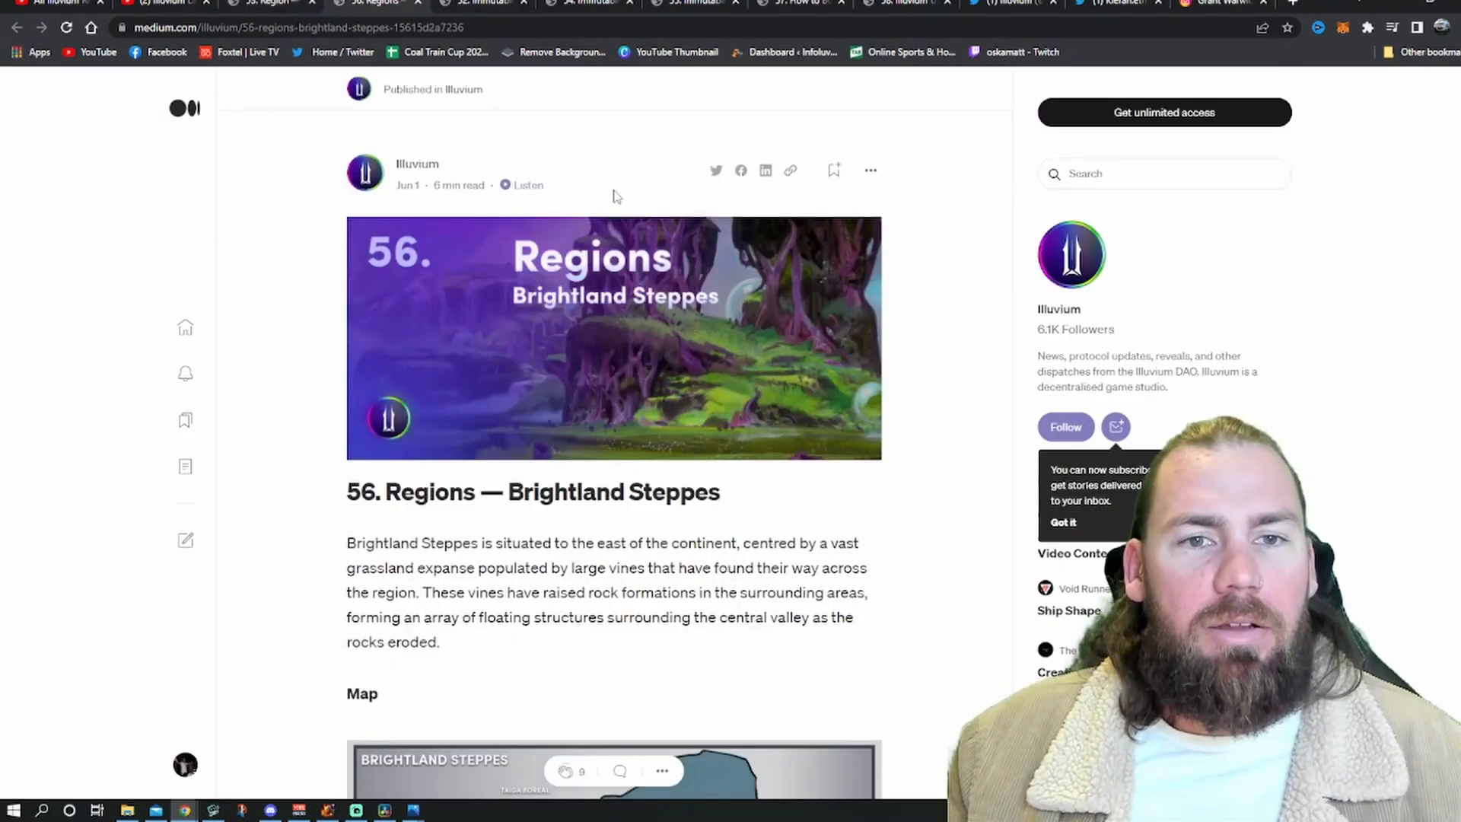
# Scroll through the Brightland Steppes article past its map, Brightland Valley and Lorem Ipsum to The Two Towers.
pyautogui.scroll(-3)
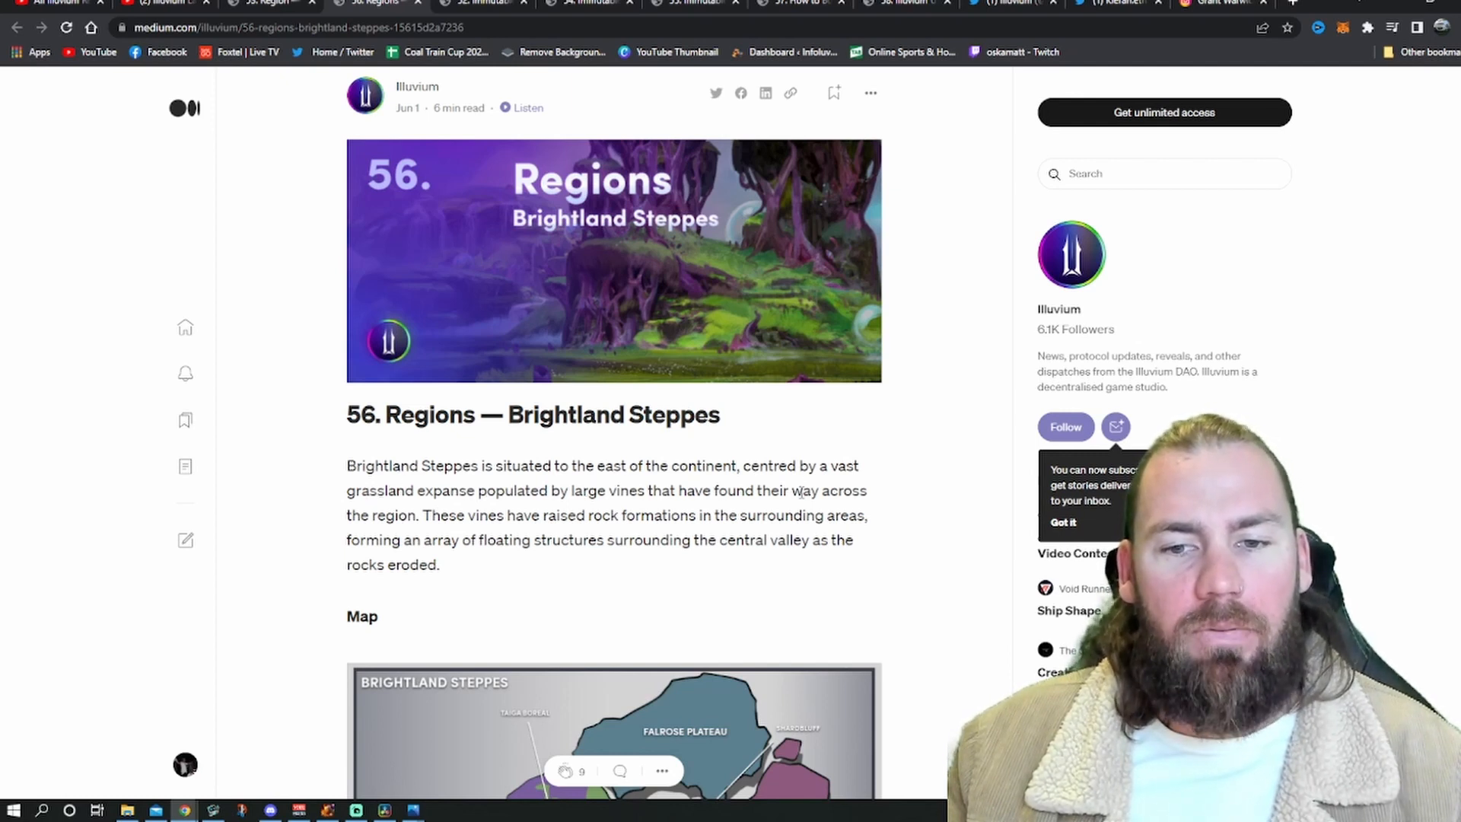
pyautogui.scroll(-3)
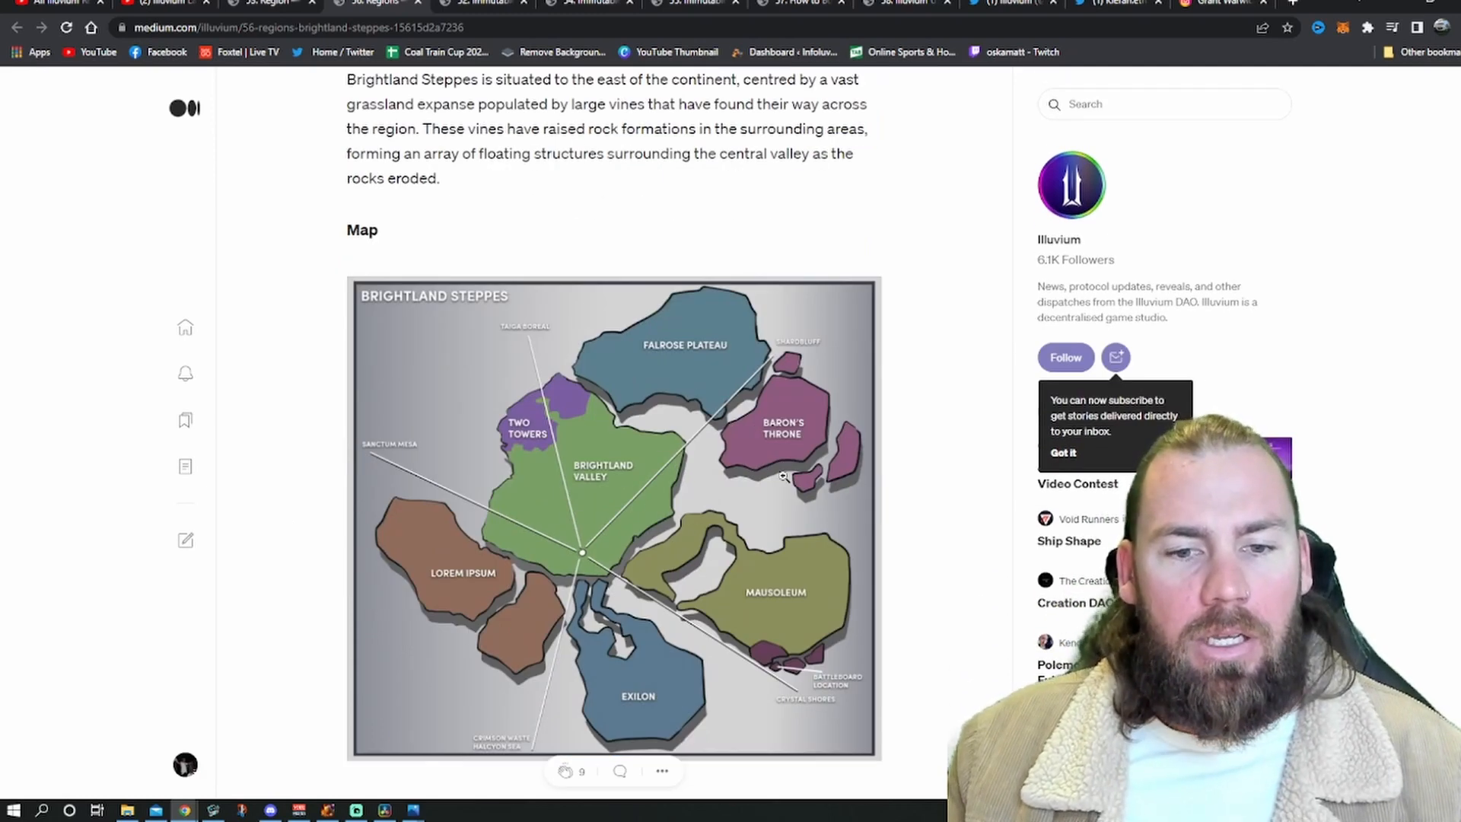
pyautogui.scroll(-3)
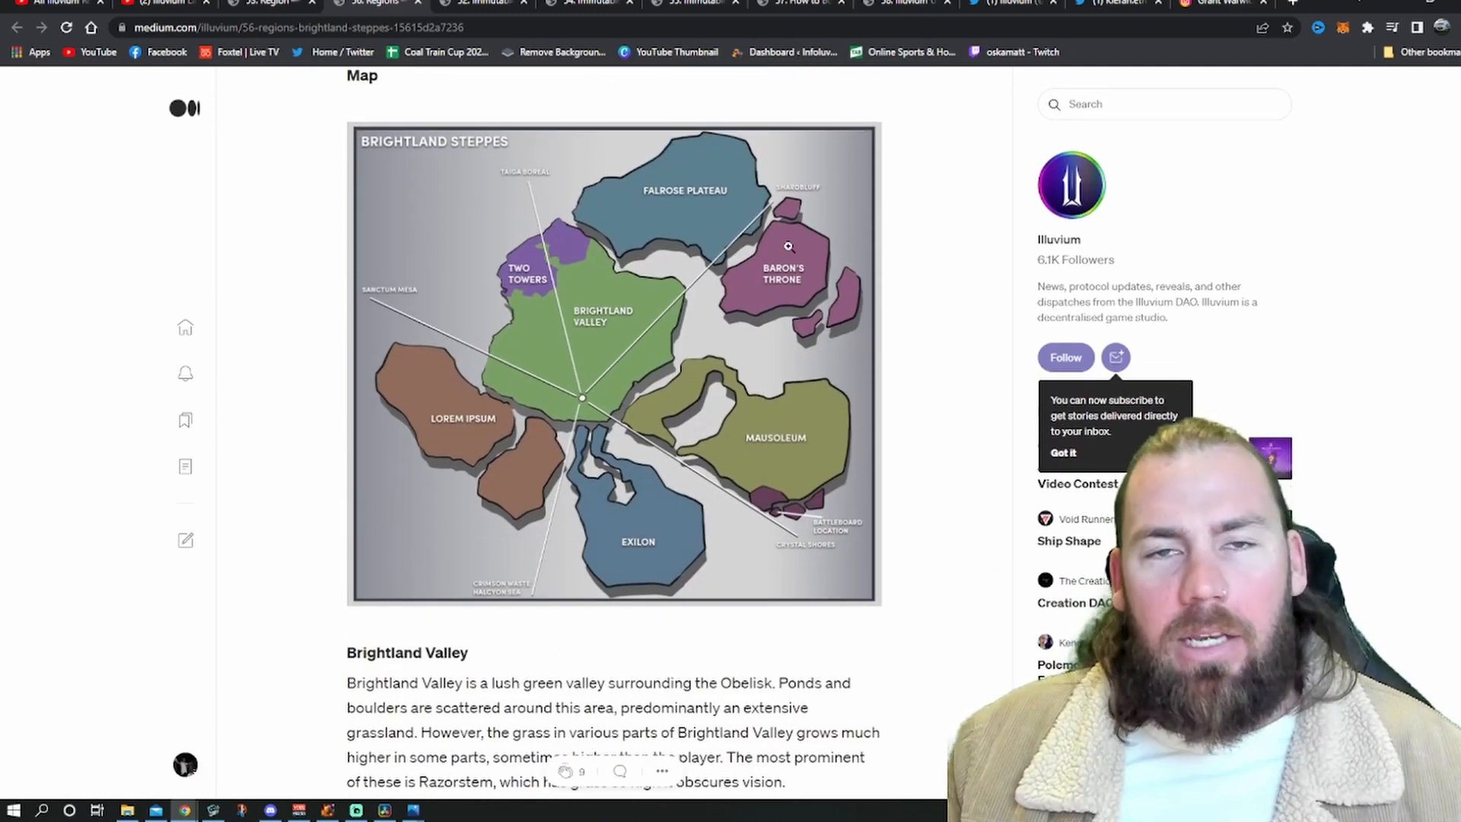
pyautogui.moveTo(622, 491)
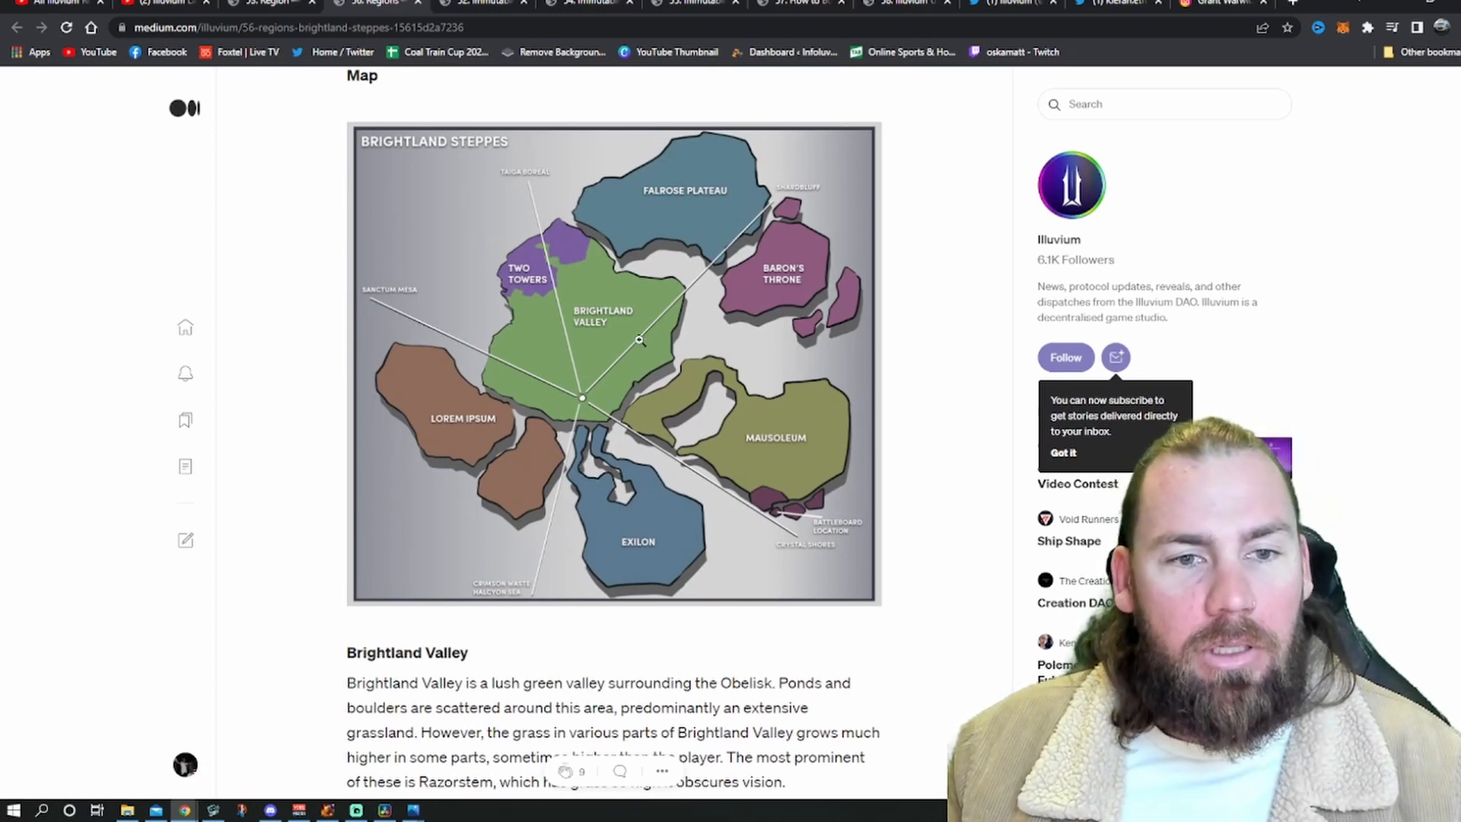
pyautogui.scroll(-3)
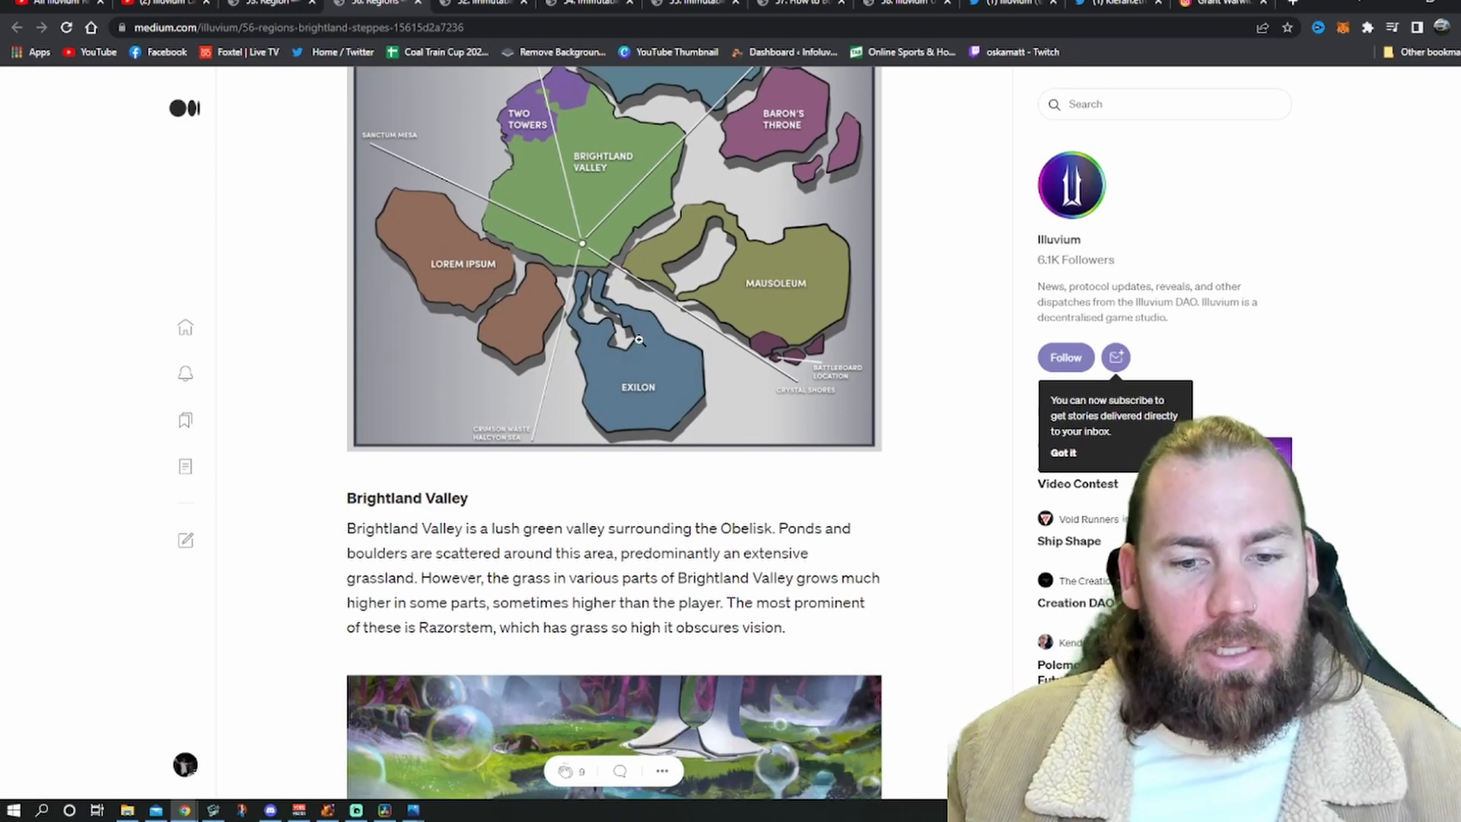
pyautogui.scroll(-3)
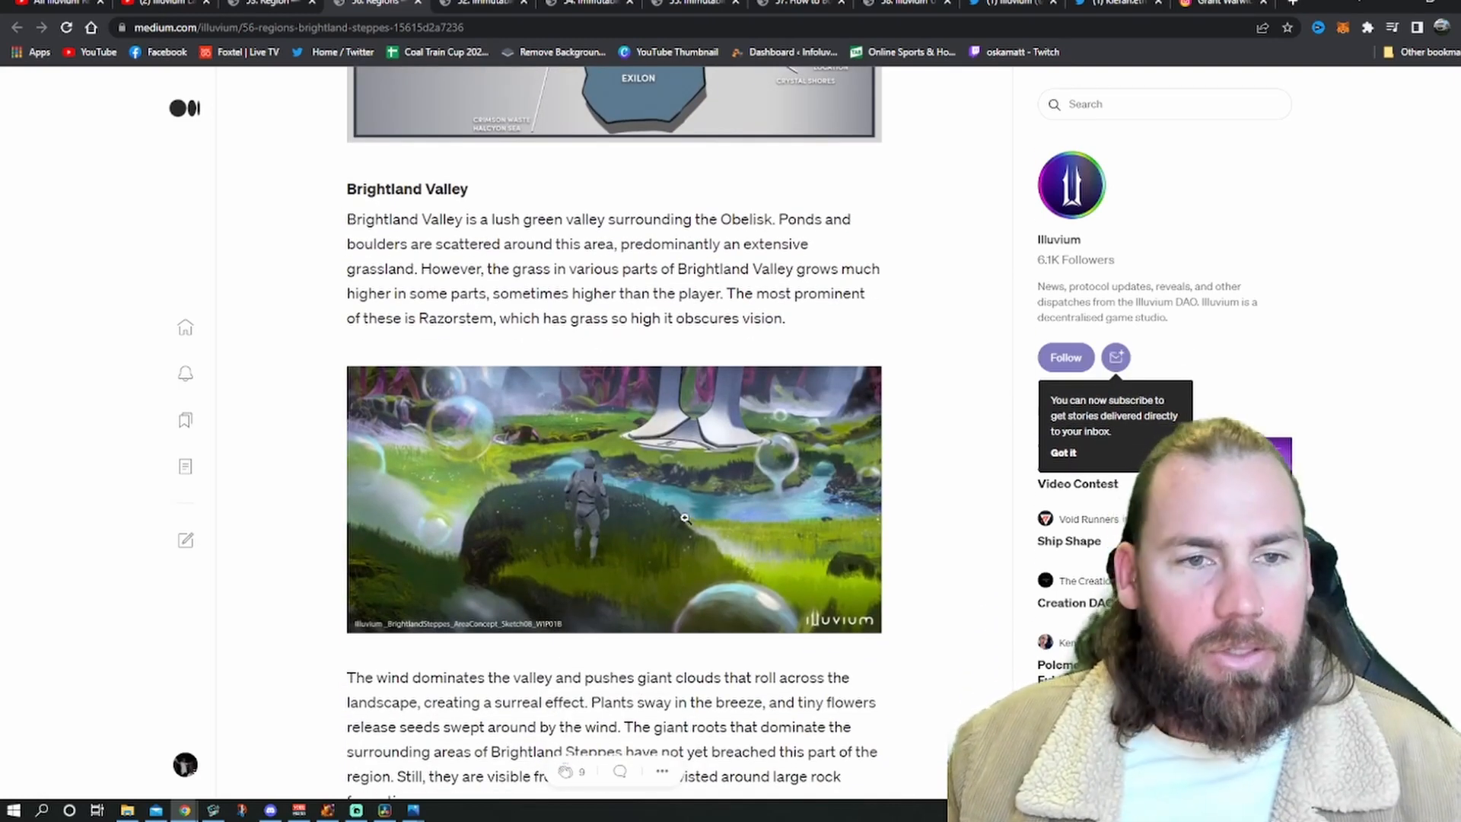
pyautogui.scroll(-3)
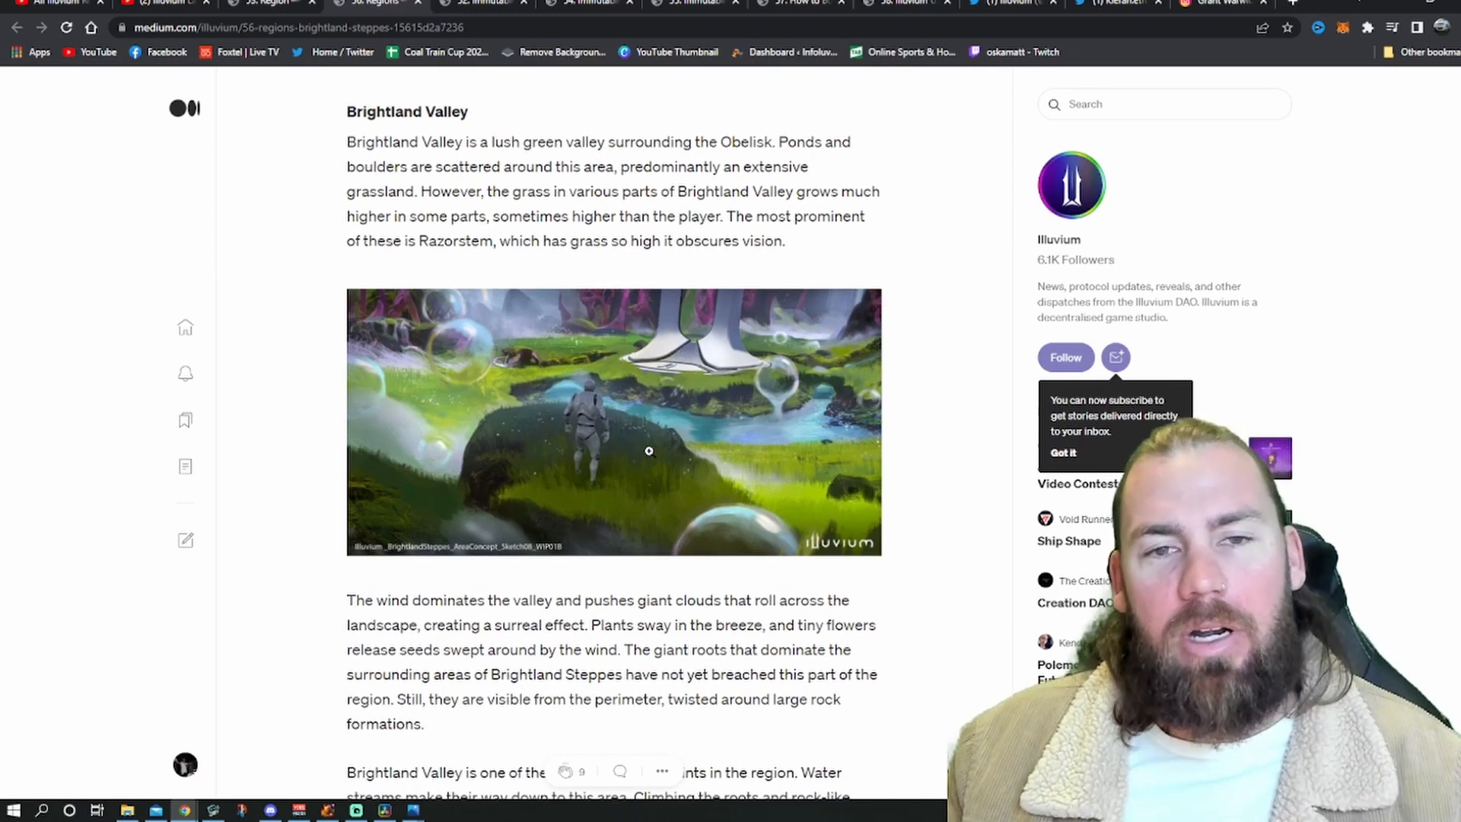
pyautogui.scroll(-3)
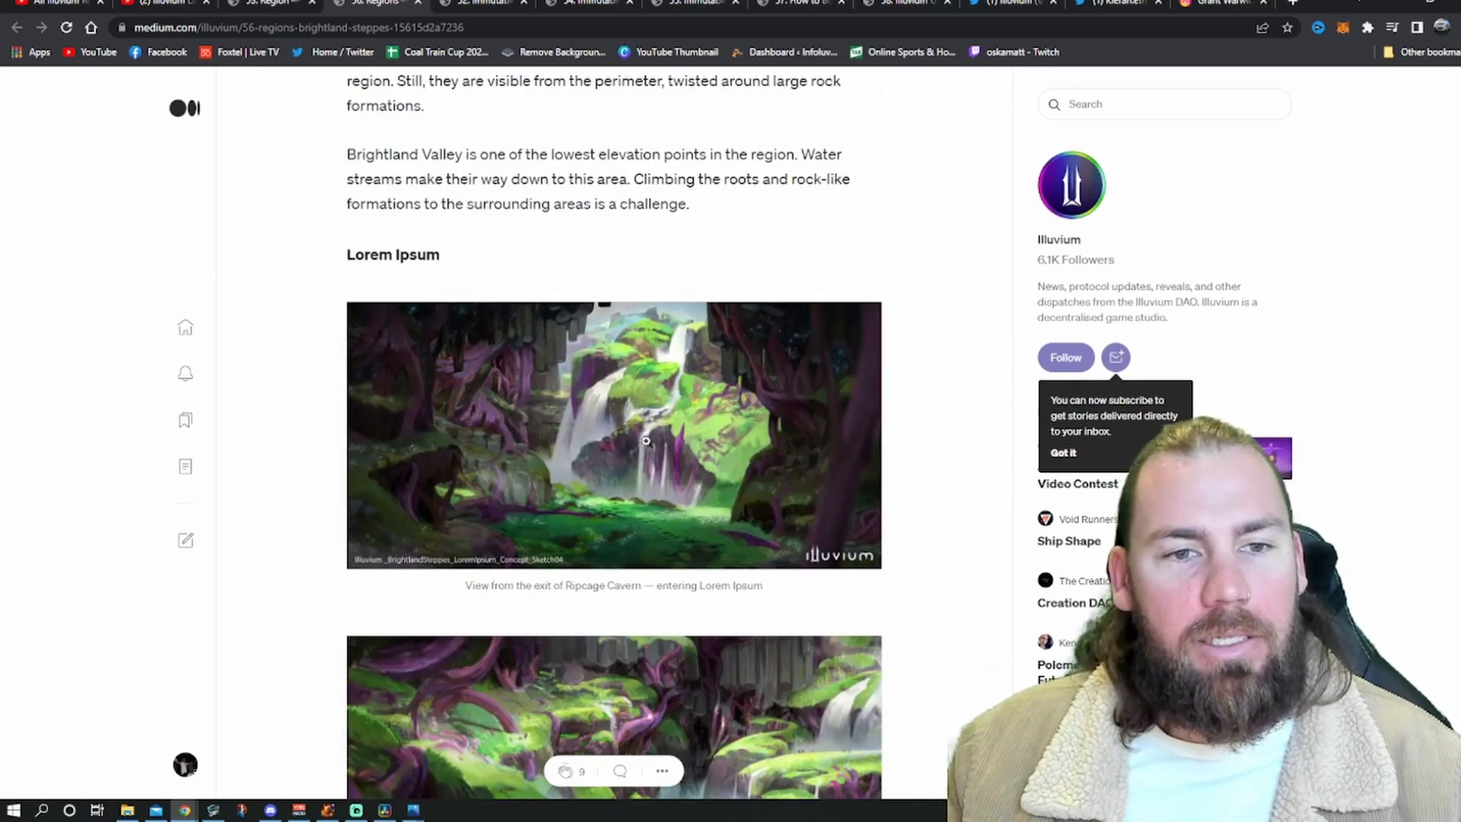
pyautogui.scroll(-3)
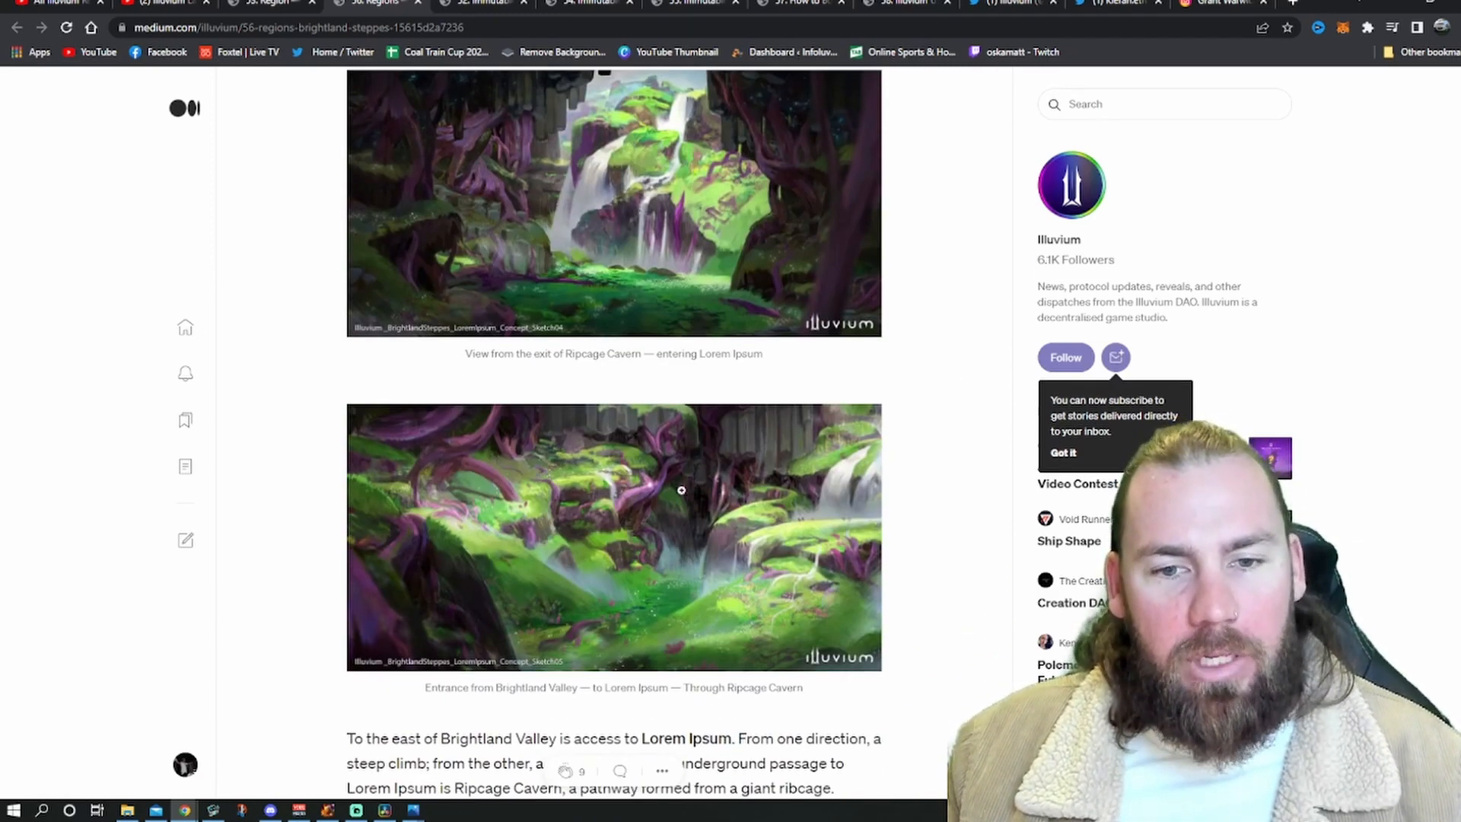
pyautogui.scroll(-3)
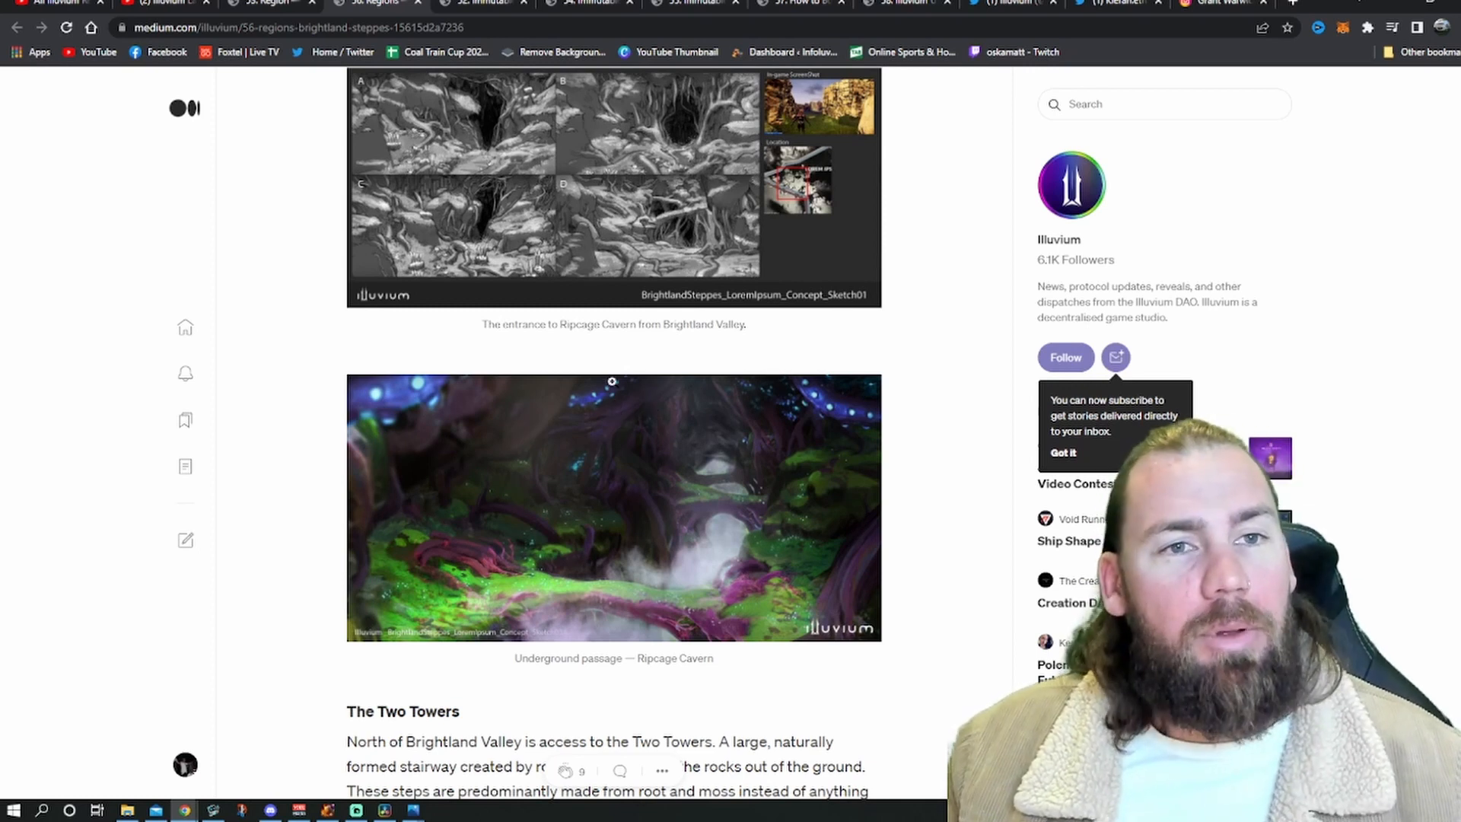
pyautogui.moveTo(663, 372)
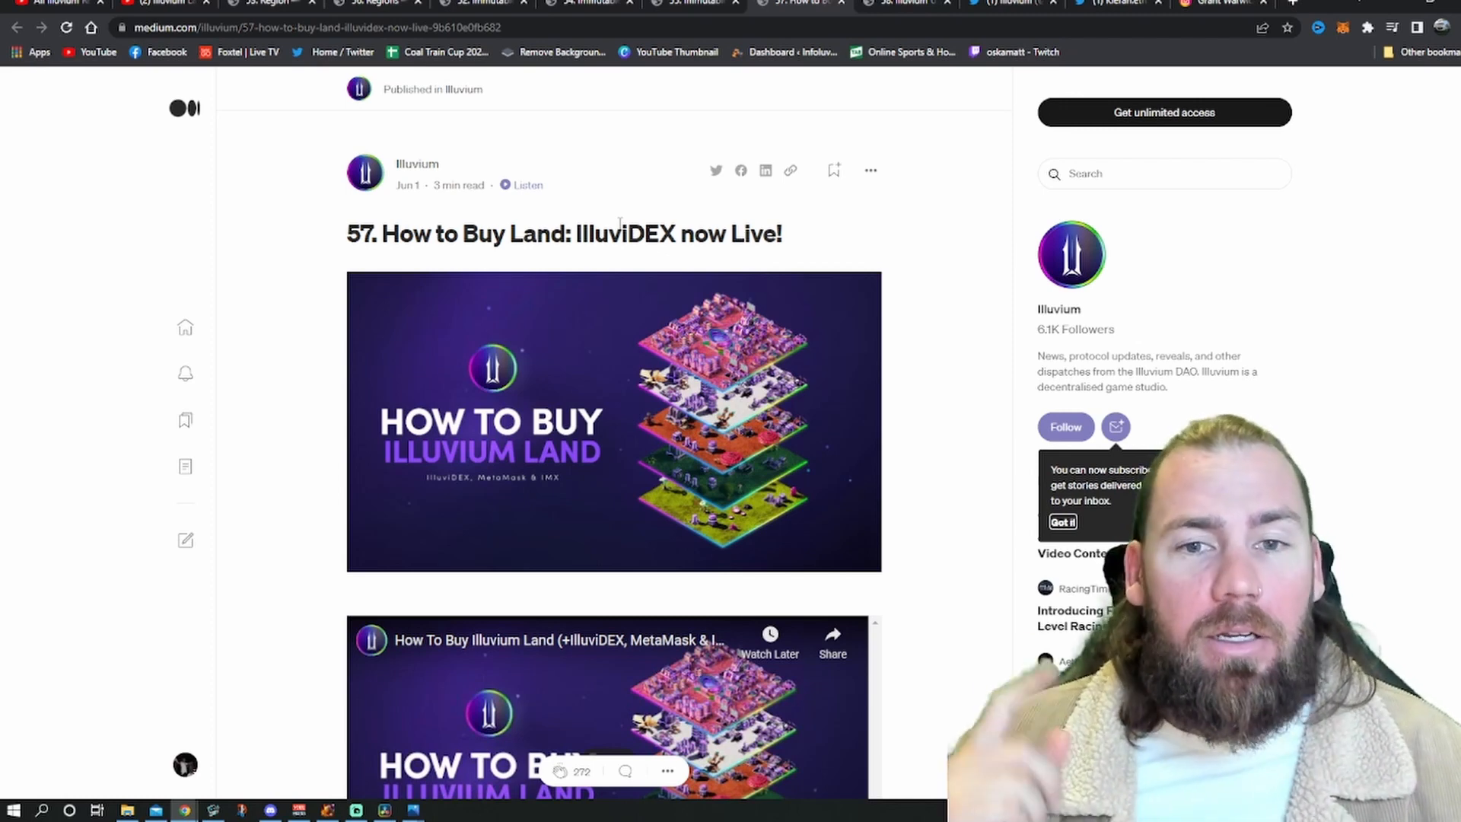
# Scroll through the 'Land Sale Starts 2 June on Immutable X' announcement article.
pyautogui.scroll(-3)
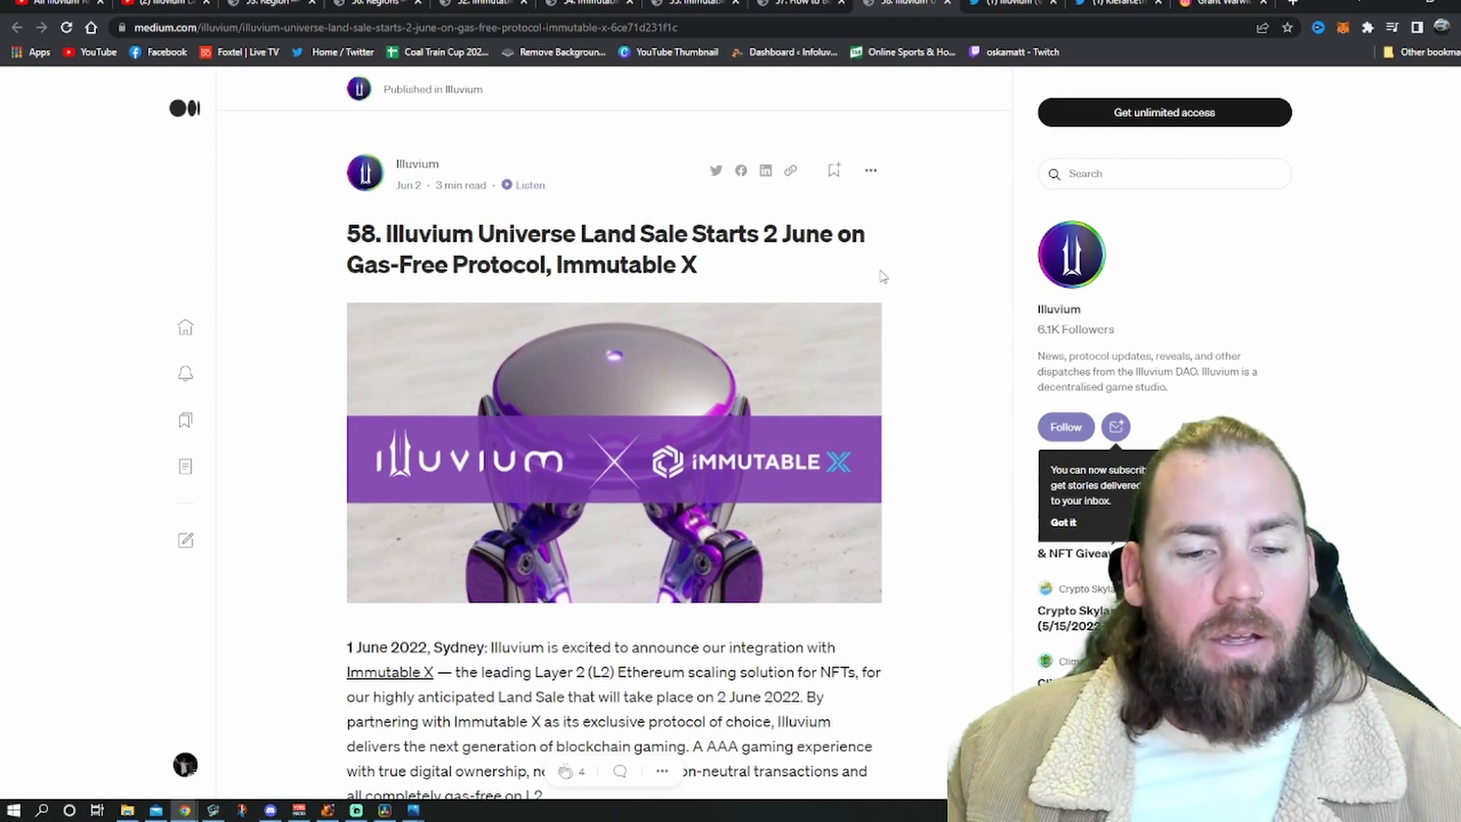
pyautogui.scroll(-3)
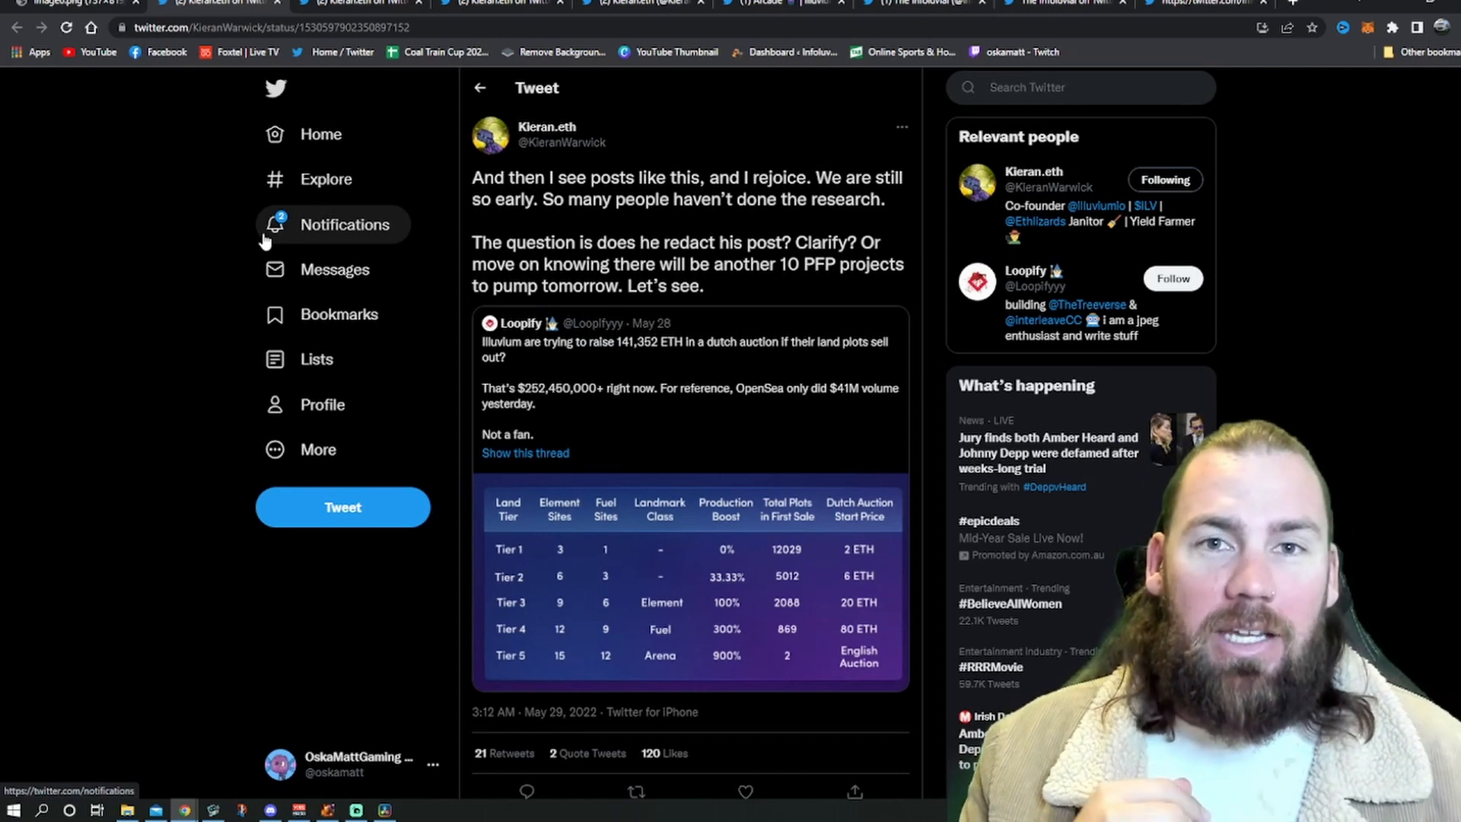
pyautogui.moveTo(409, 171)
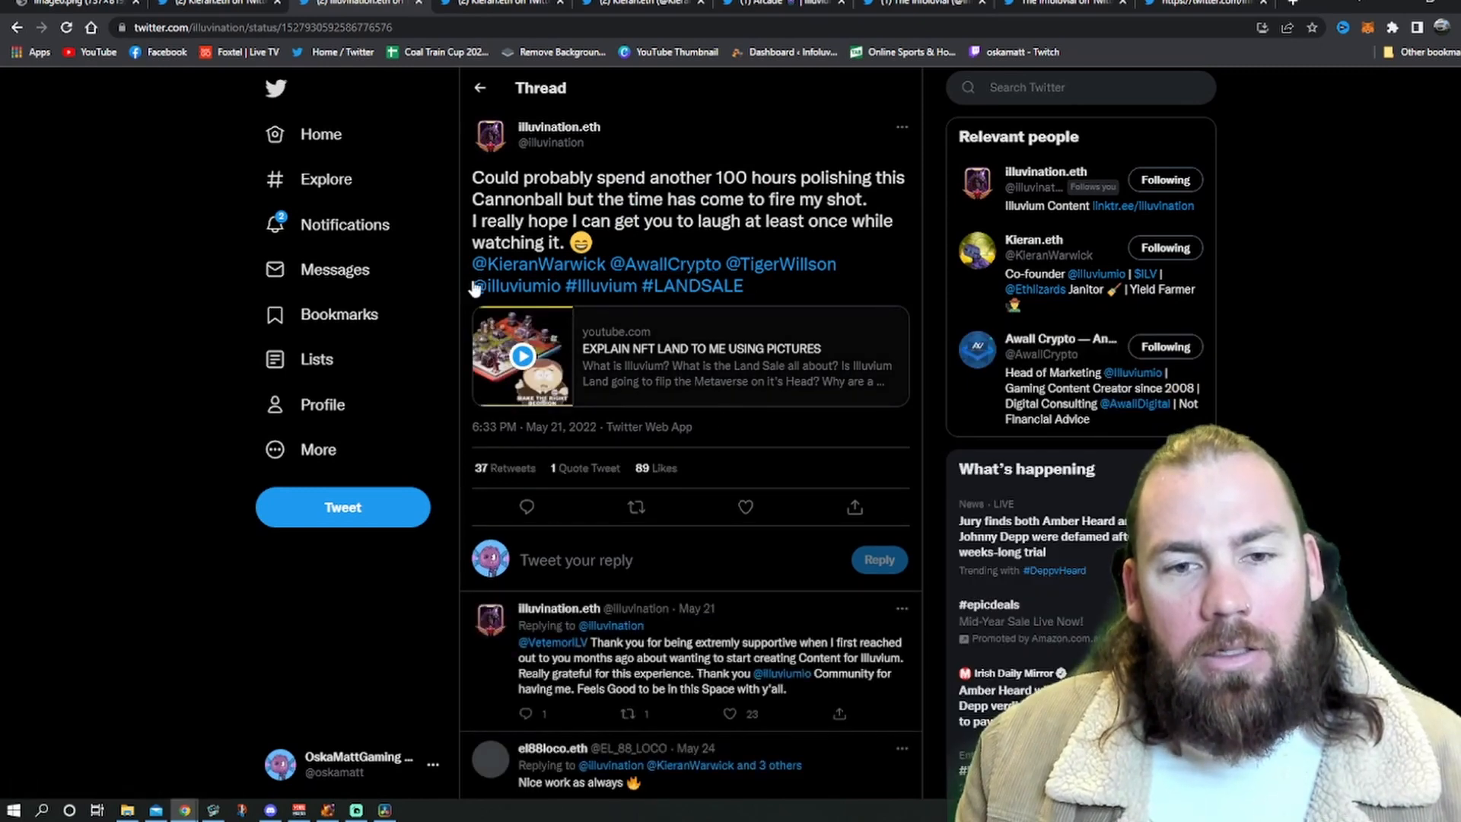
pyautogui.moveTo(978, 320)
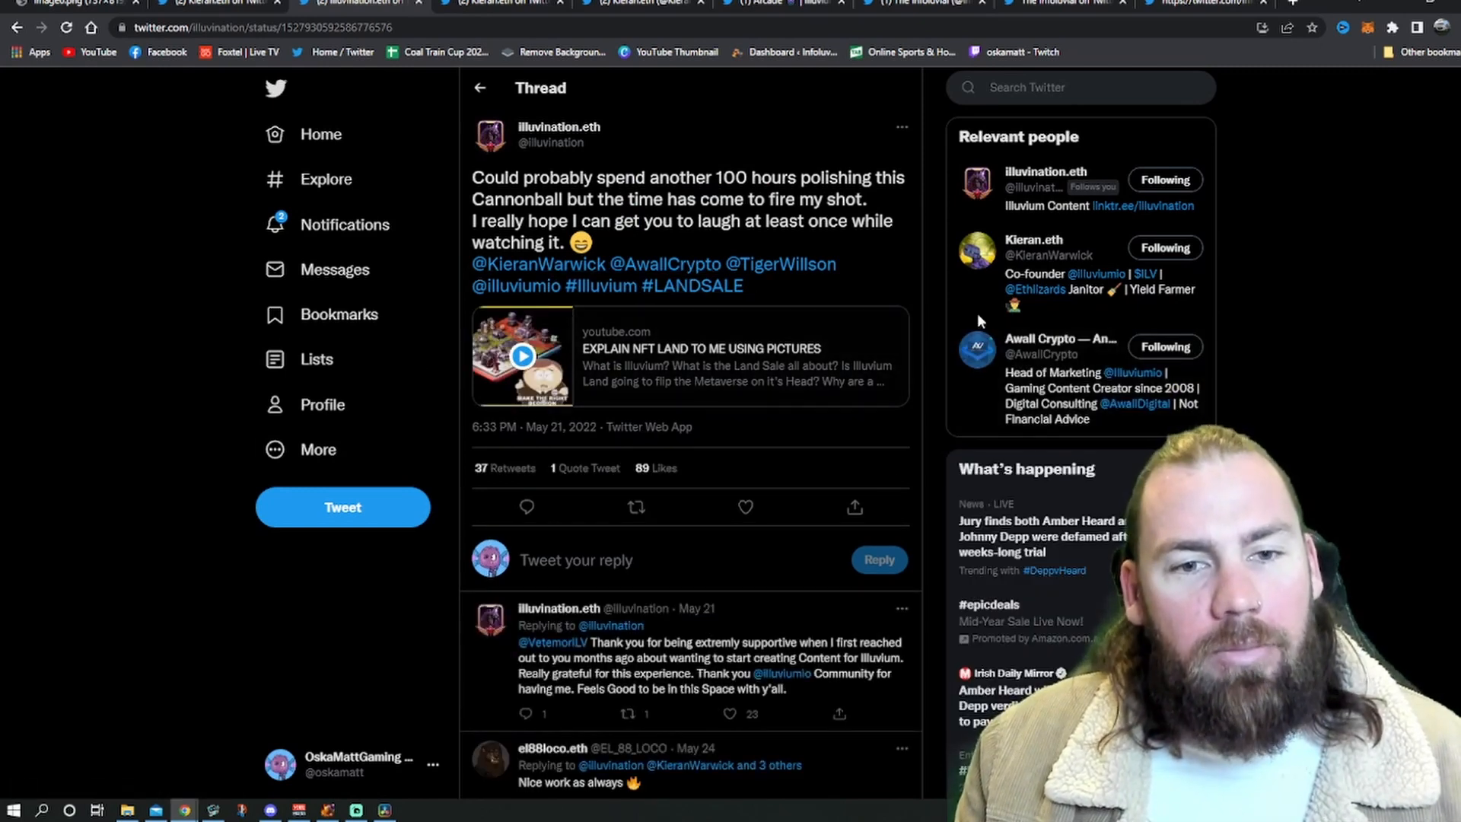
pyautogui.moveTo(665, 287)
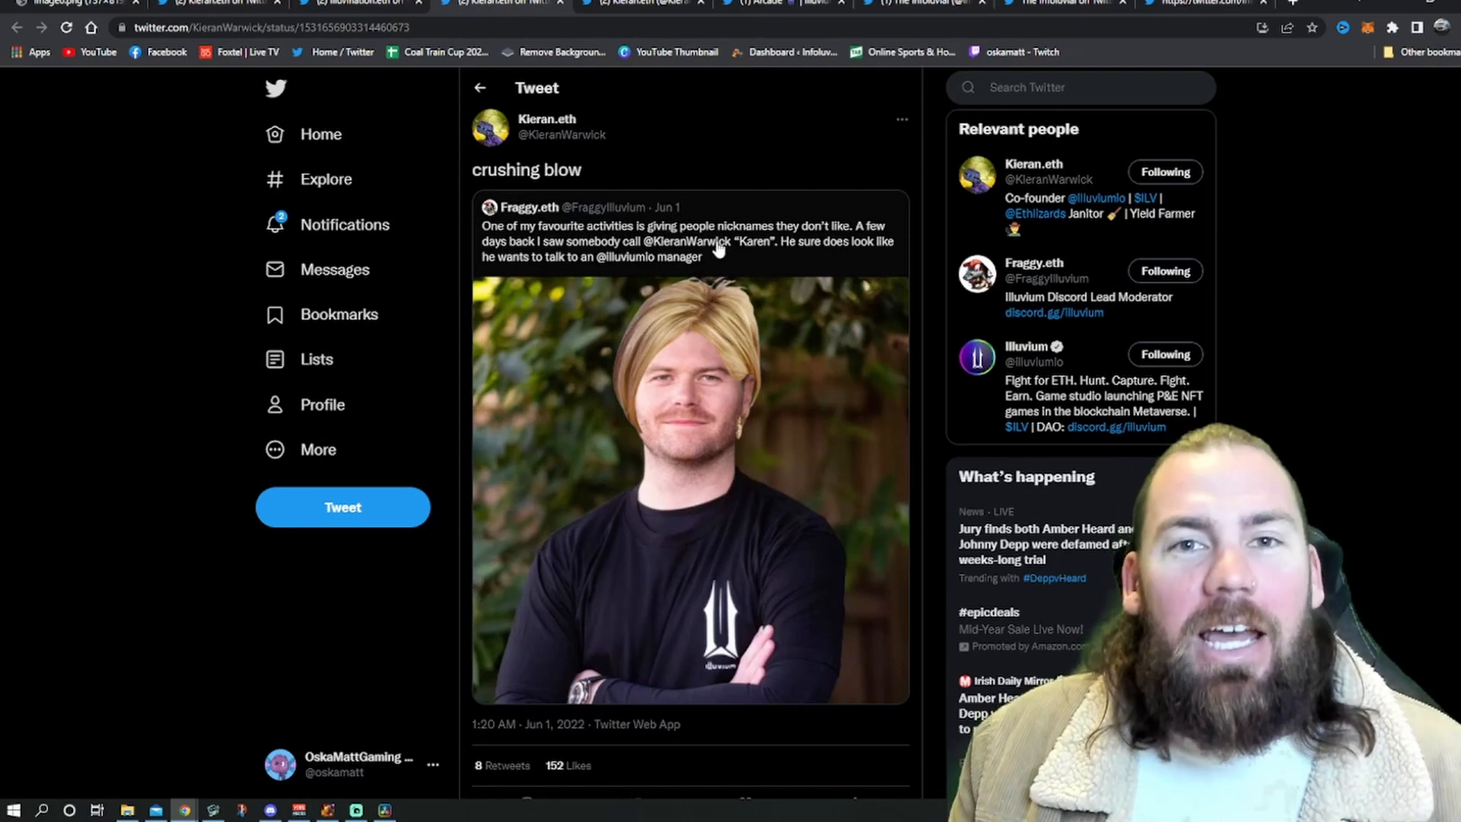
# Scroll Kieran.eth's tweets and enlarge the purple land city image from the 'Hot tip' tweet.
pyautogui.scroll(-3)
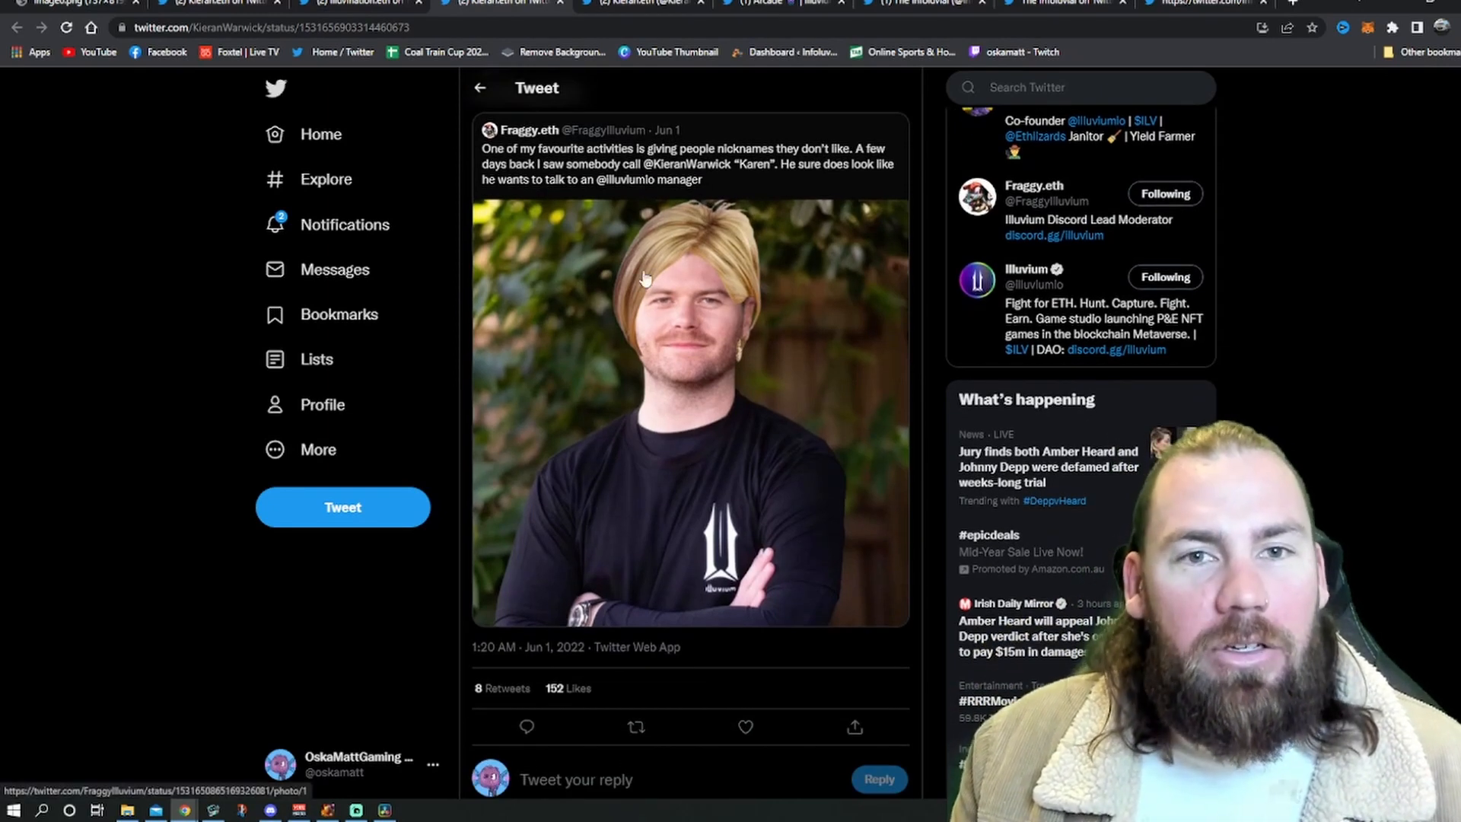
pyautogui.moveTo(641, 3)
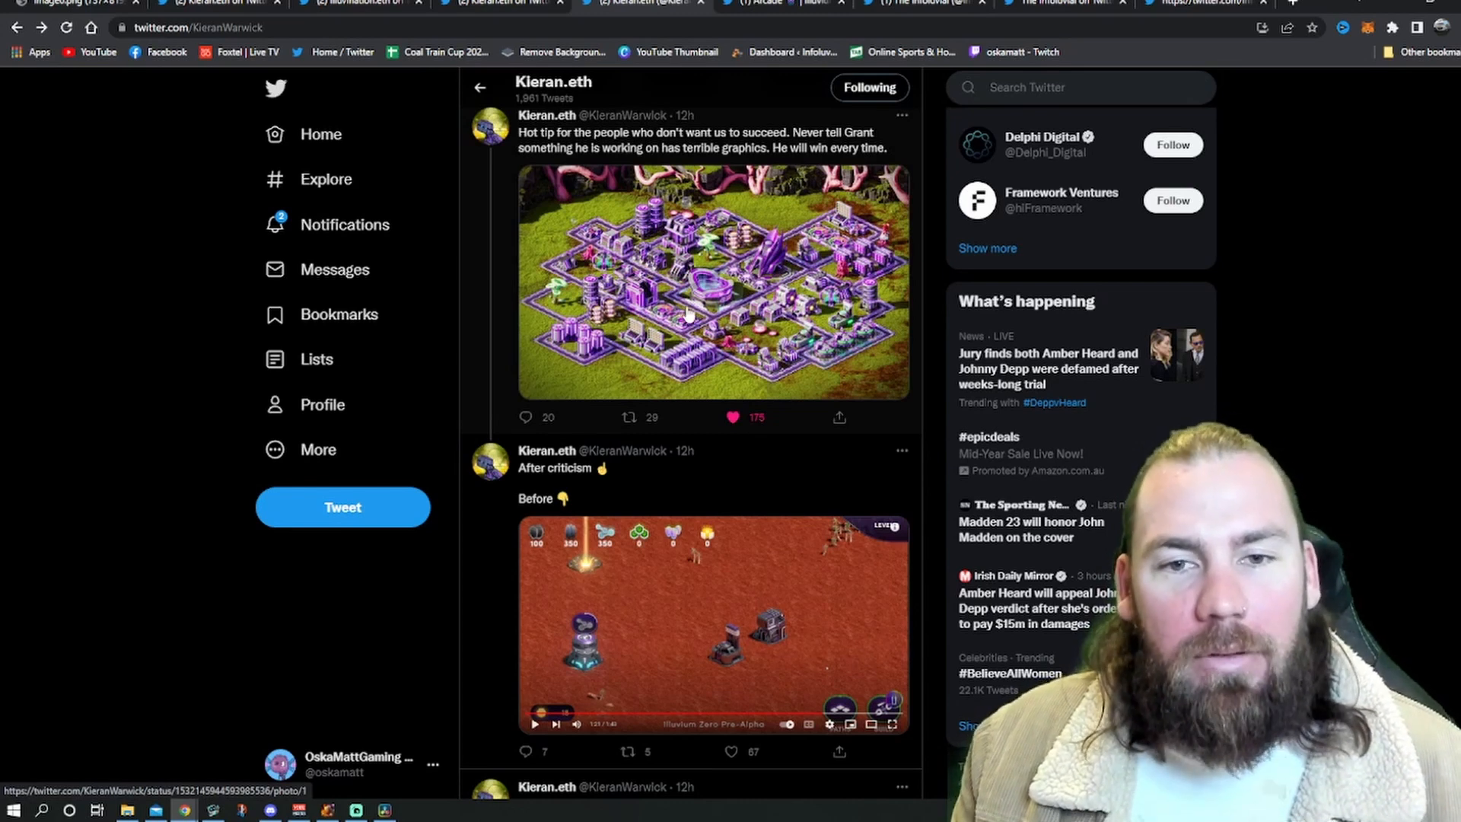
pyautogui.moveTo(548, 541)
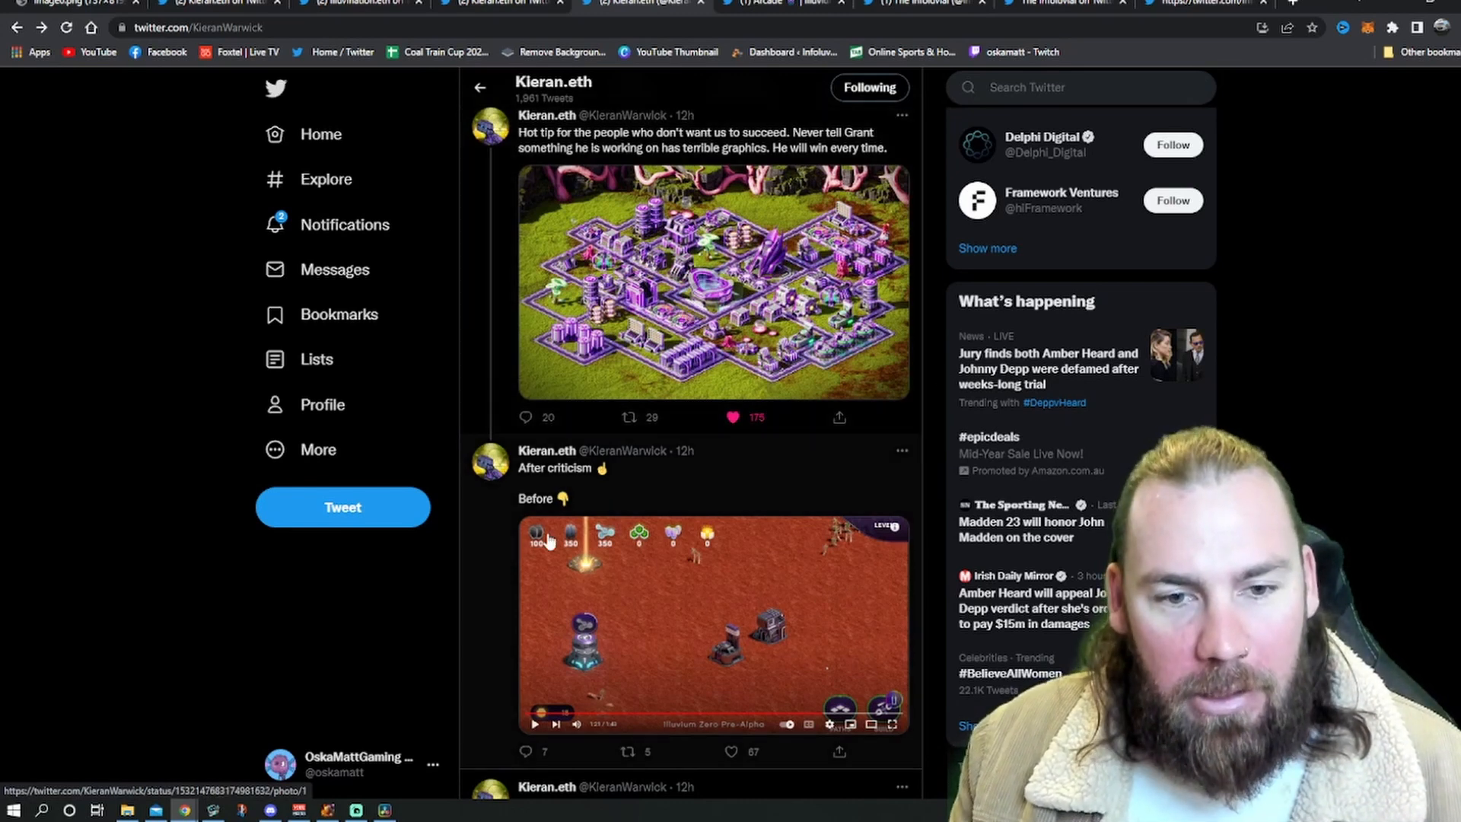
pyautogui.moveTo(491, 612)
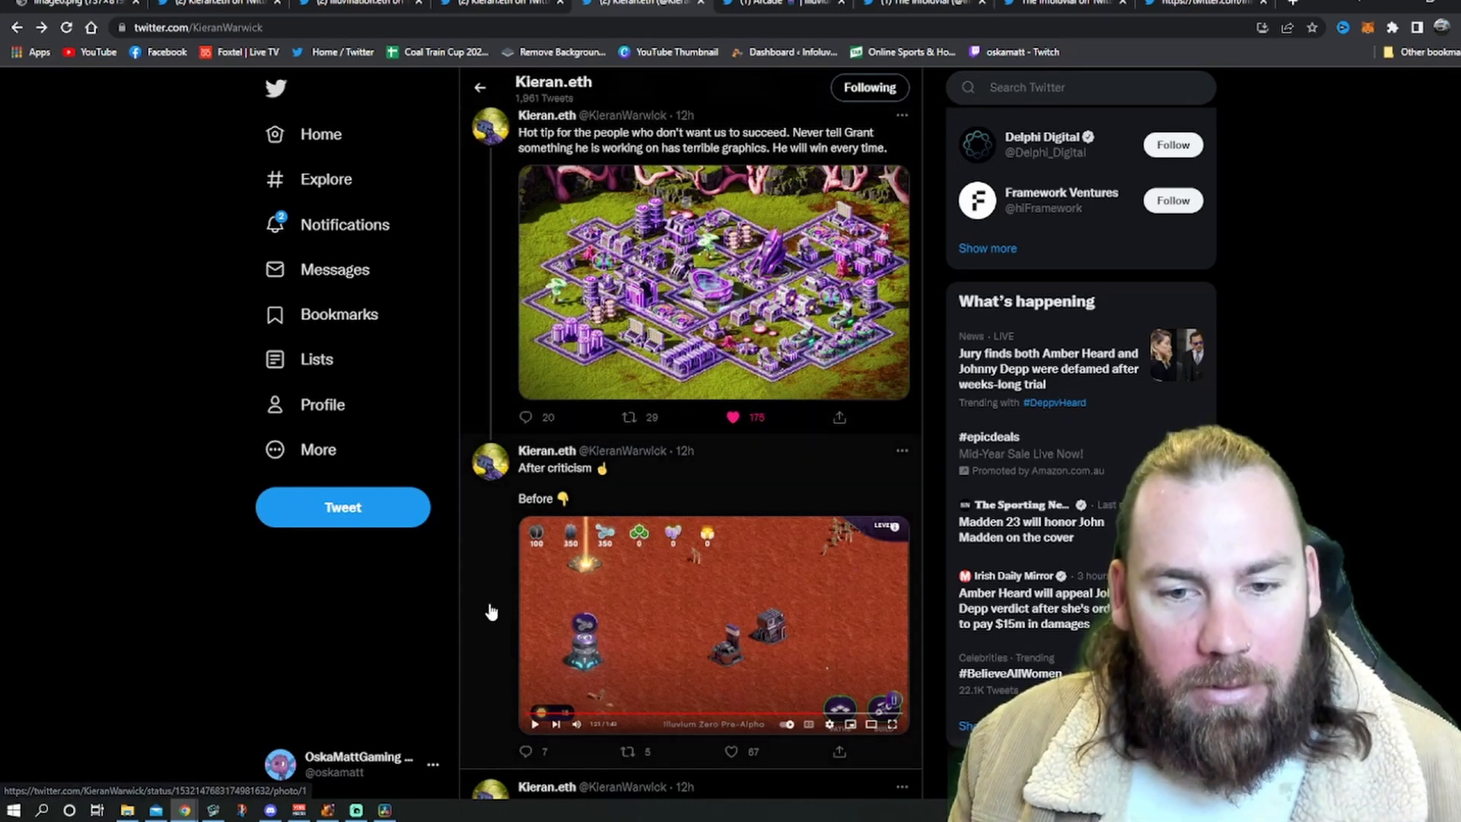
pyautogui.moveTo(893, 566)
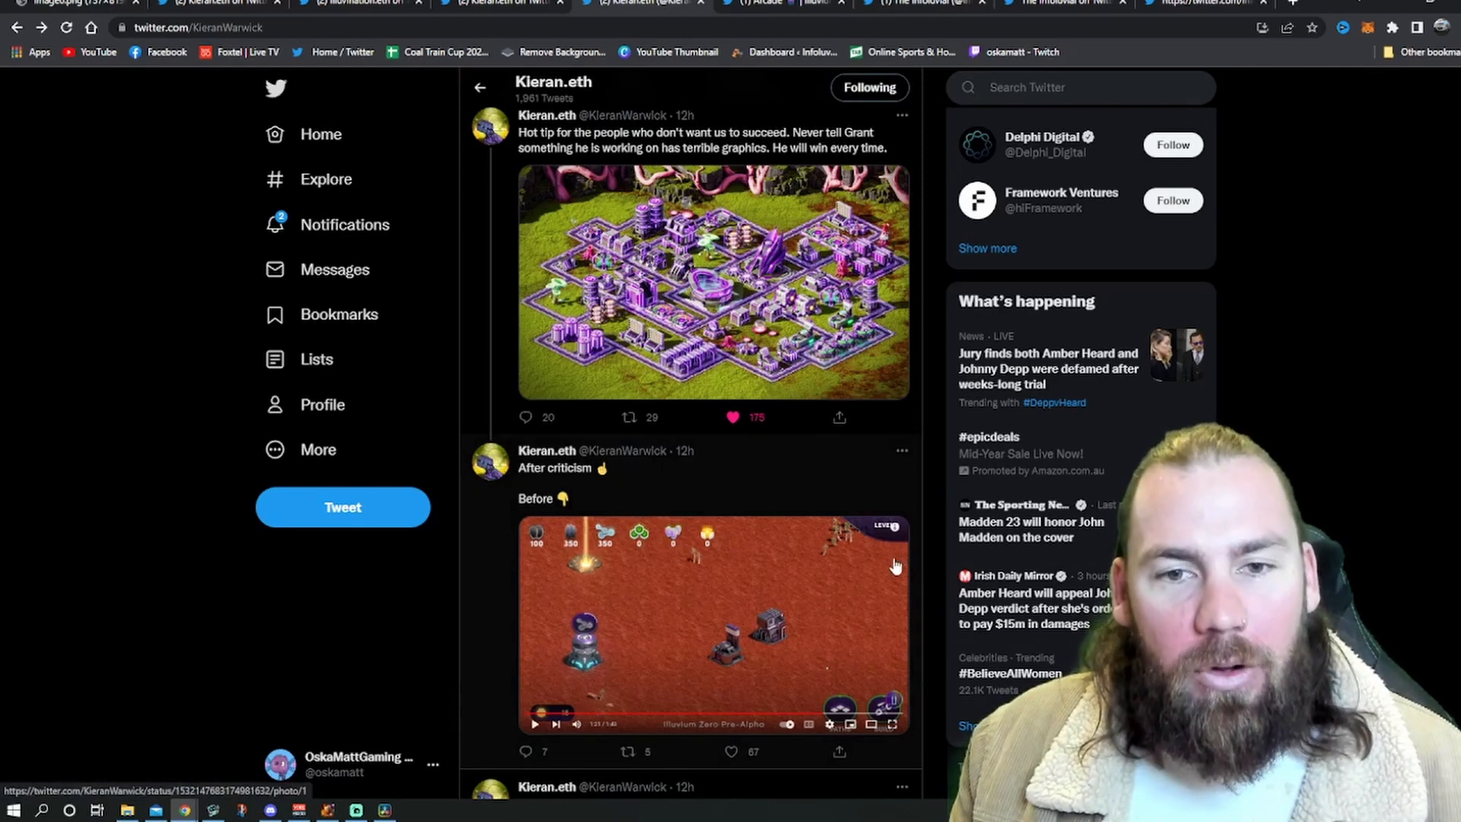
pyautogui.moveTo(693, 638)
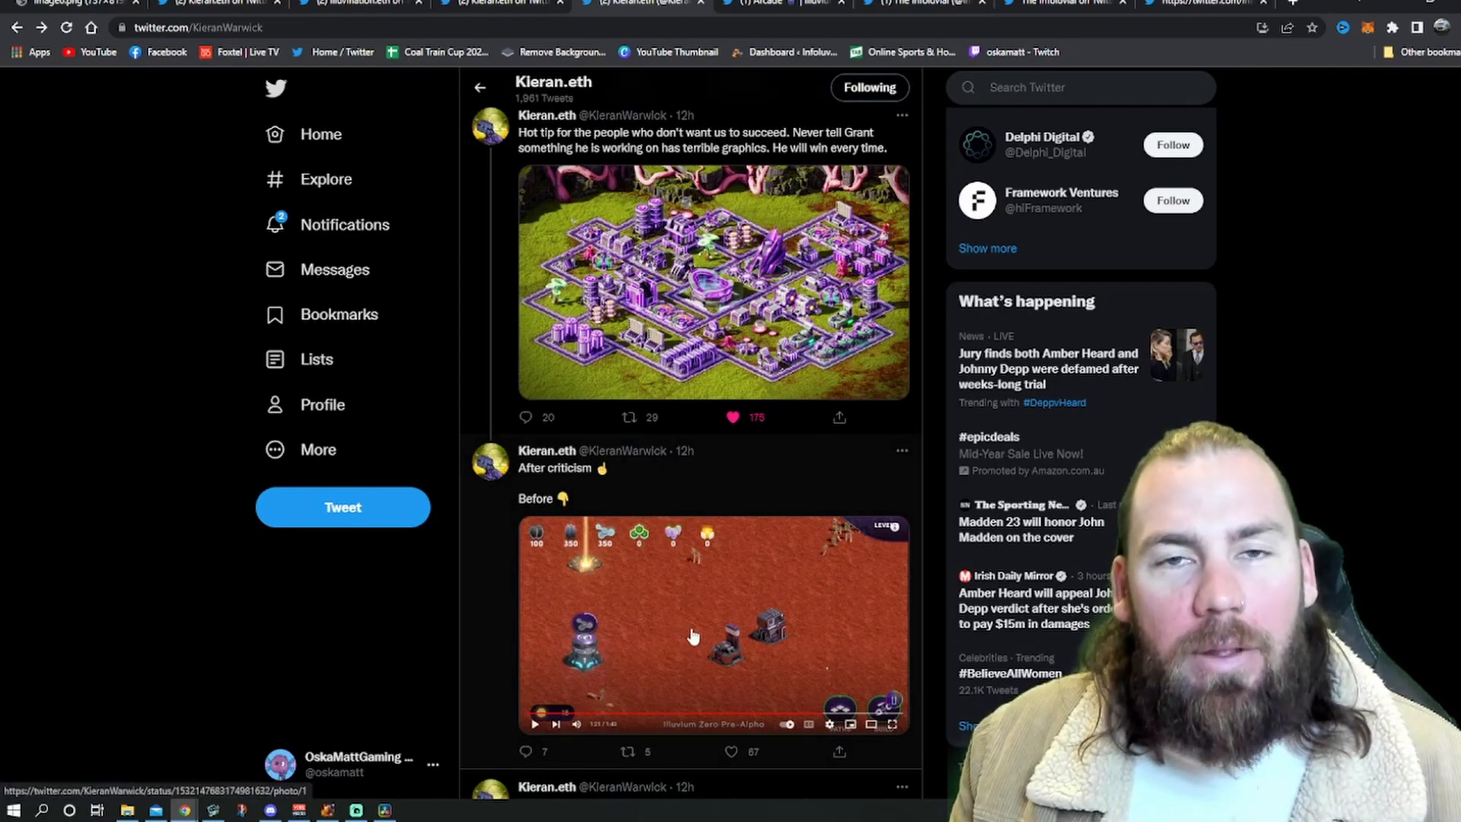
pyautogui.click(734, 296)
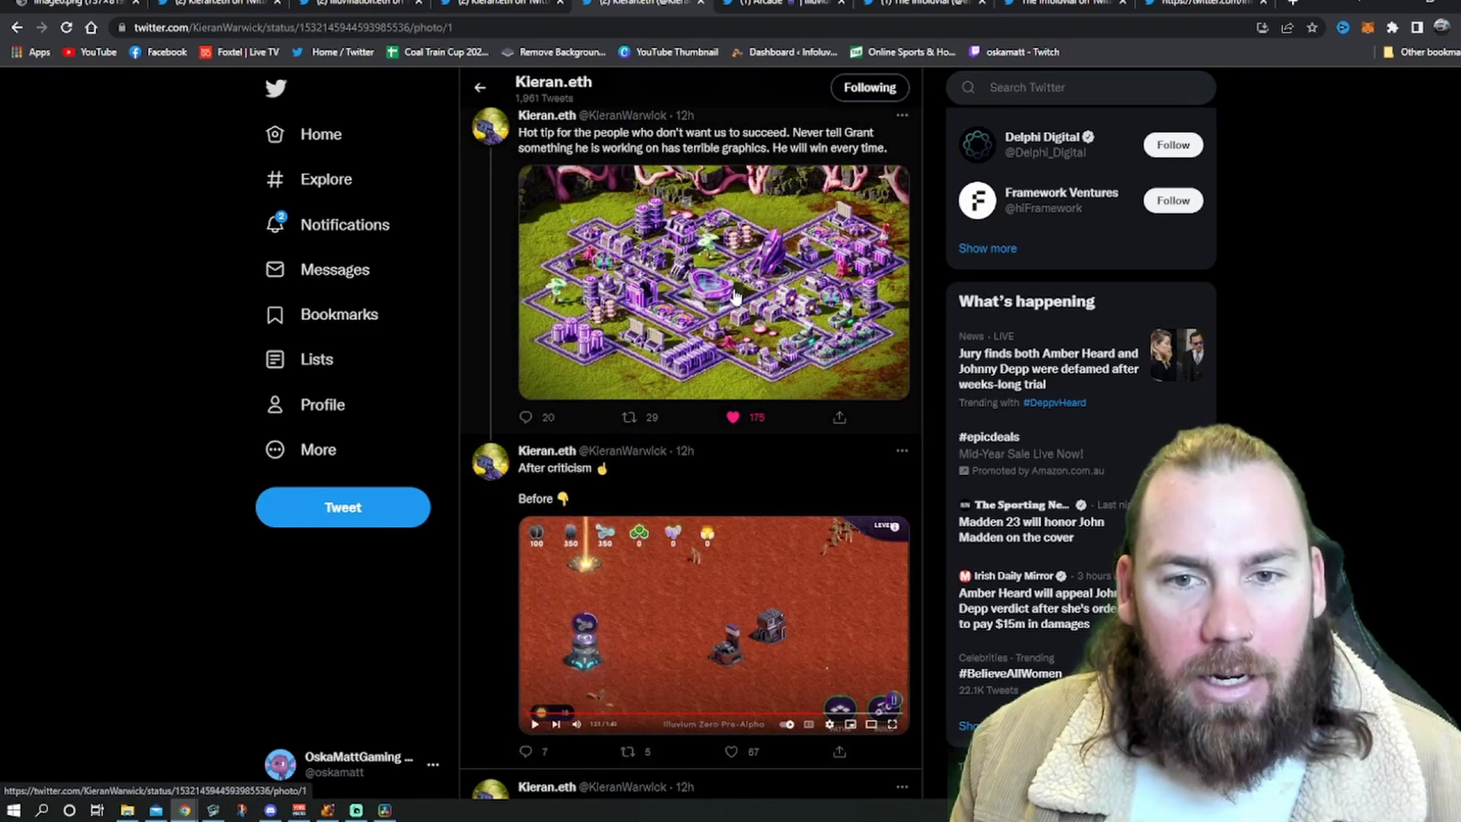
# Show the purple Illuvium land city screenshot at full size in the photo viewer.
pyautogui.click(716, 280)
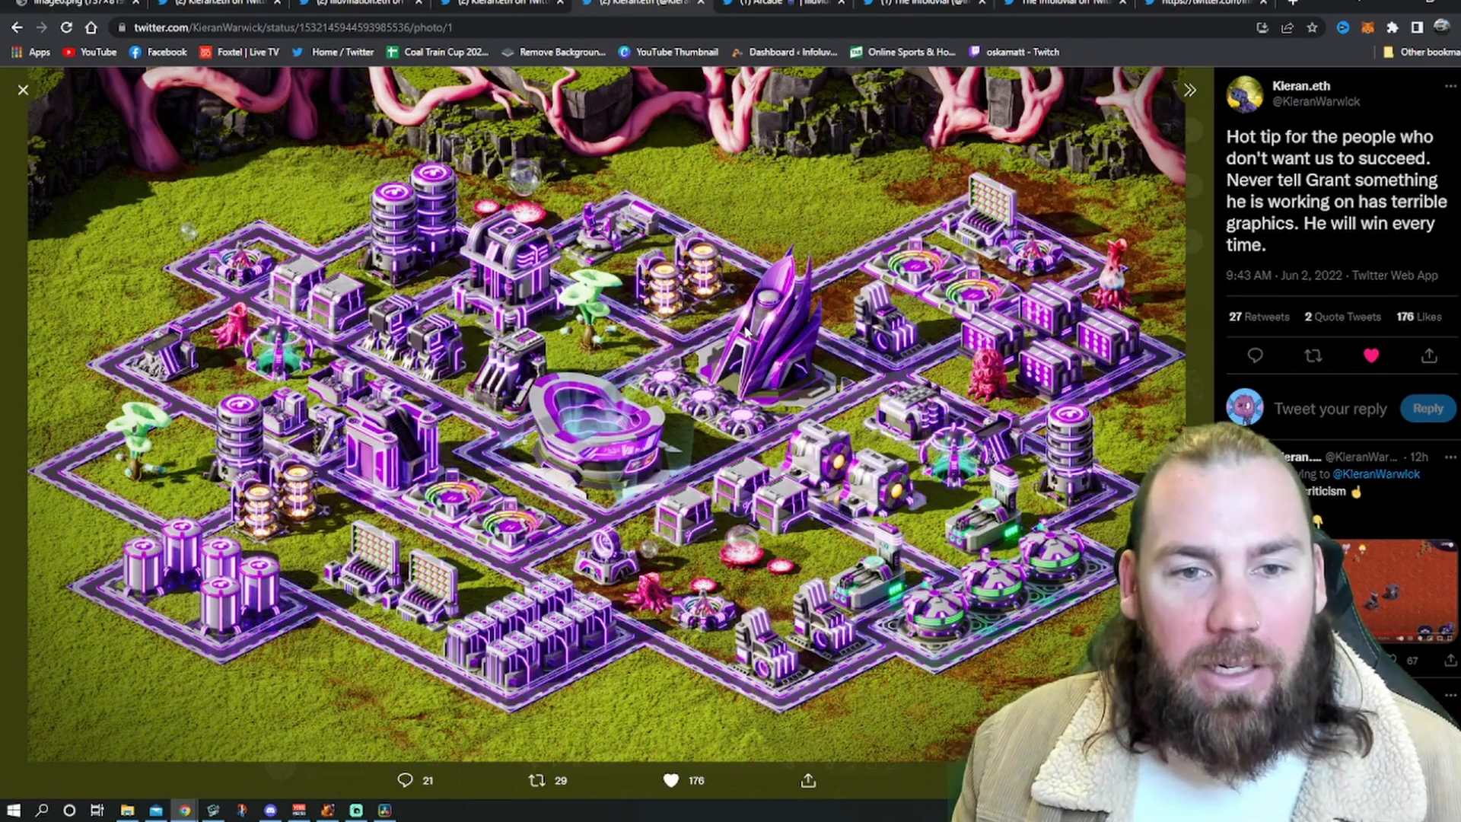
pyautogui.moveTo(708, 316)
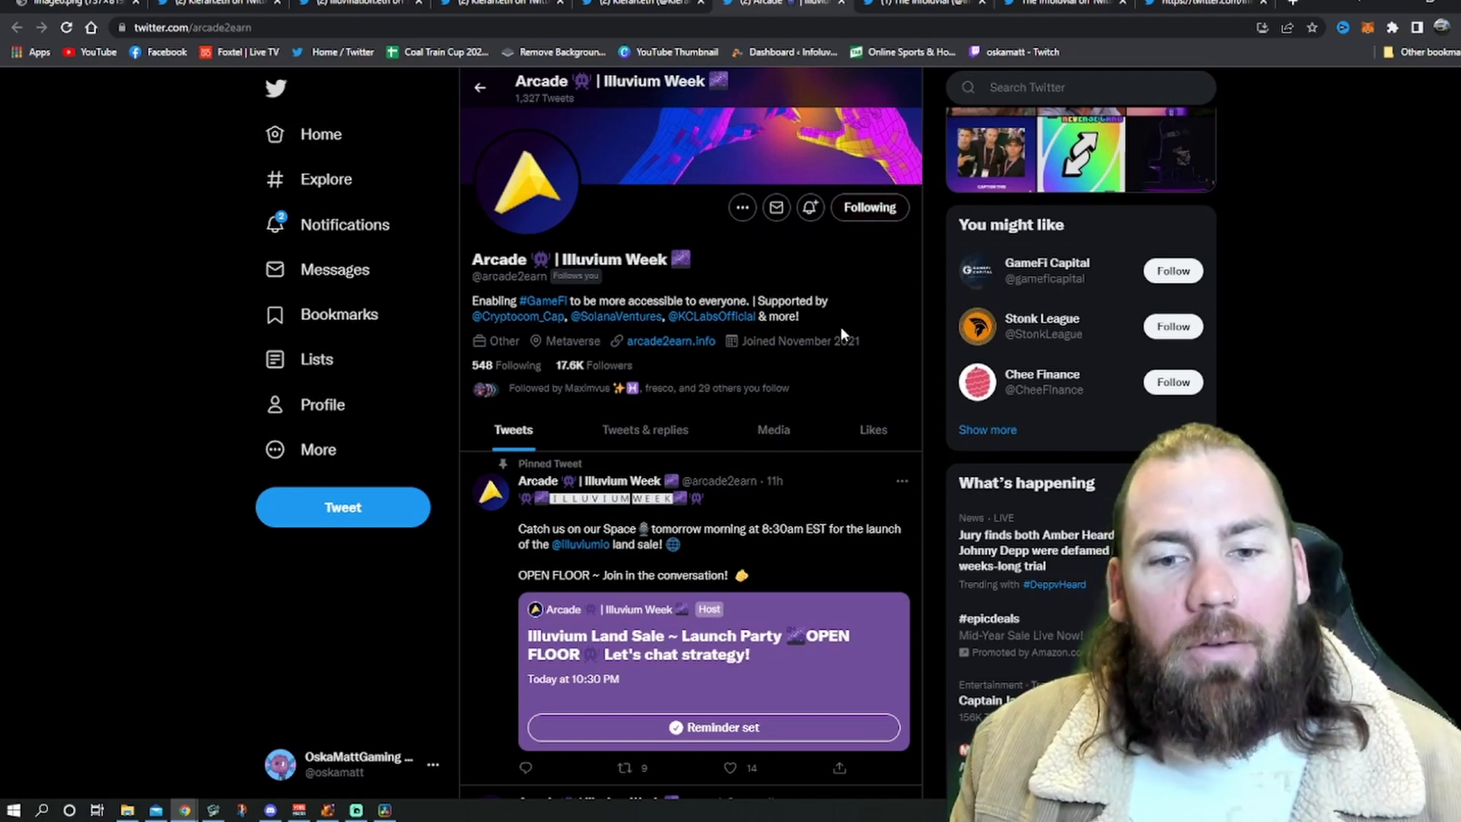
# Scroll down the profile to the pinned Land Sale launch party Space tweet.
pyautogui.scroll(-3)
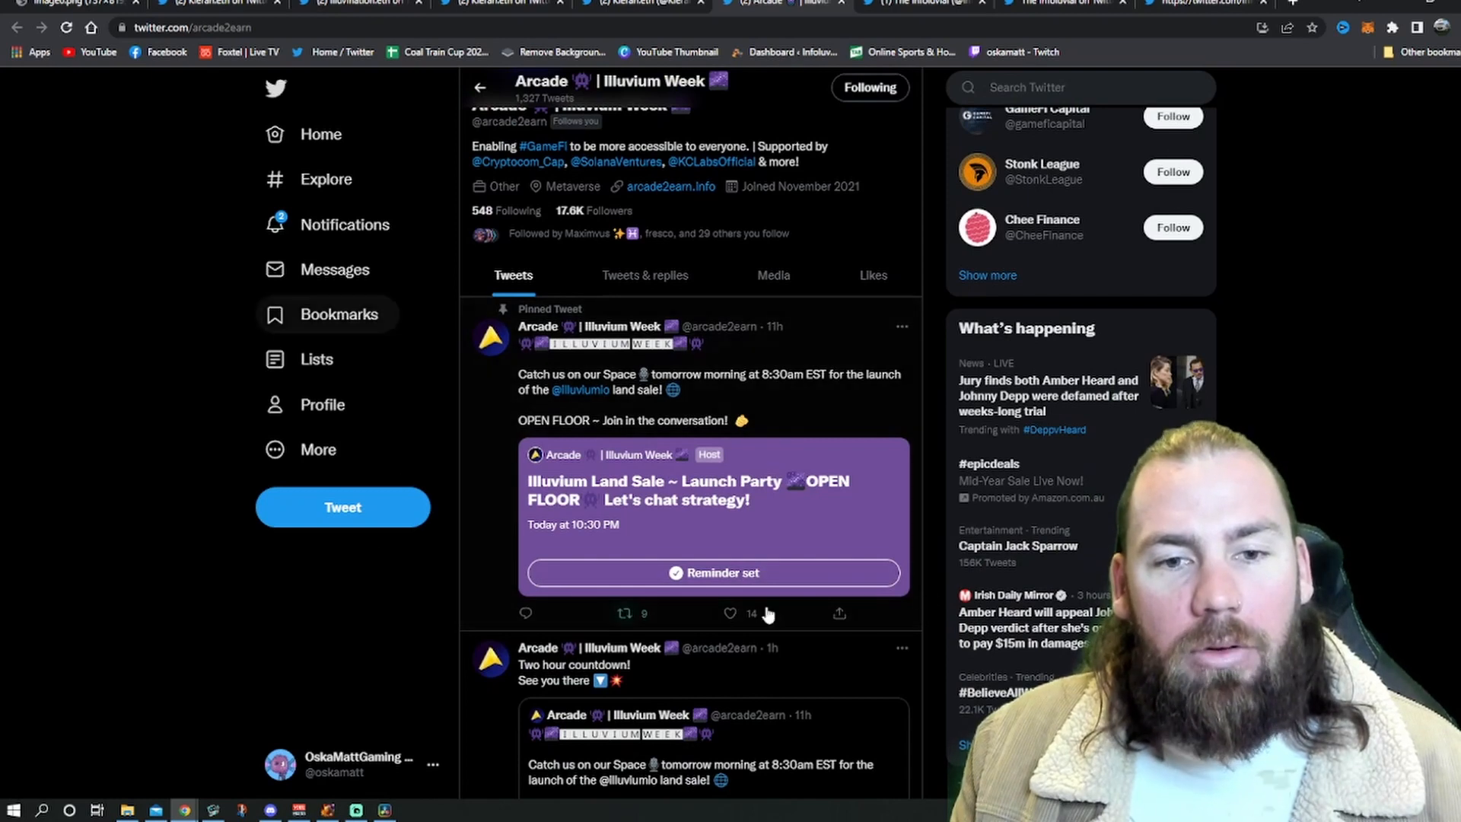
pyautogui.moveTo(676, 364)
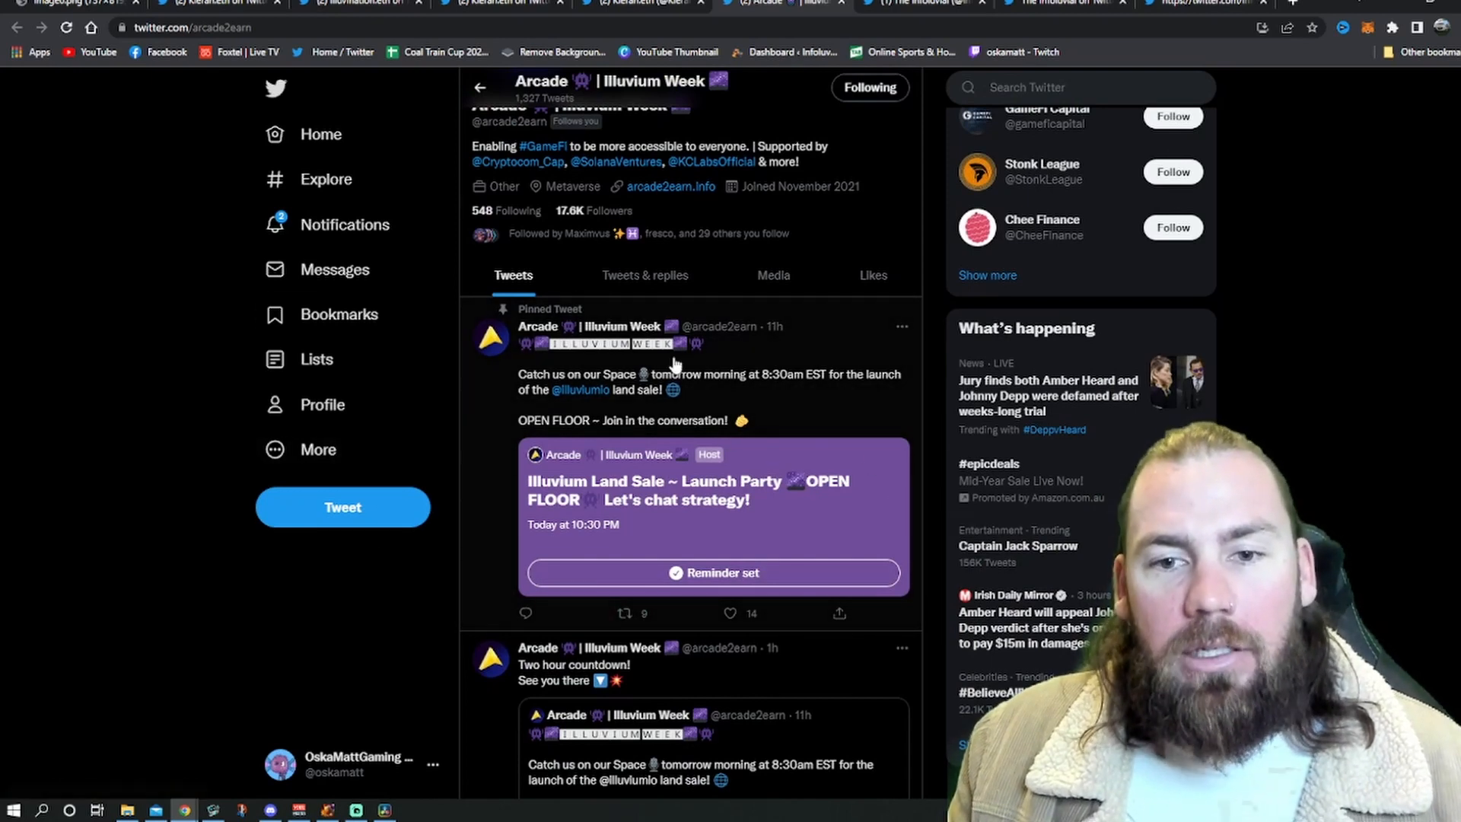
pyautogui.moveTo(541, 481)
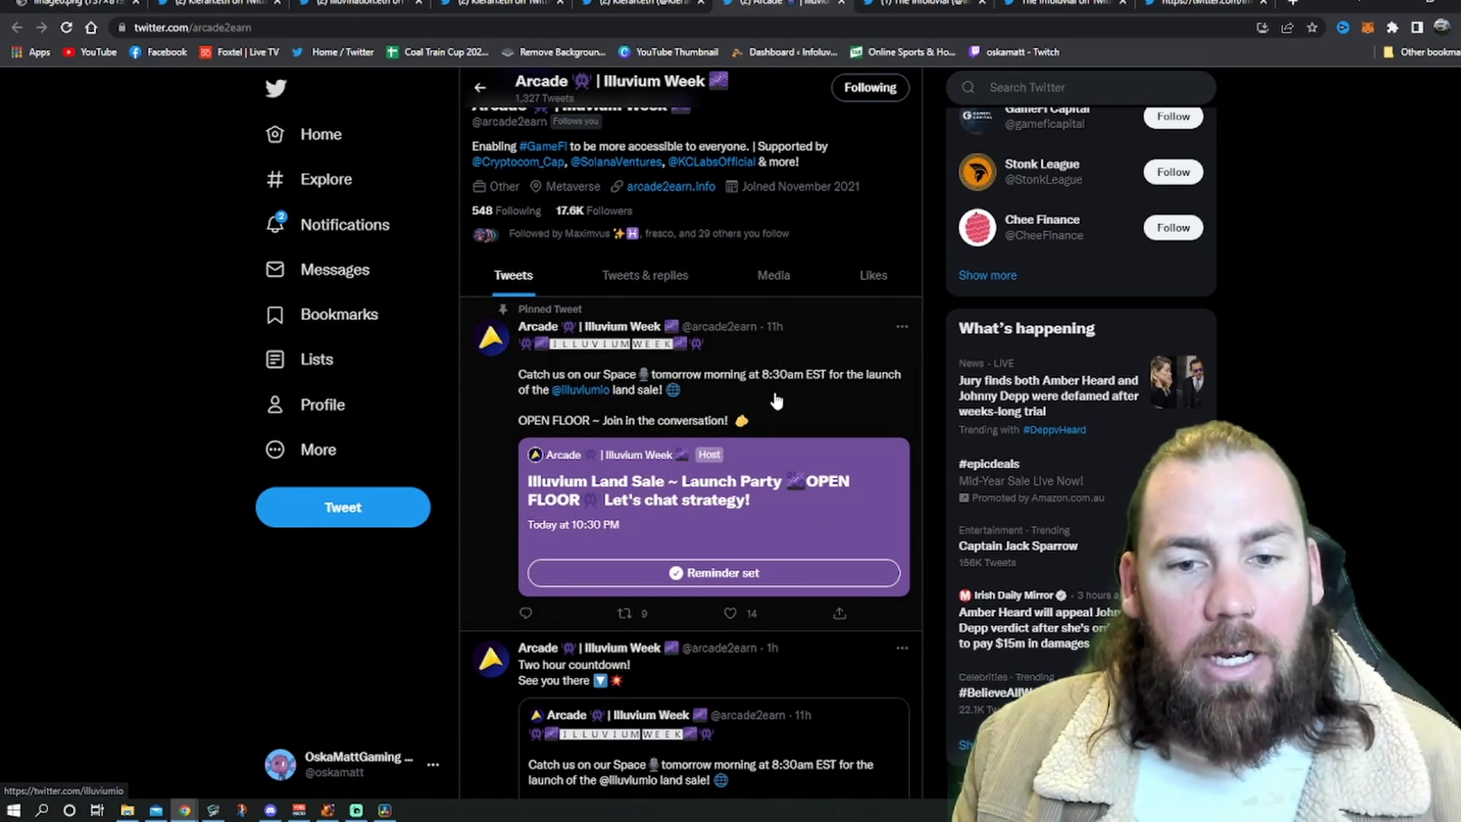
pyautogui.scroll(-3)
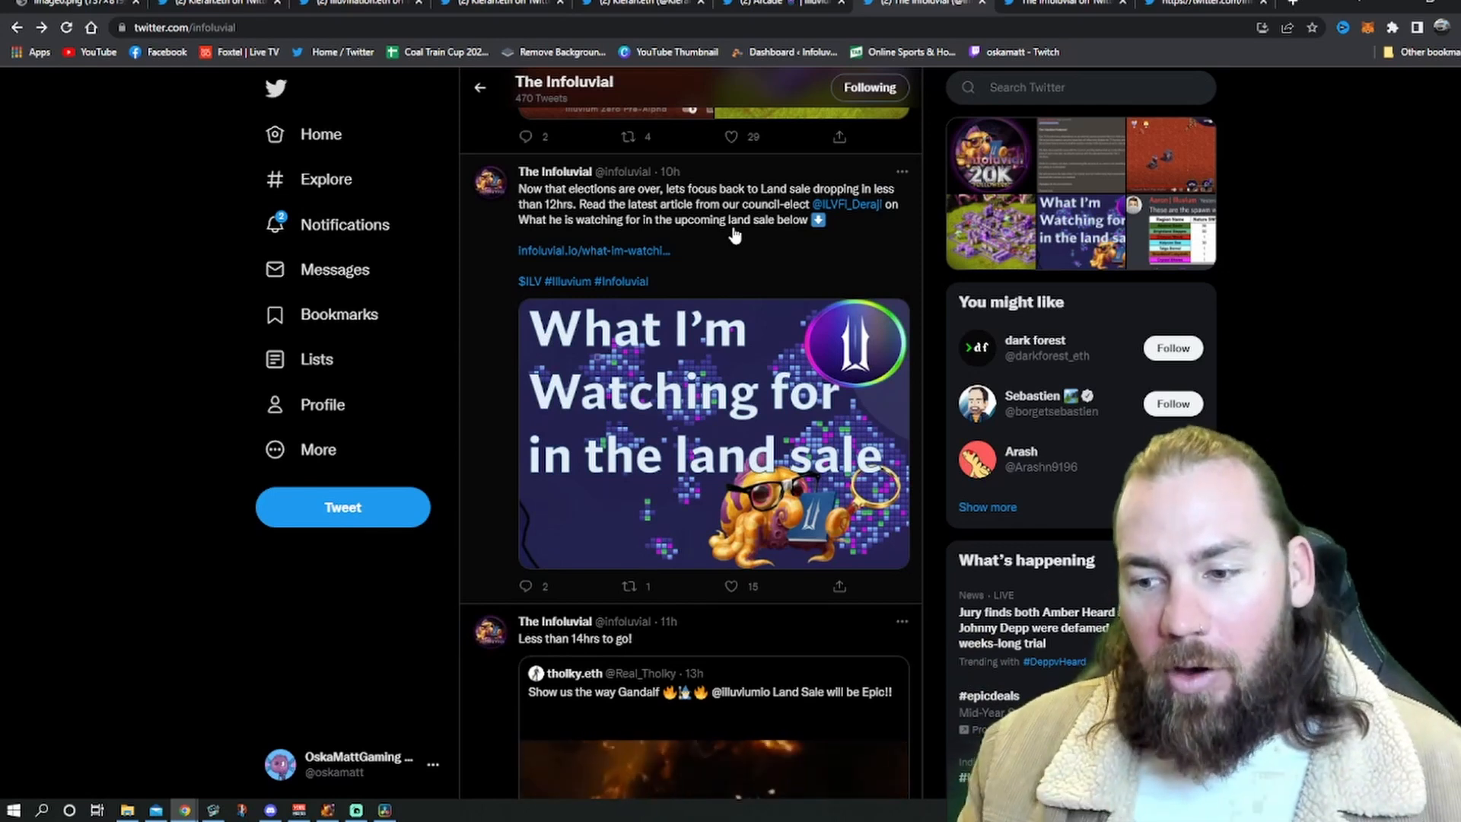
pyautogui.moveTo(825, 251)
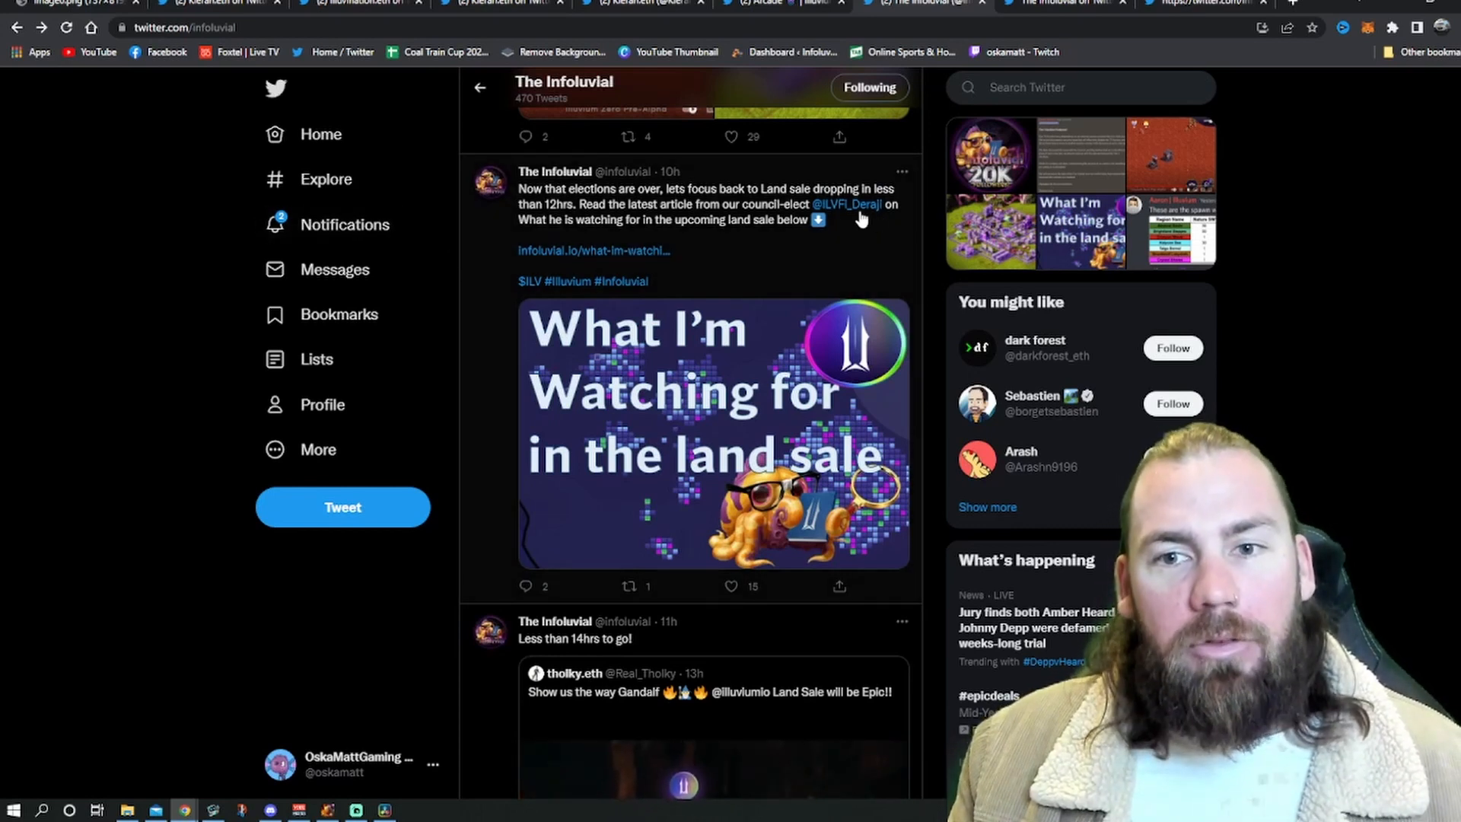
pyautogui.moveTo(849, 239)
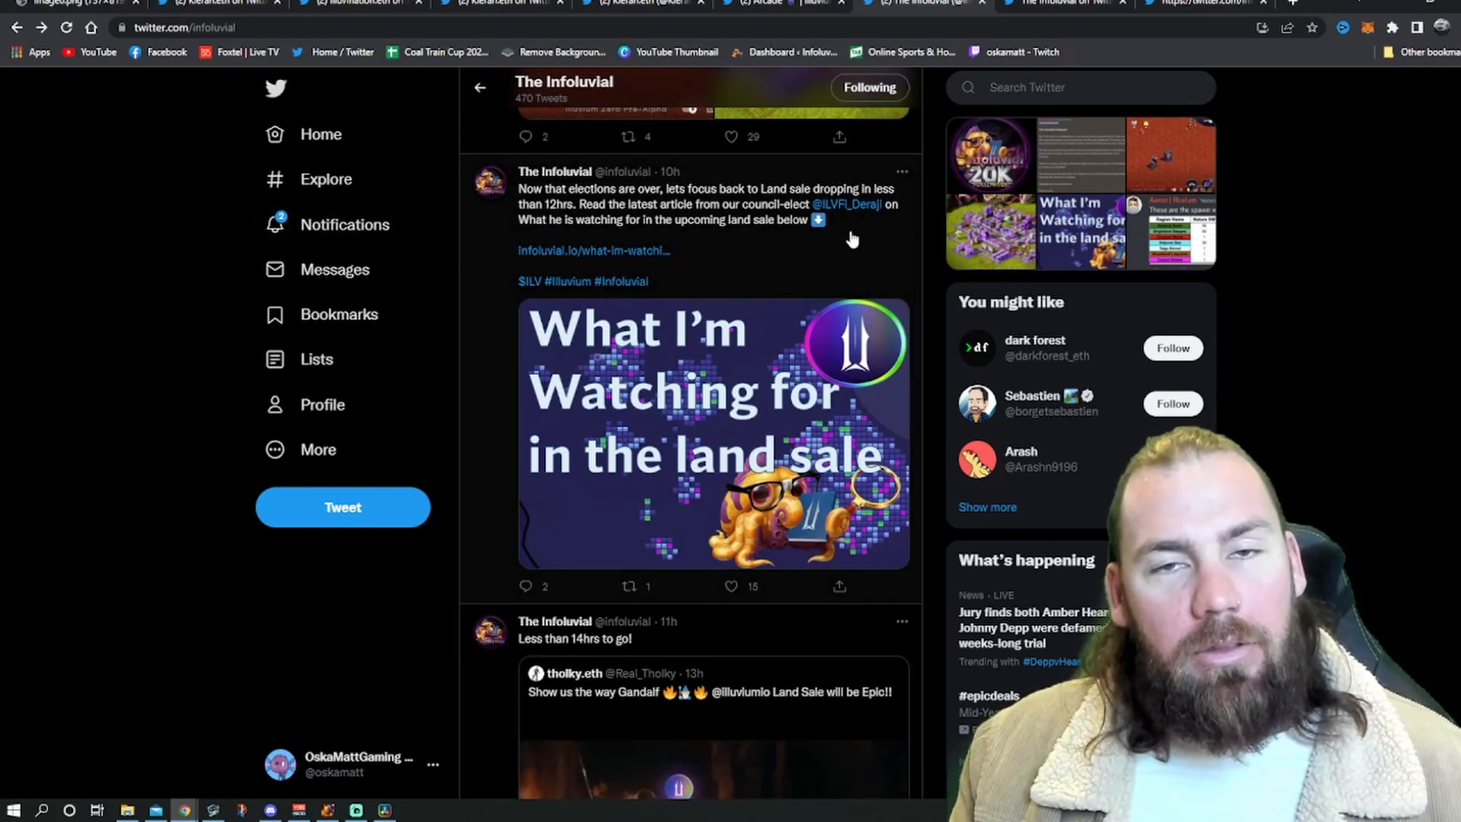
pyautogui.moveTo(759, 259)
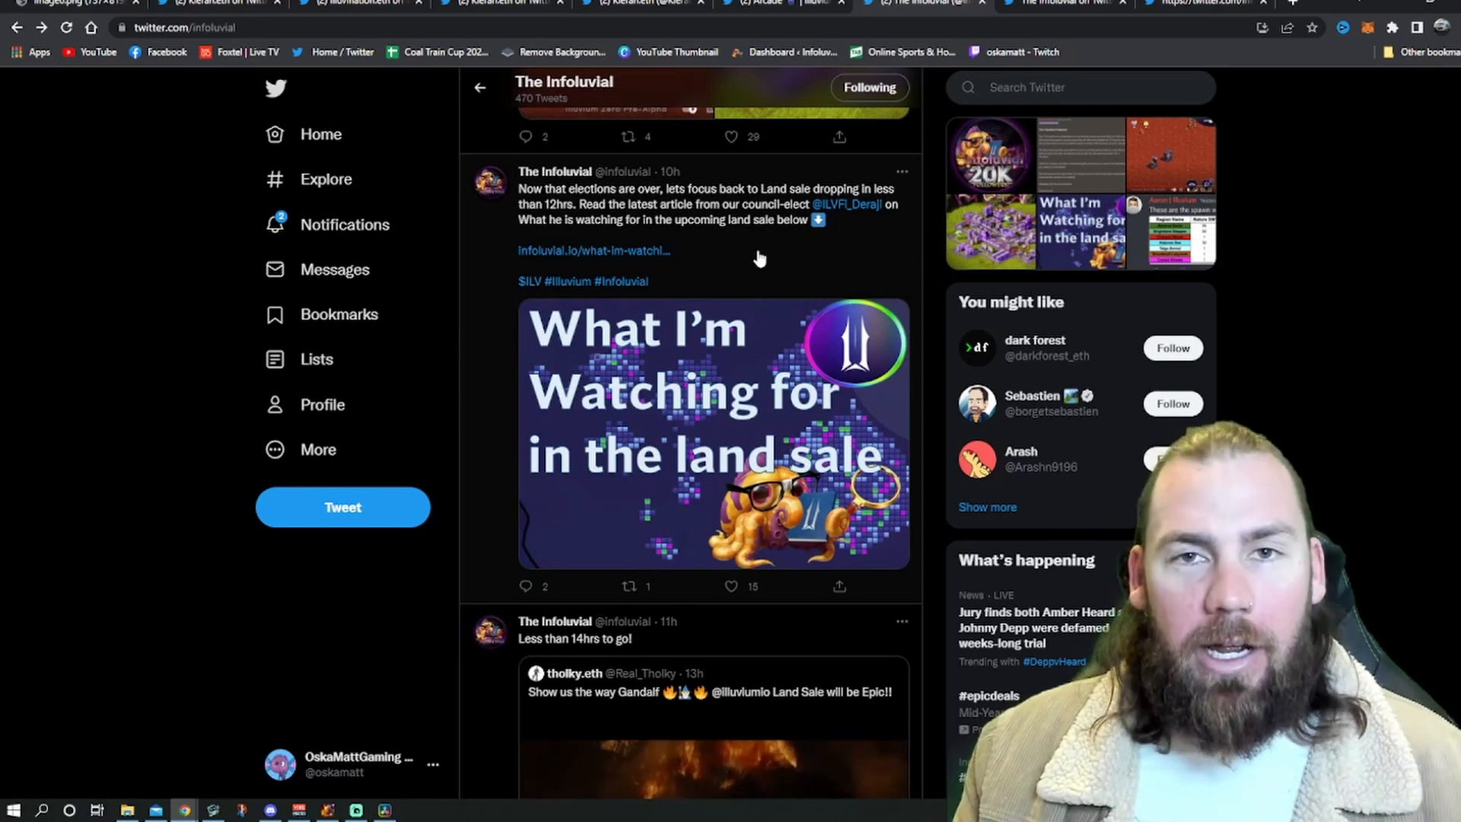
pyautogui.moveTo(726, 286)
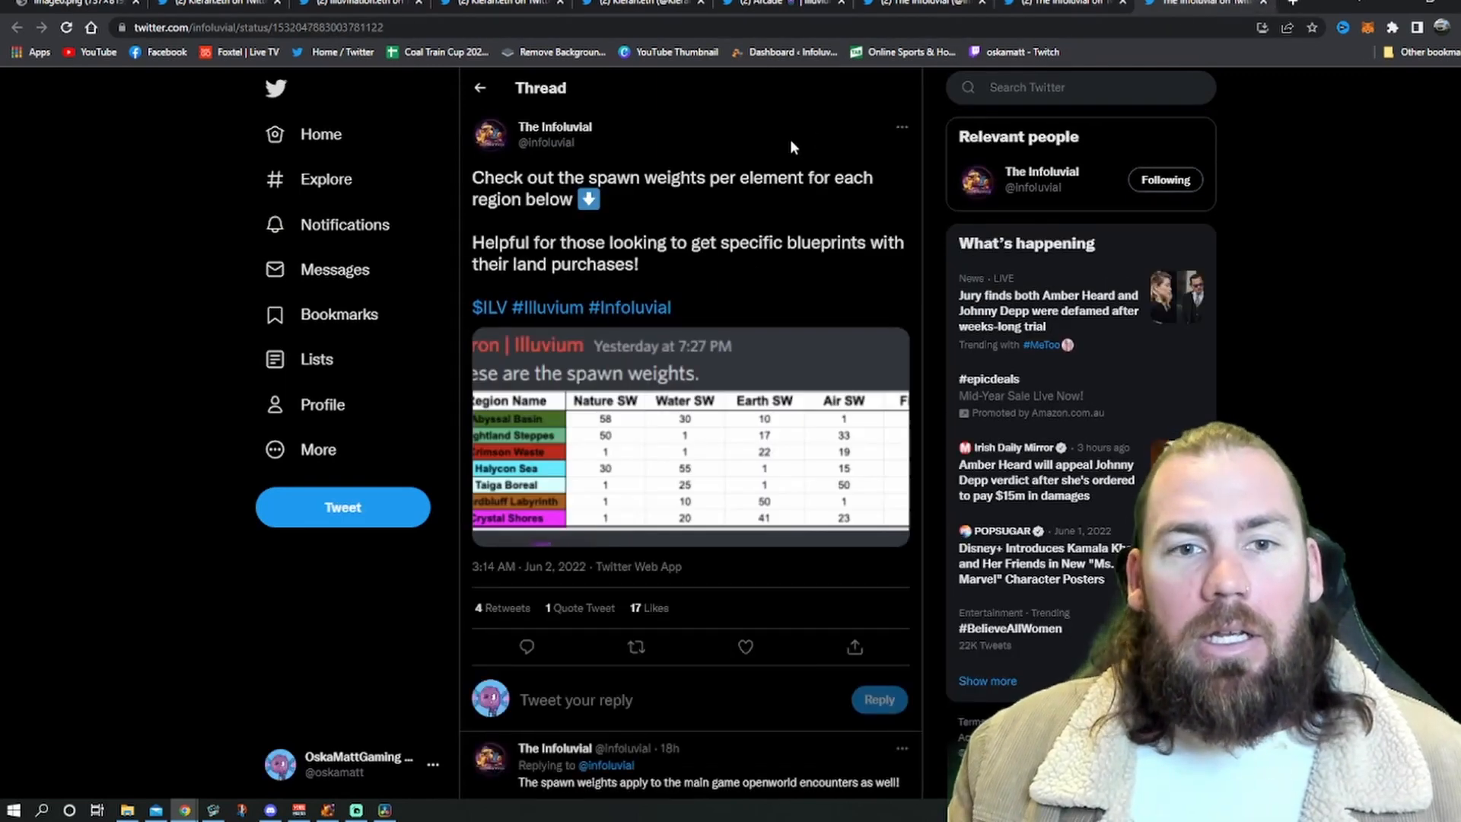
# Show the spawn weights per region table full size and zoom the page with Chrome's menu to read it.
pyautogui.click(690, 447)
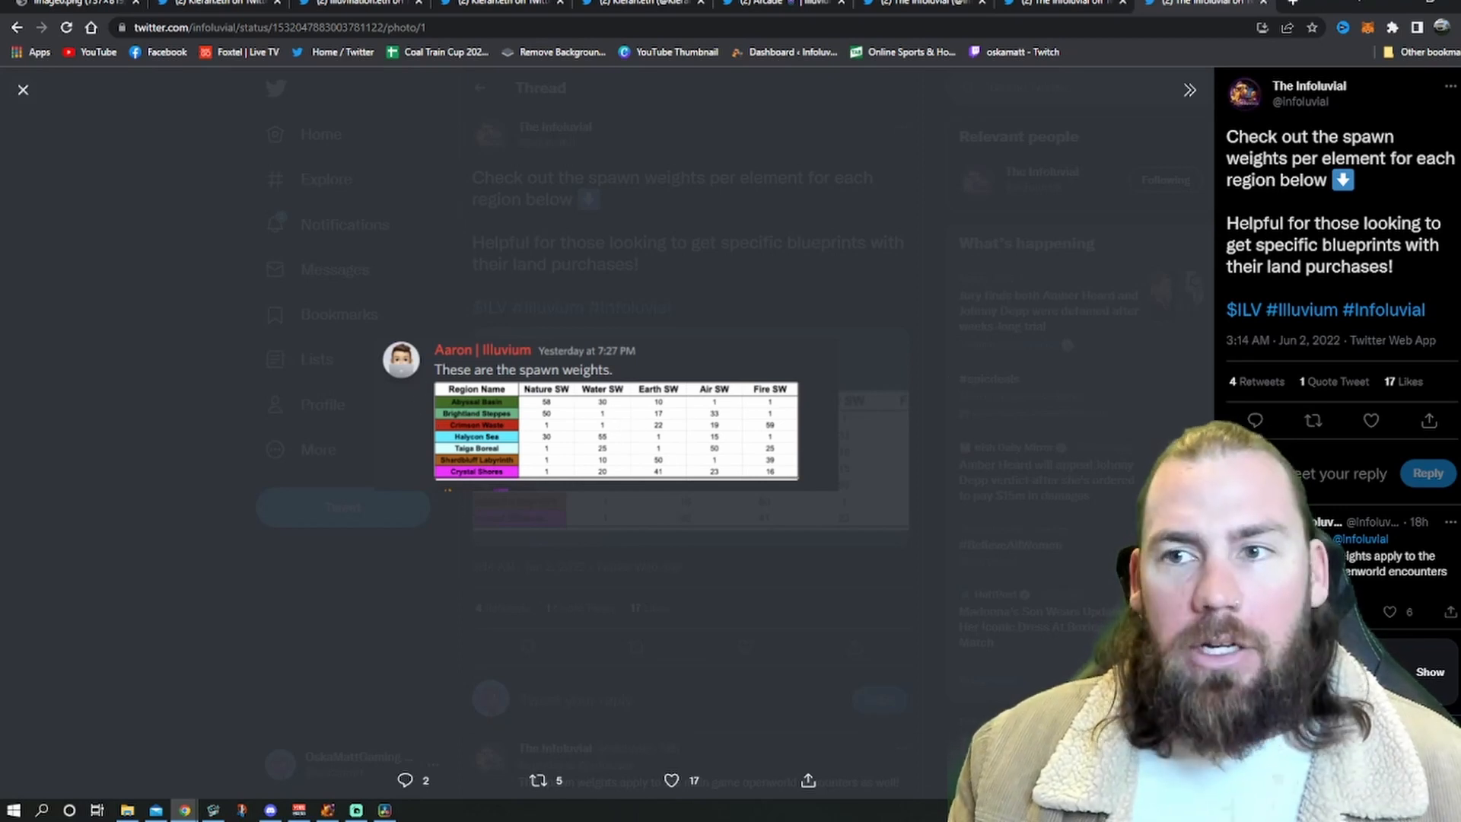
pyautogui.click(1443, 27)
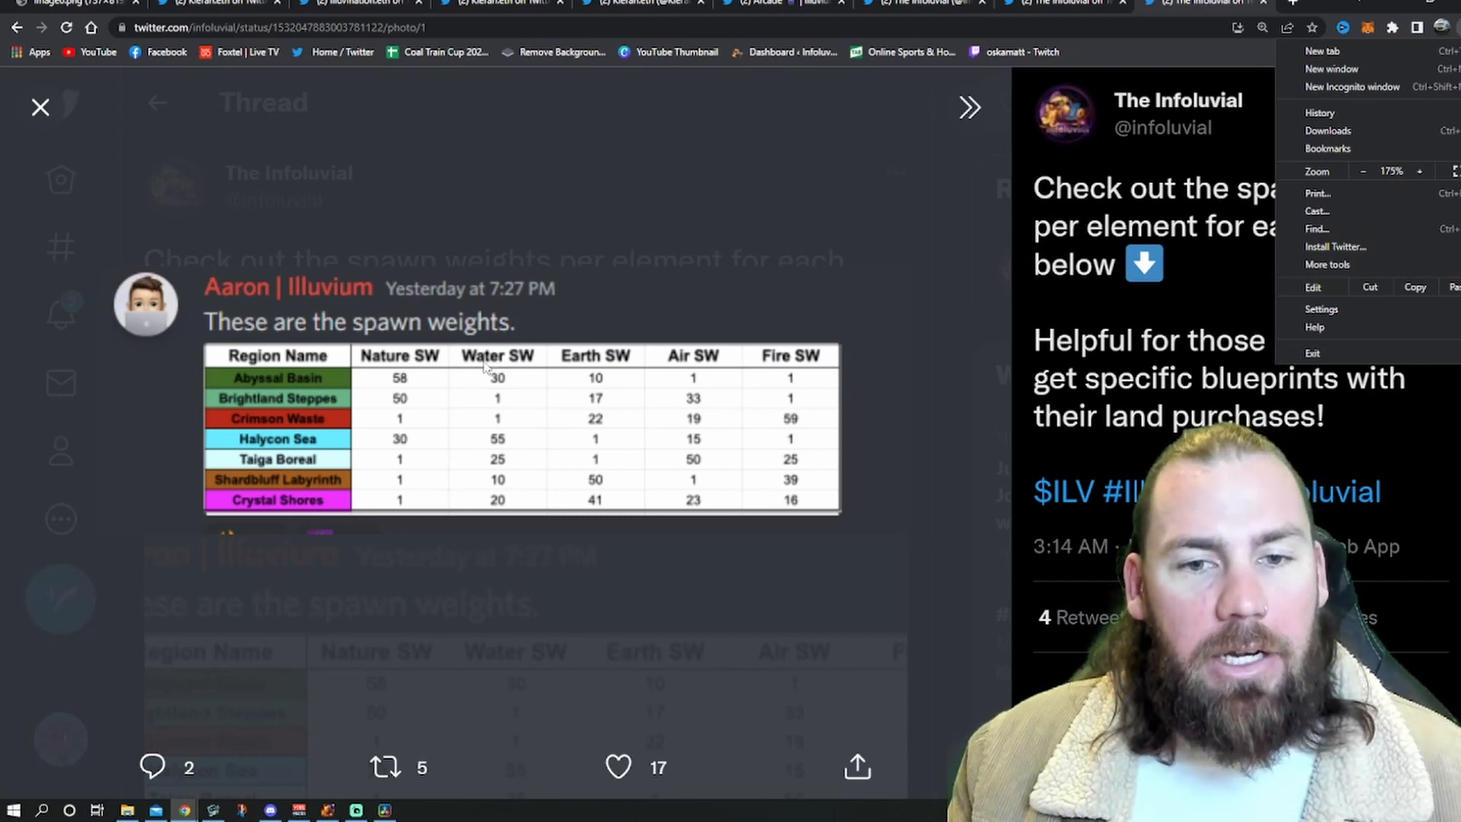
pyautogui.moveTo(484, 377)
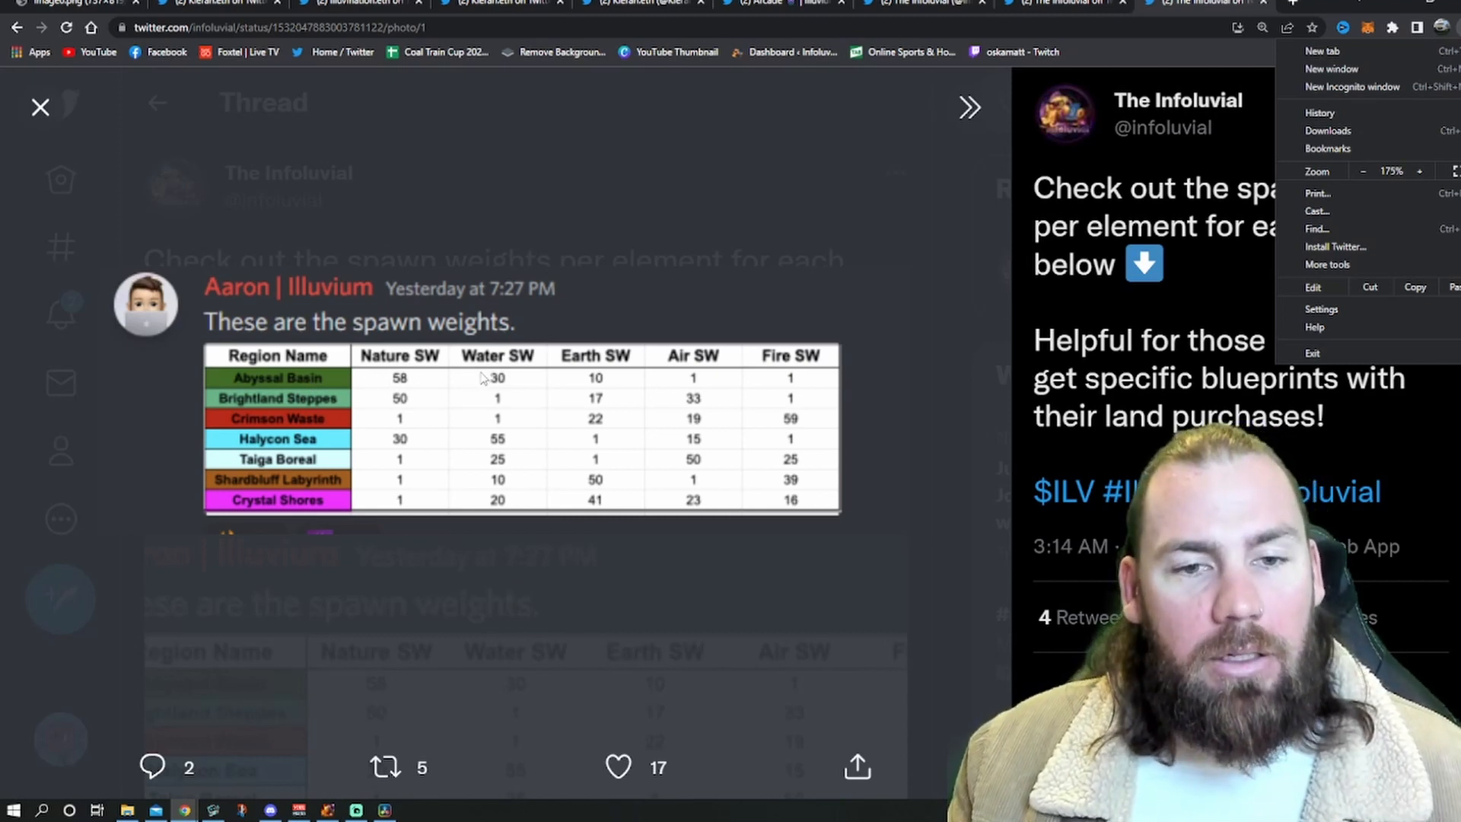
pyautogui.moveTo(600, 403)
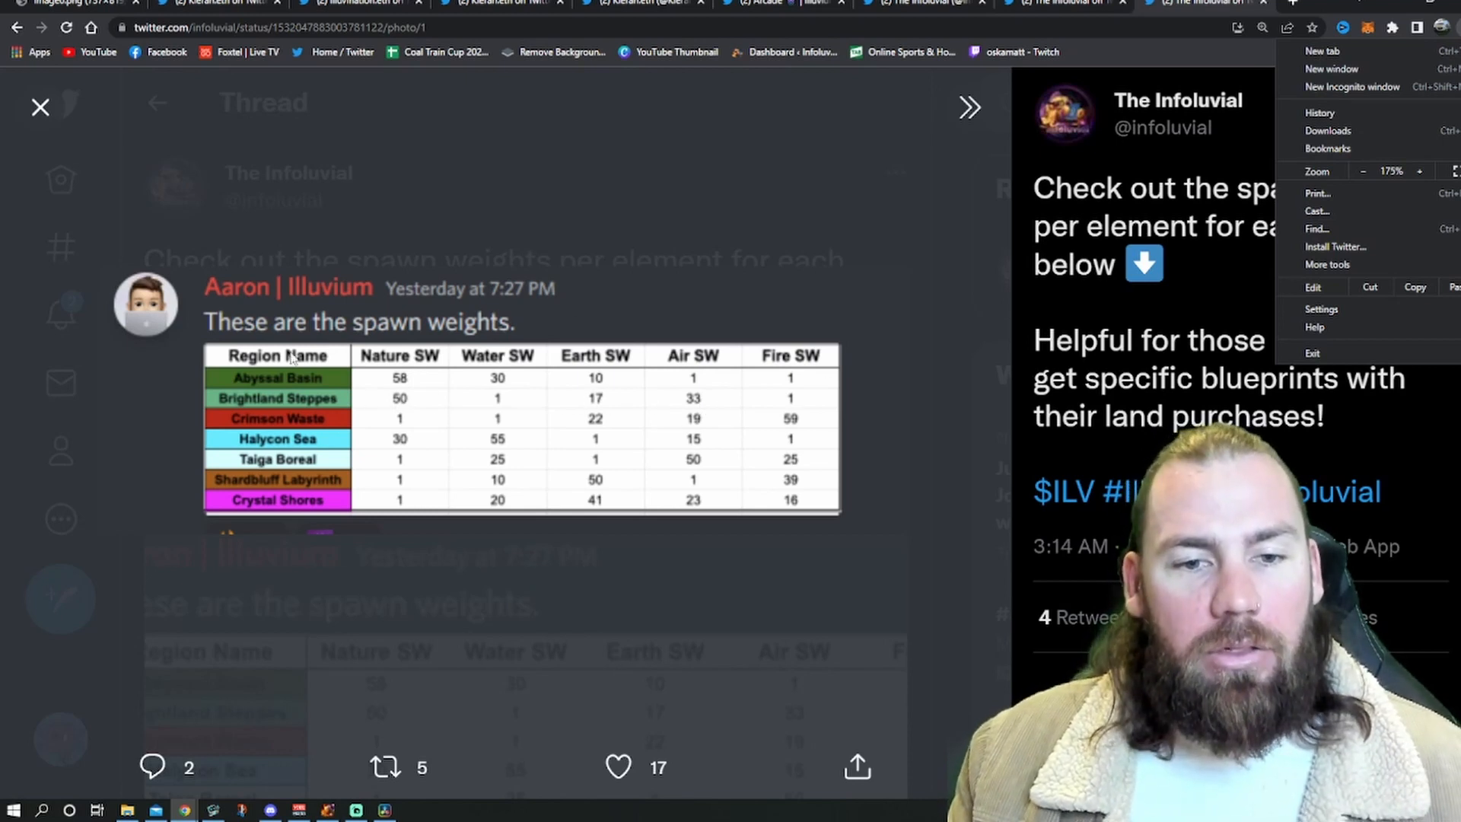
pyautogui.moveTo(539, 425)
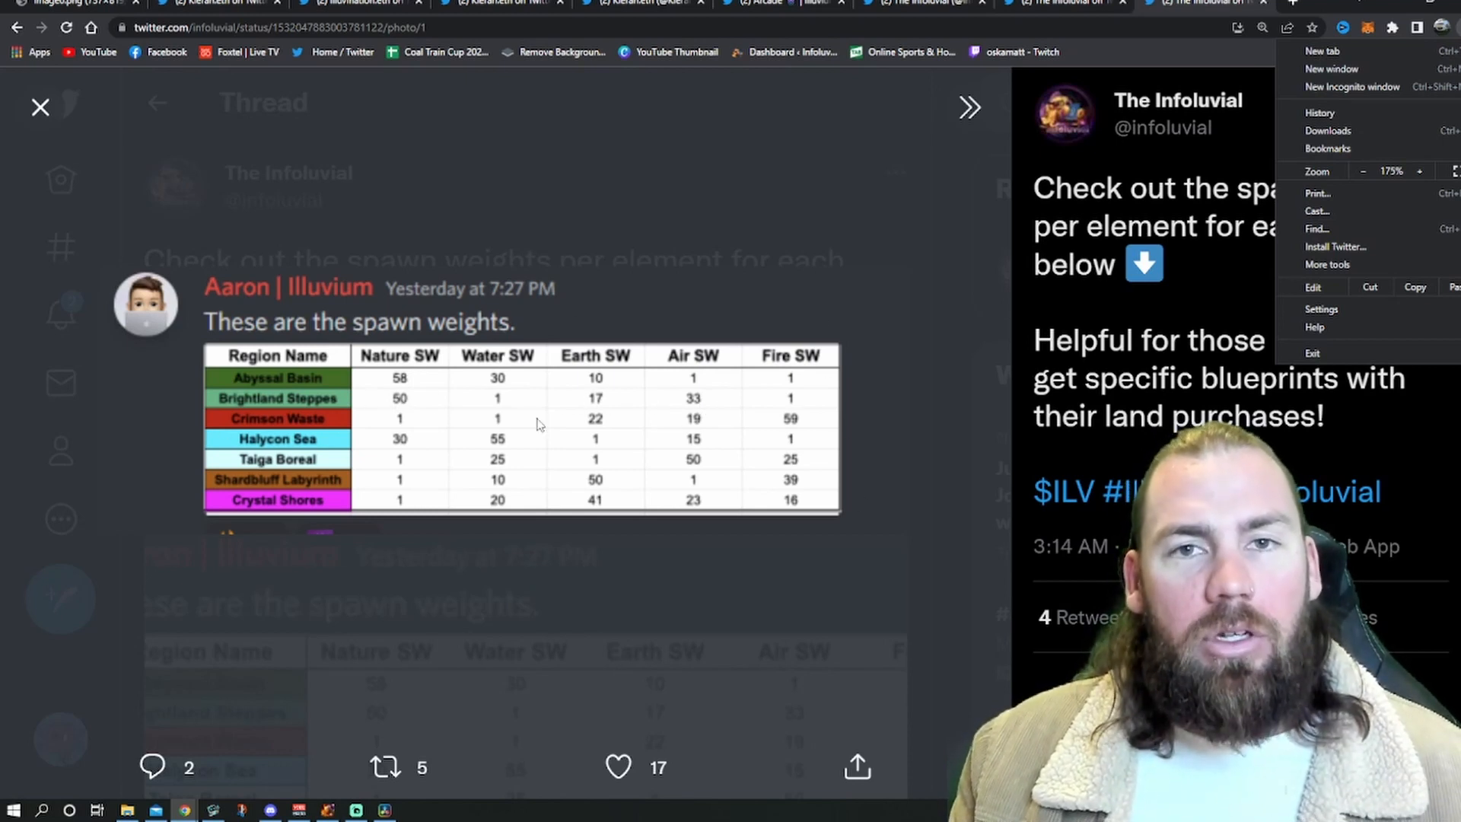